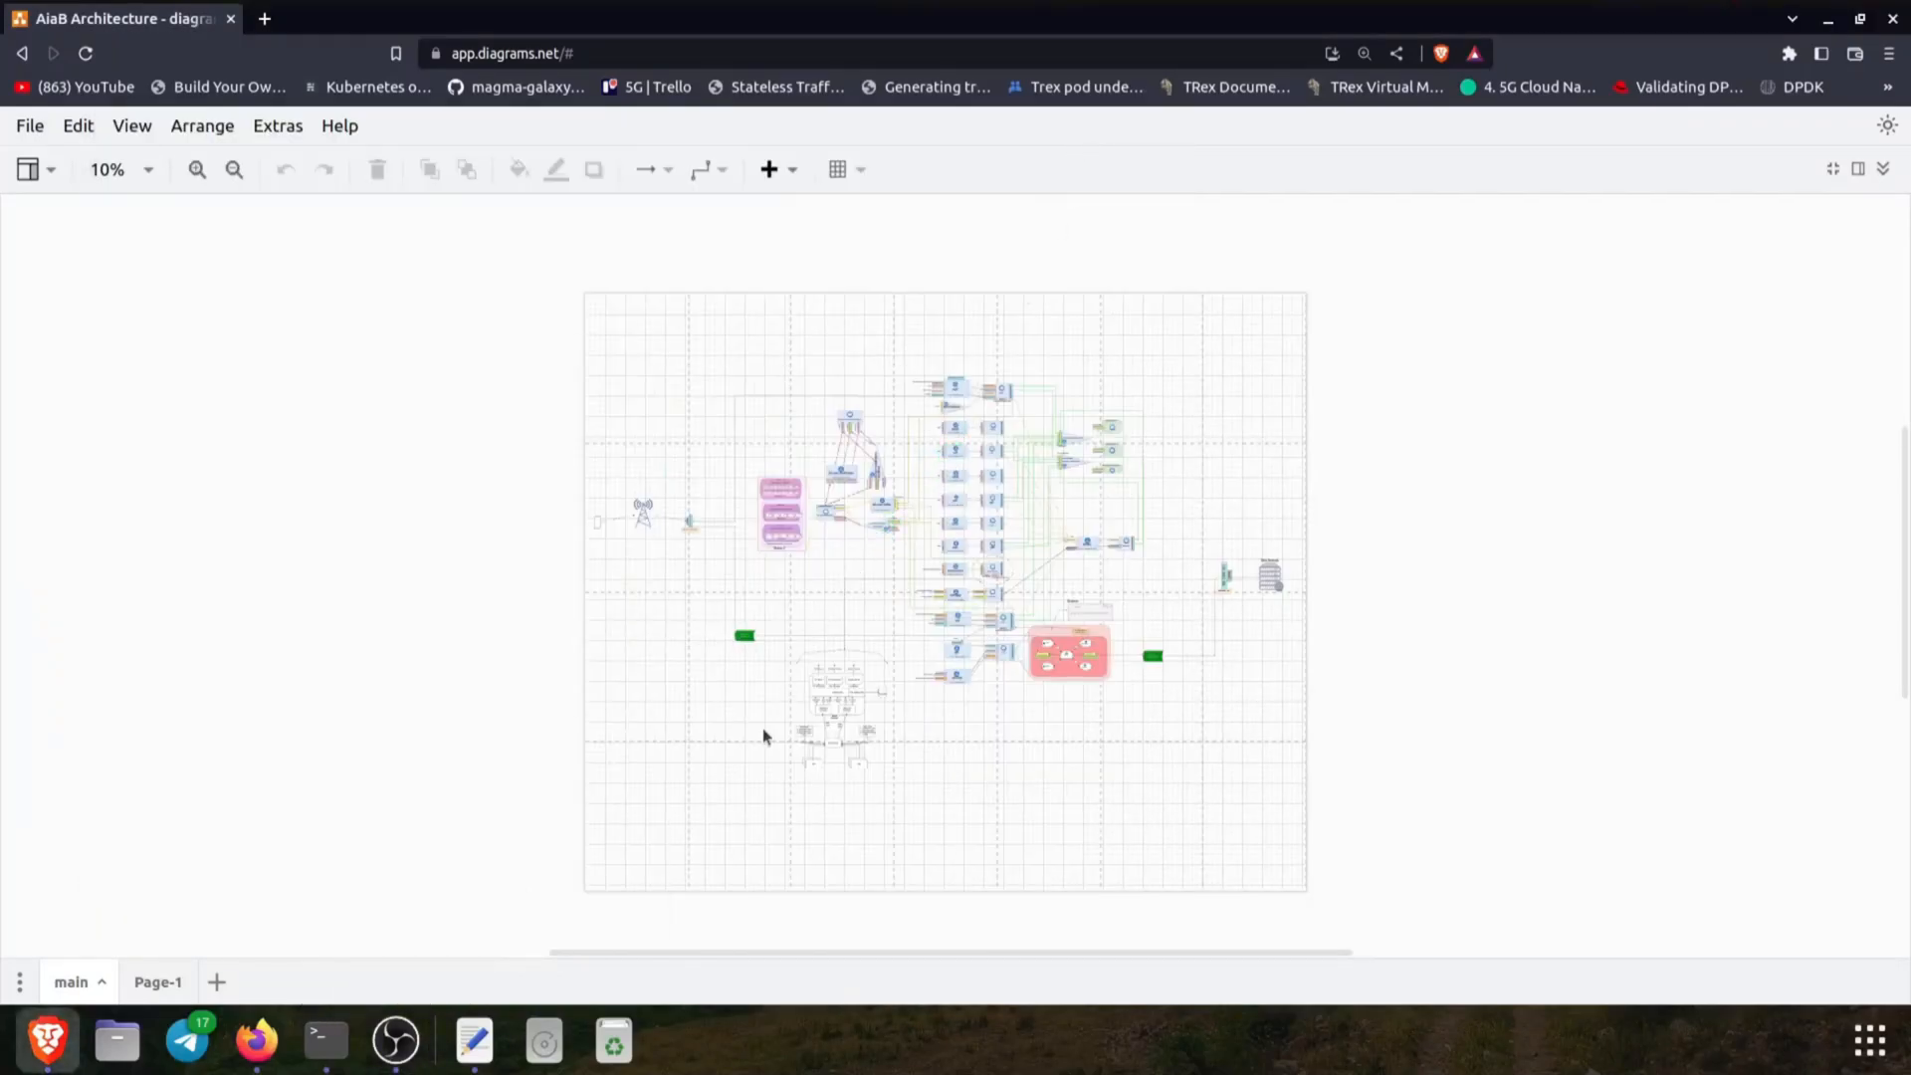
pyautogui.moveTo(727, 813)
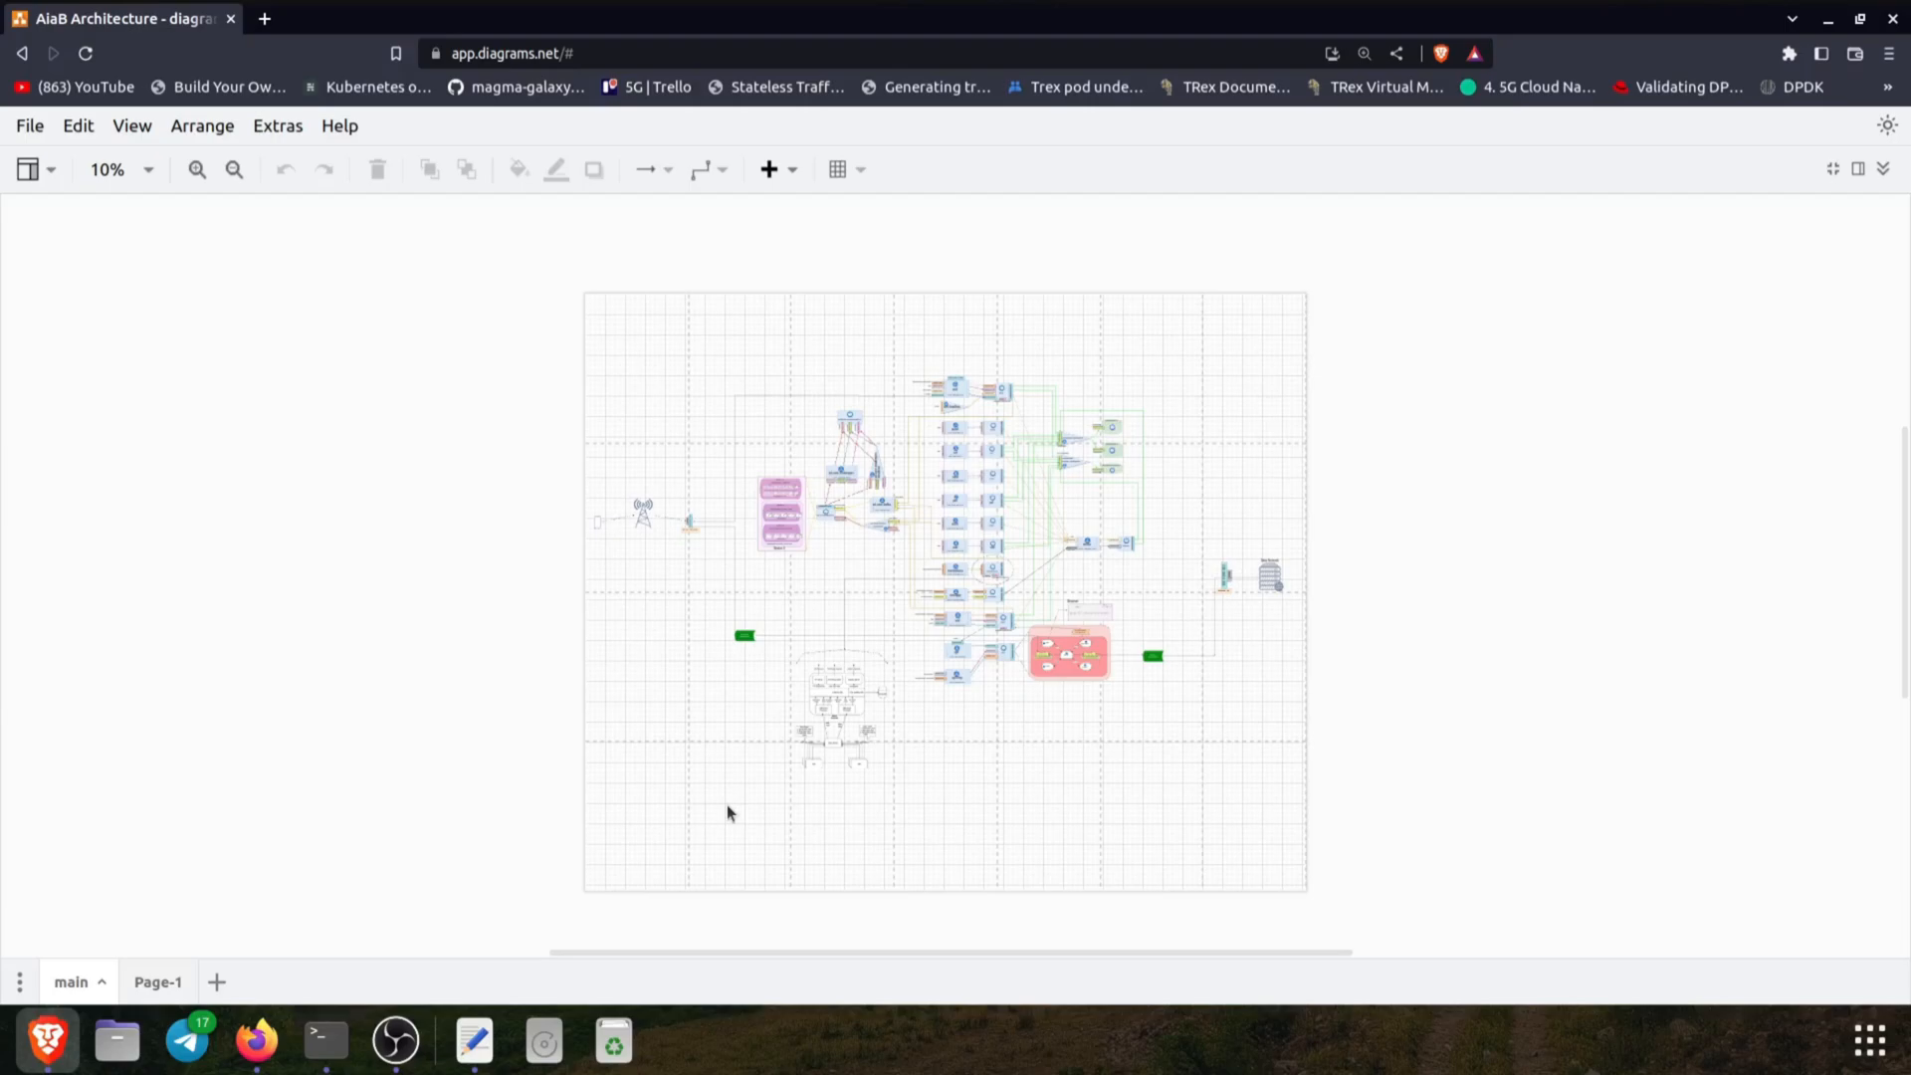
pyautogui.moveTo(743, 813)
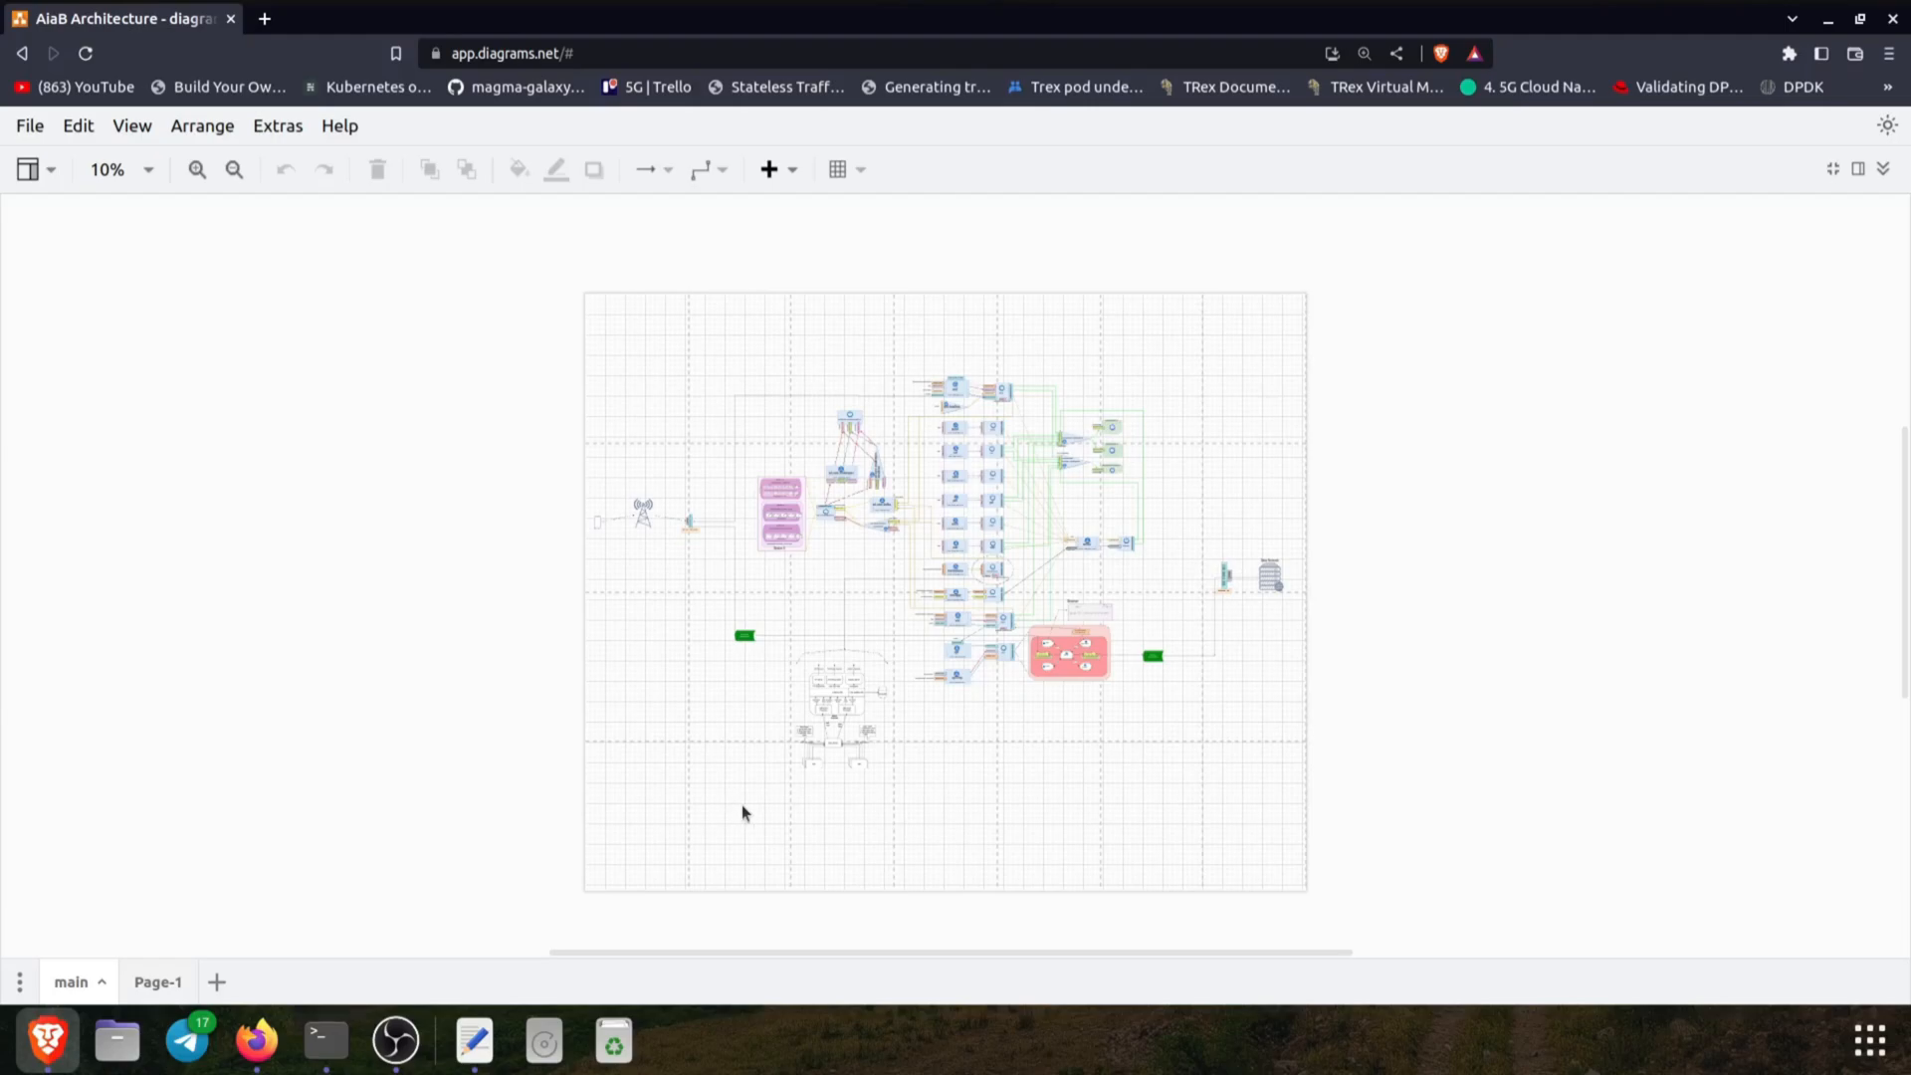
pyautogui.moveTo(824, 819)
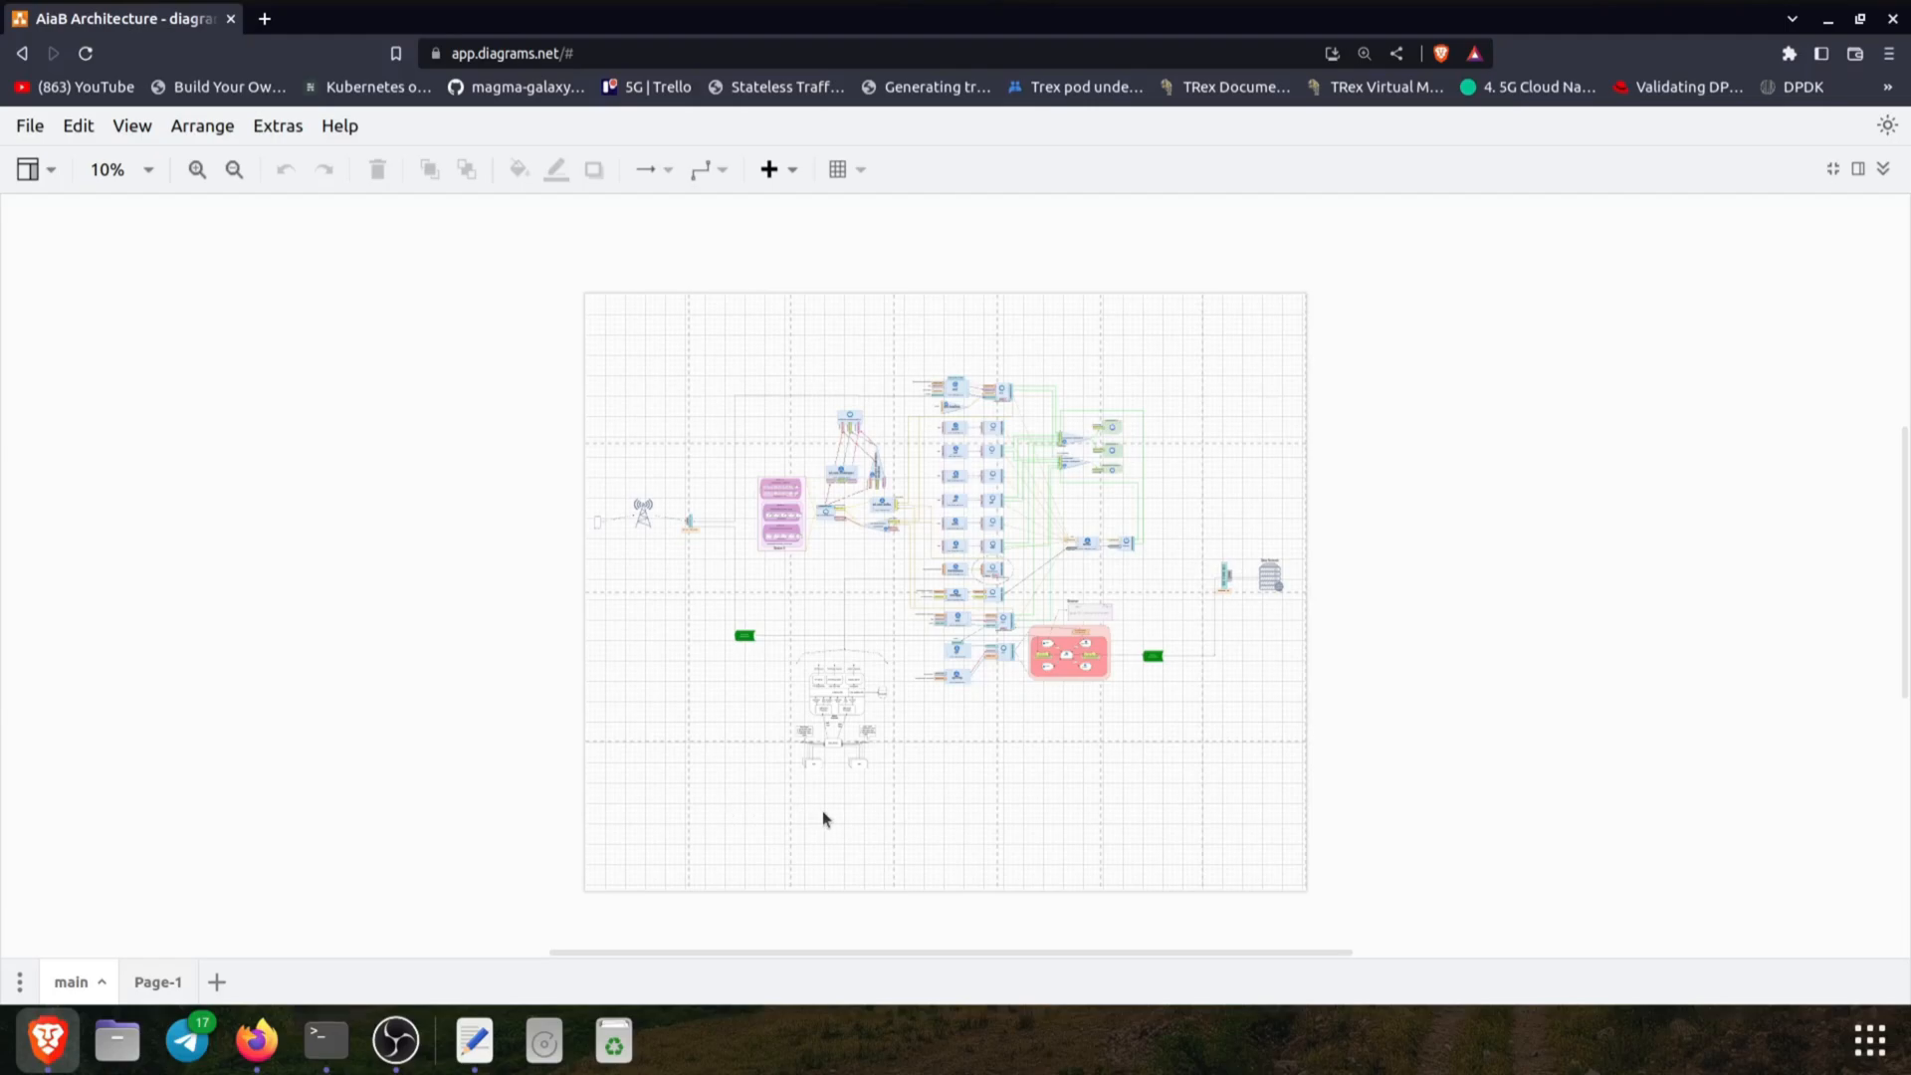
pyautogui.moveTo(606, 601)
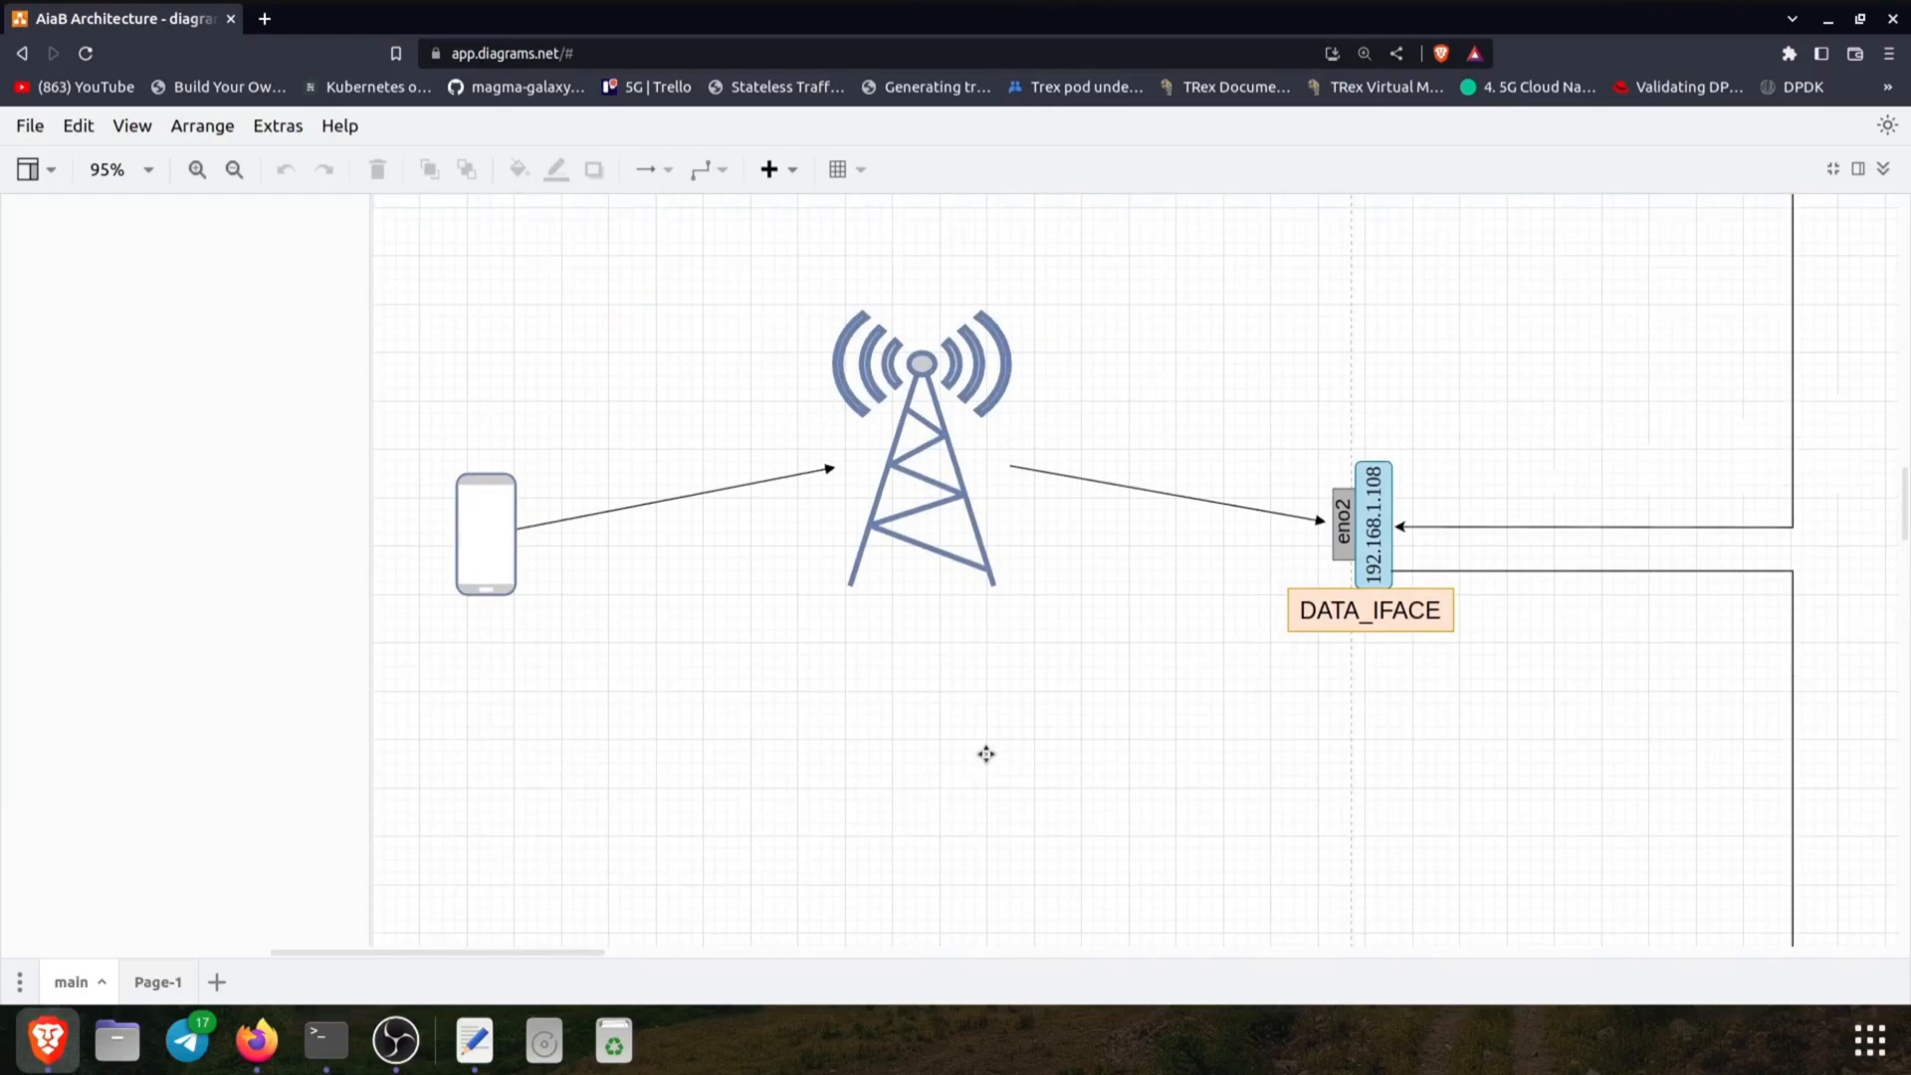
pyautogui.moveTo(1517, 420)
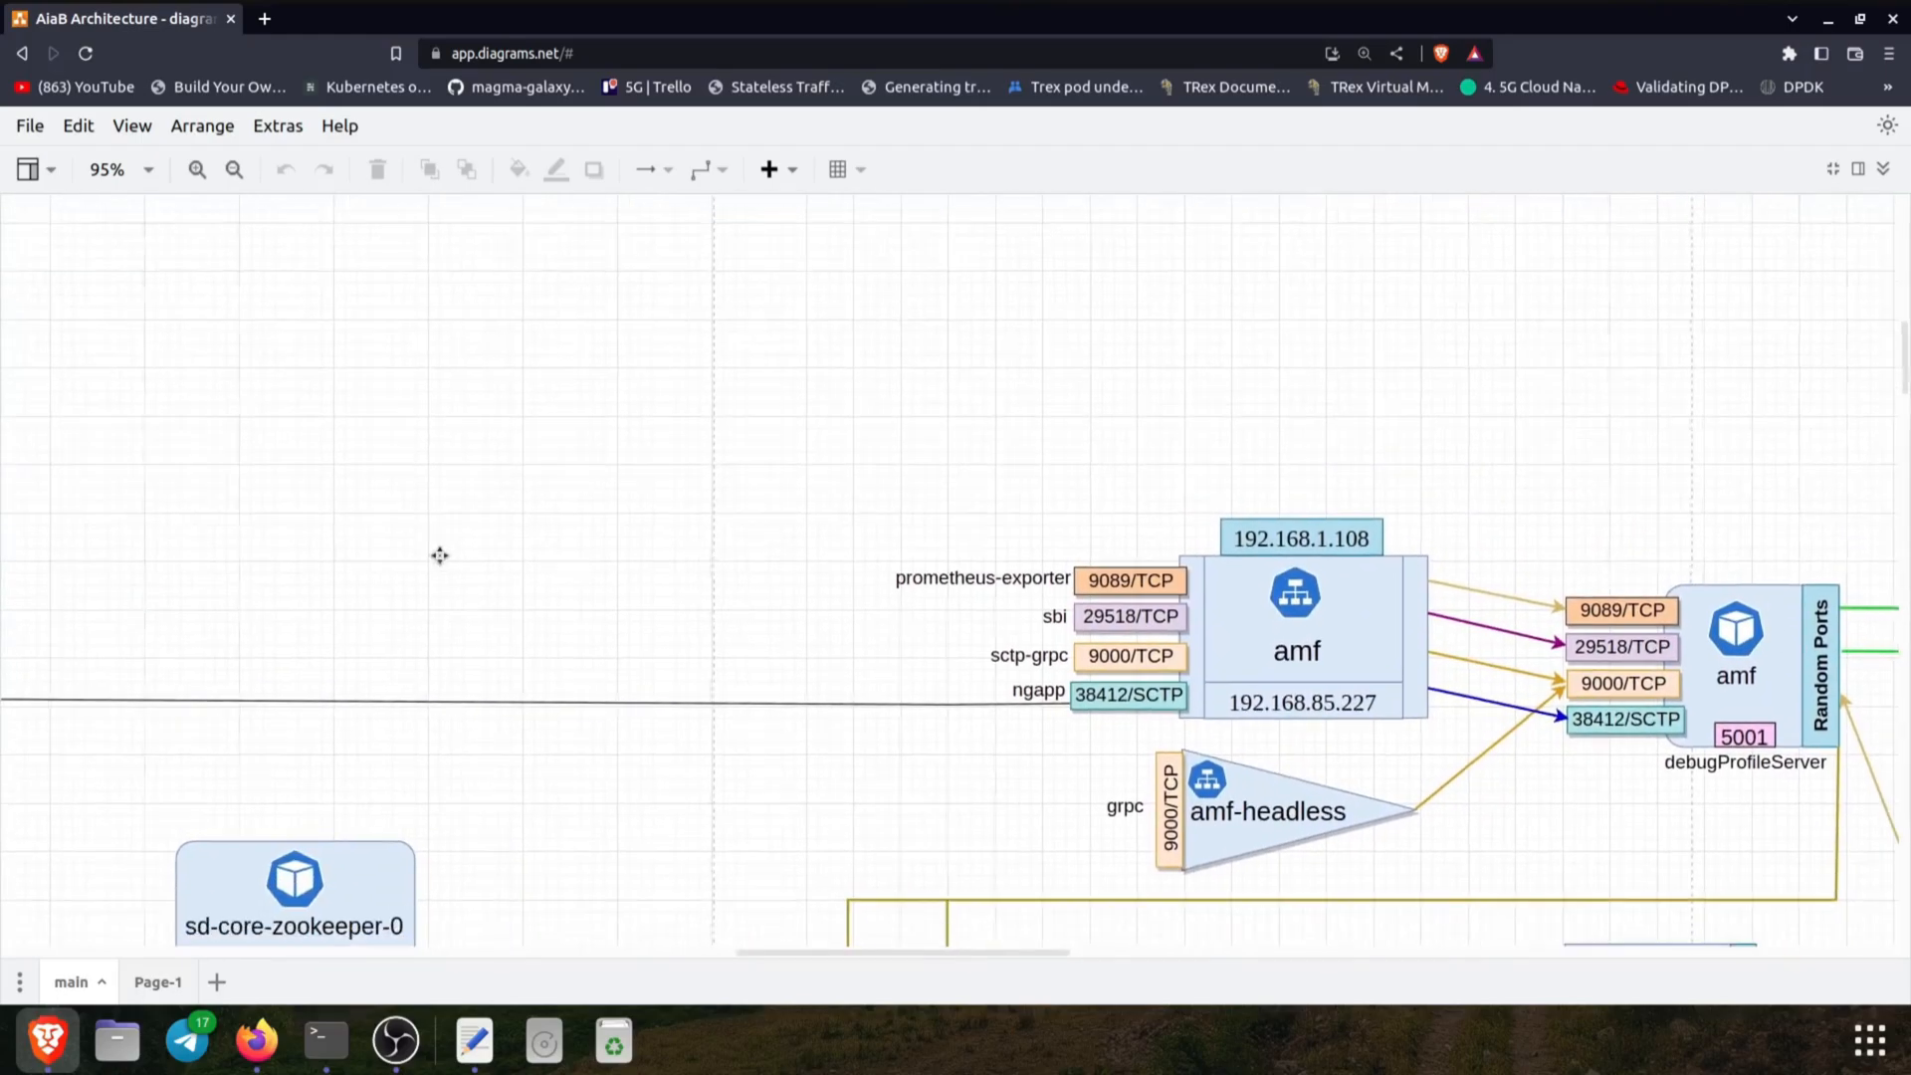
# Switch to the terminal and change into the aether-in-a-box folder
pyautogui.scroll(-3)
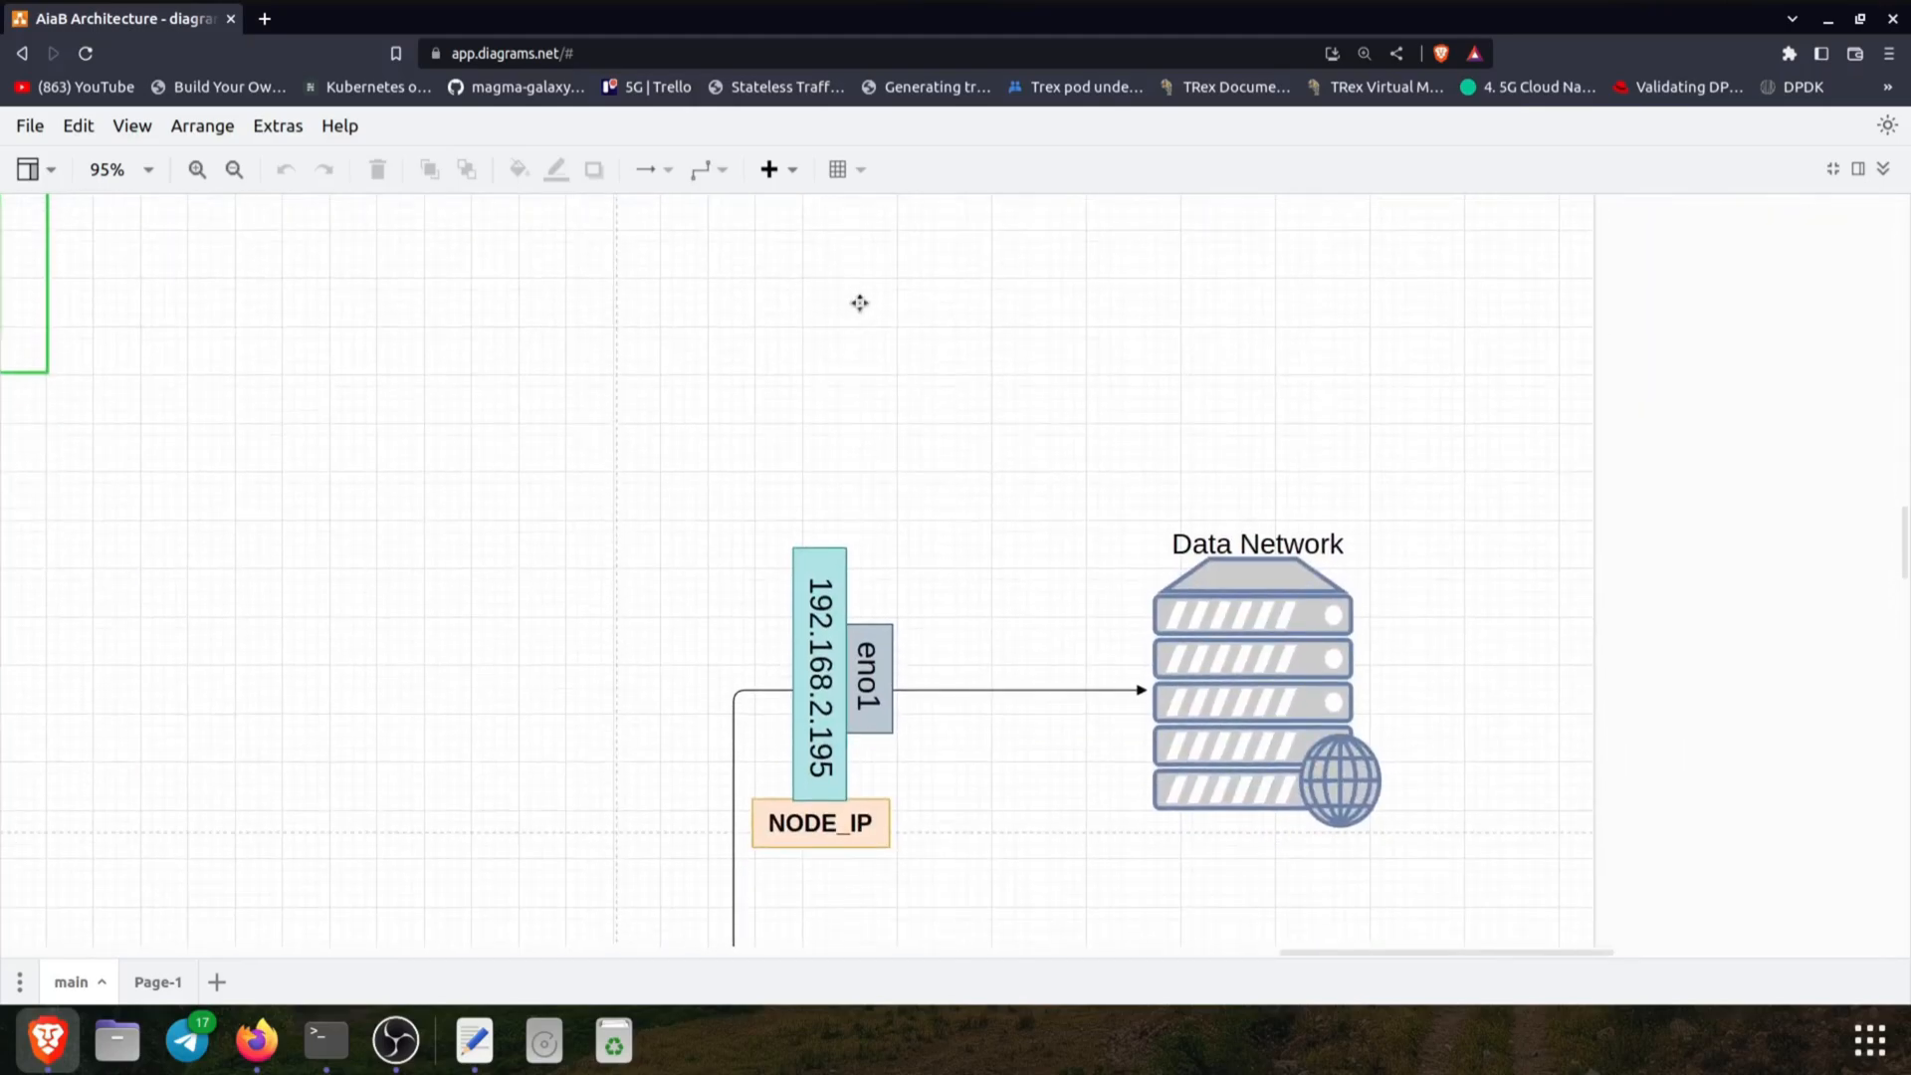
pyautogui.scroll(-3)
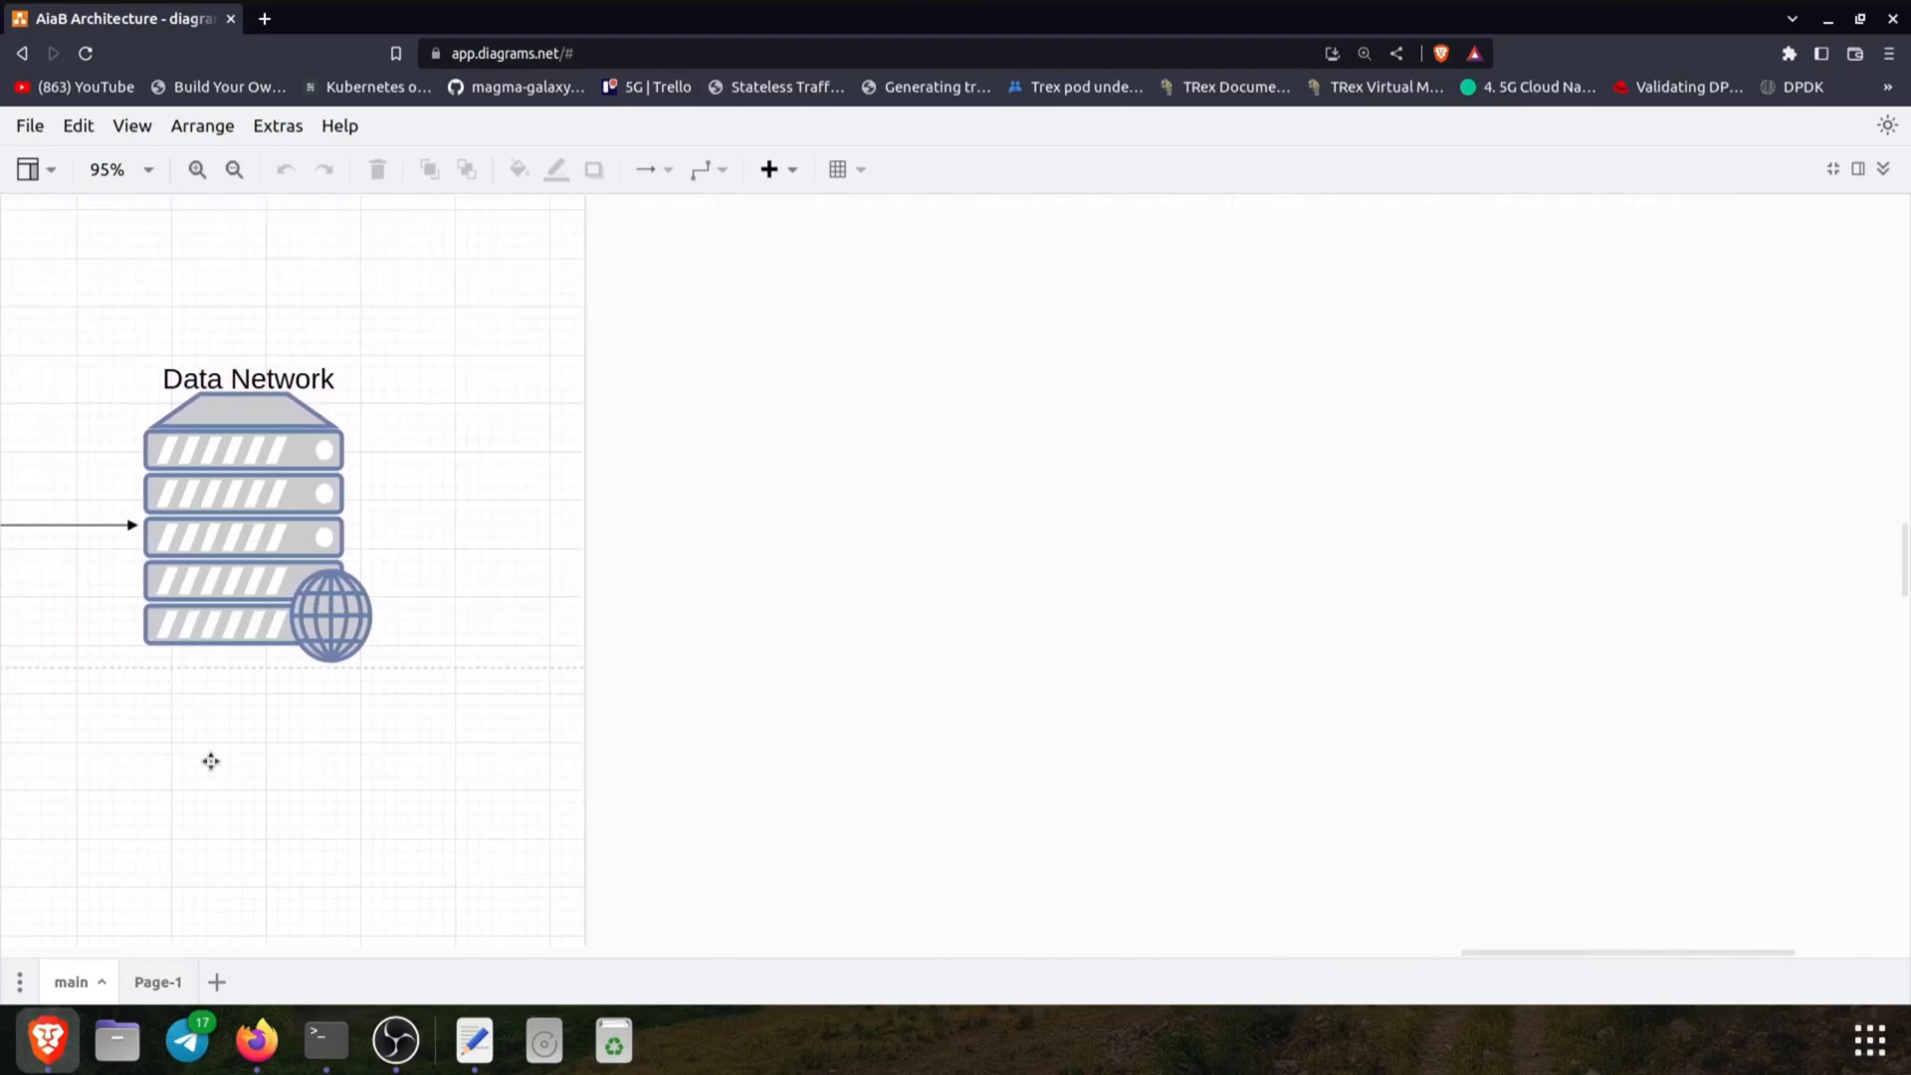
pyautogui.moveTo(326, 1038)
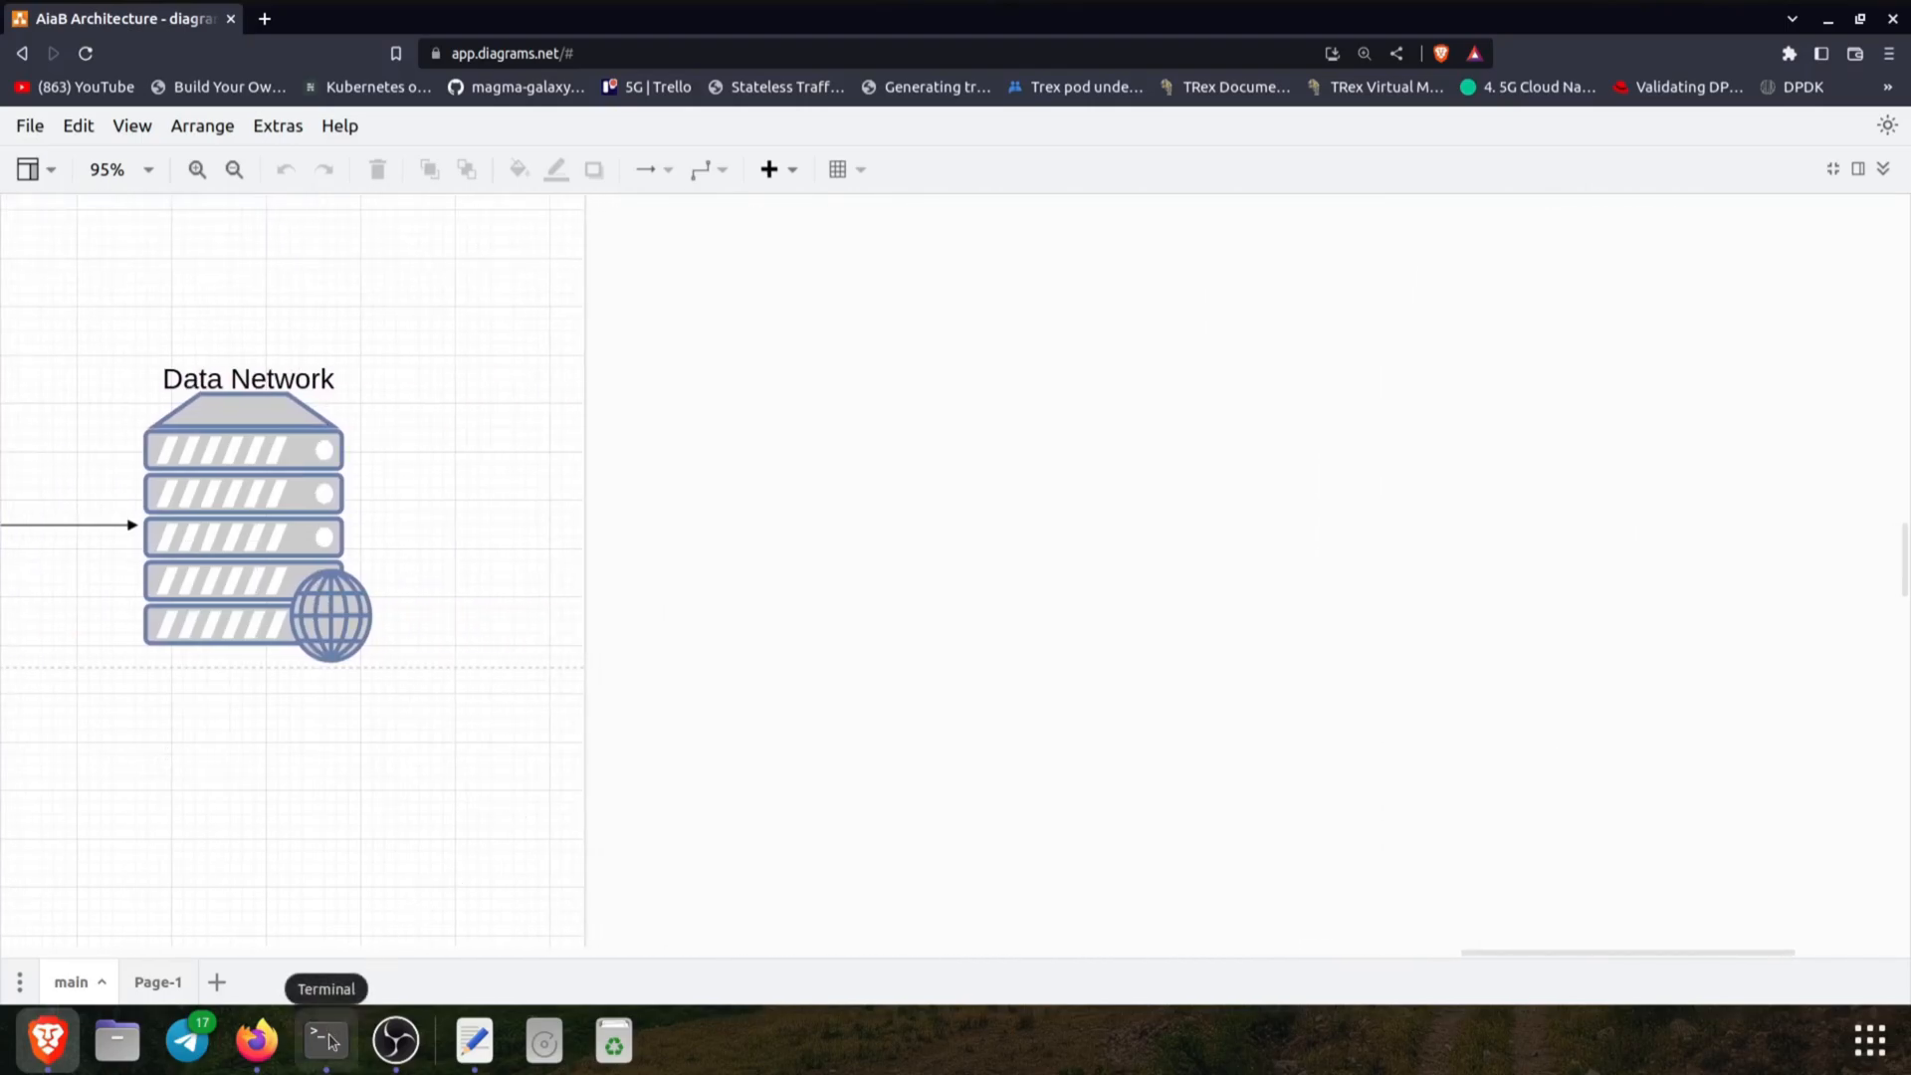
pyautogui.click(325, 1039)
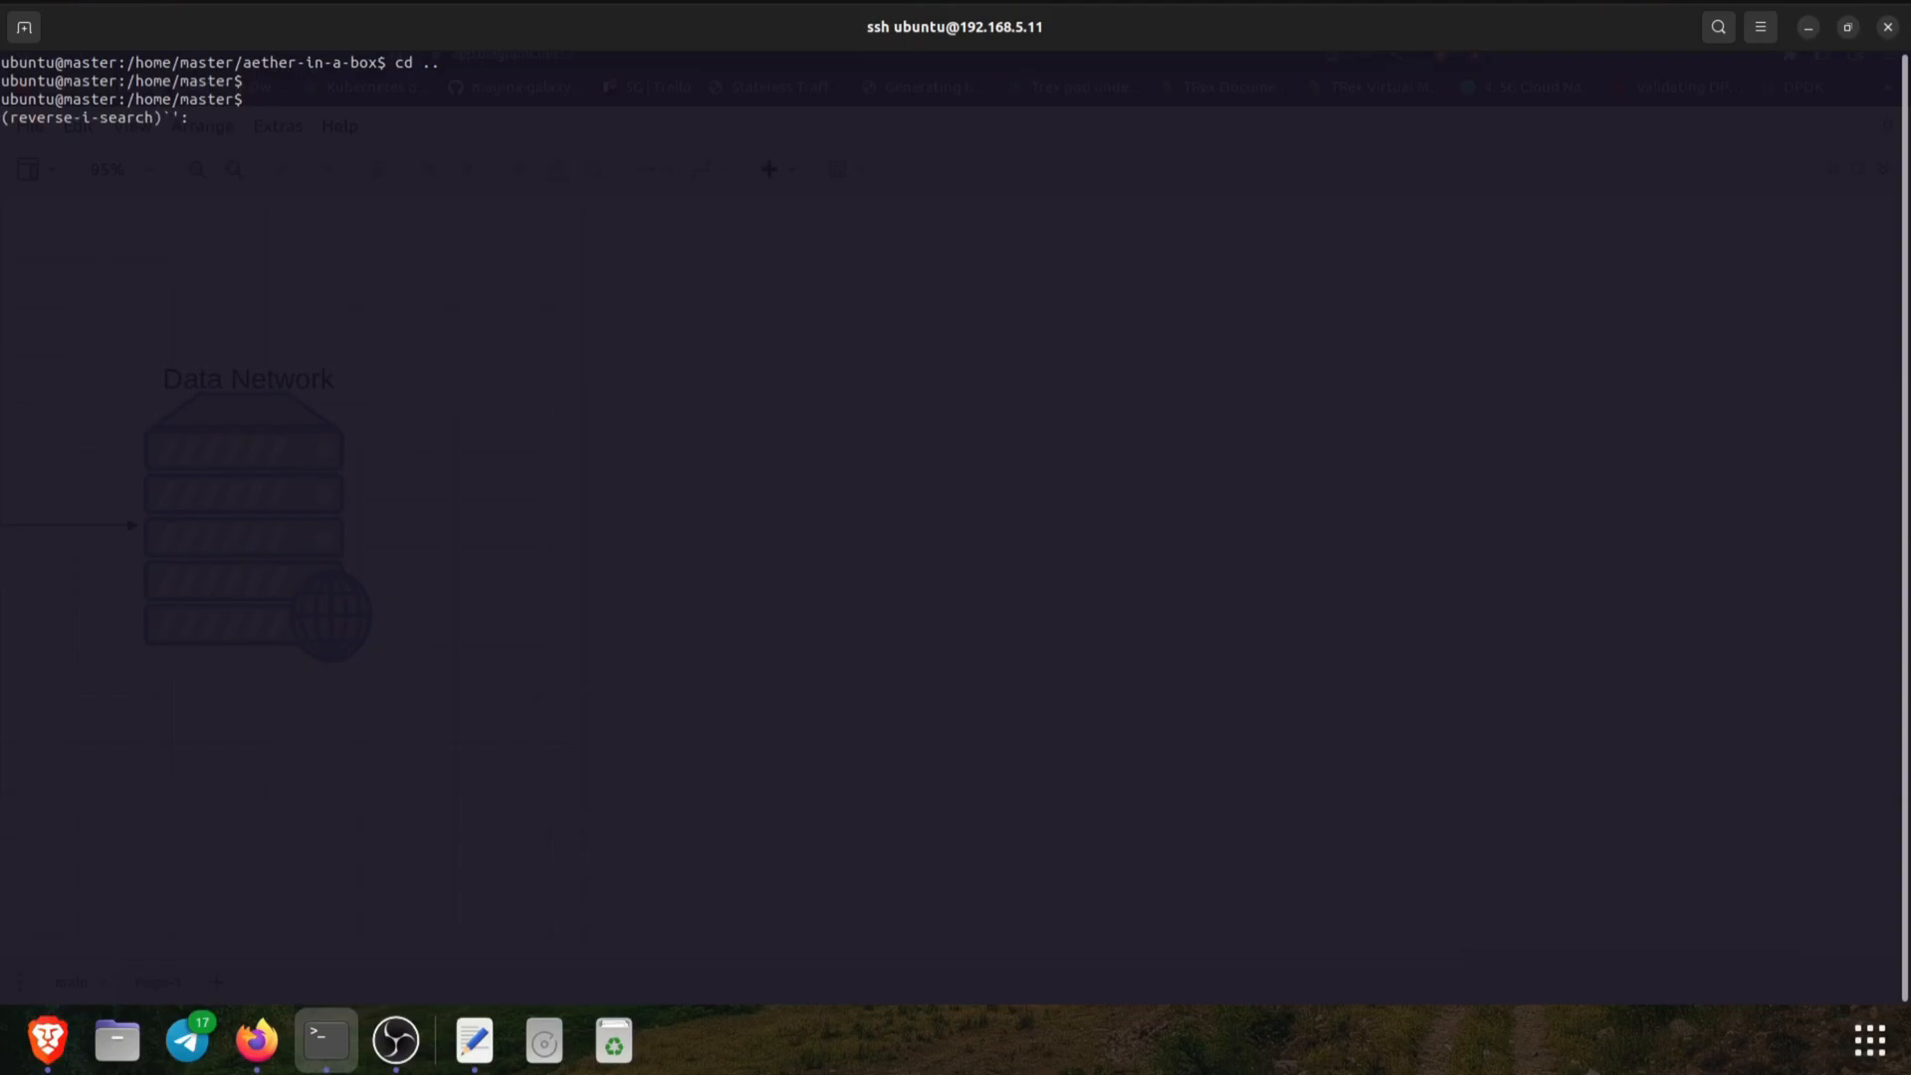
pyautogui.write('git c')
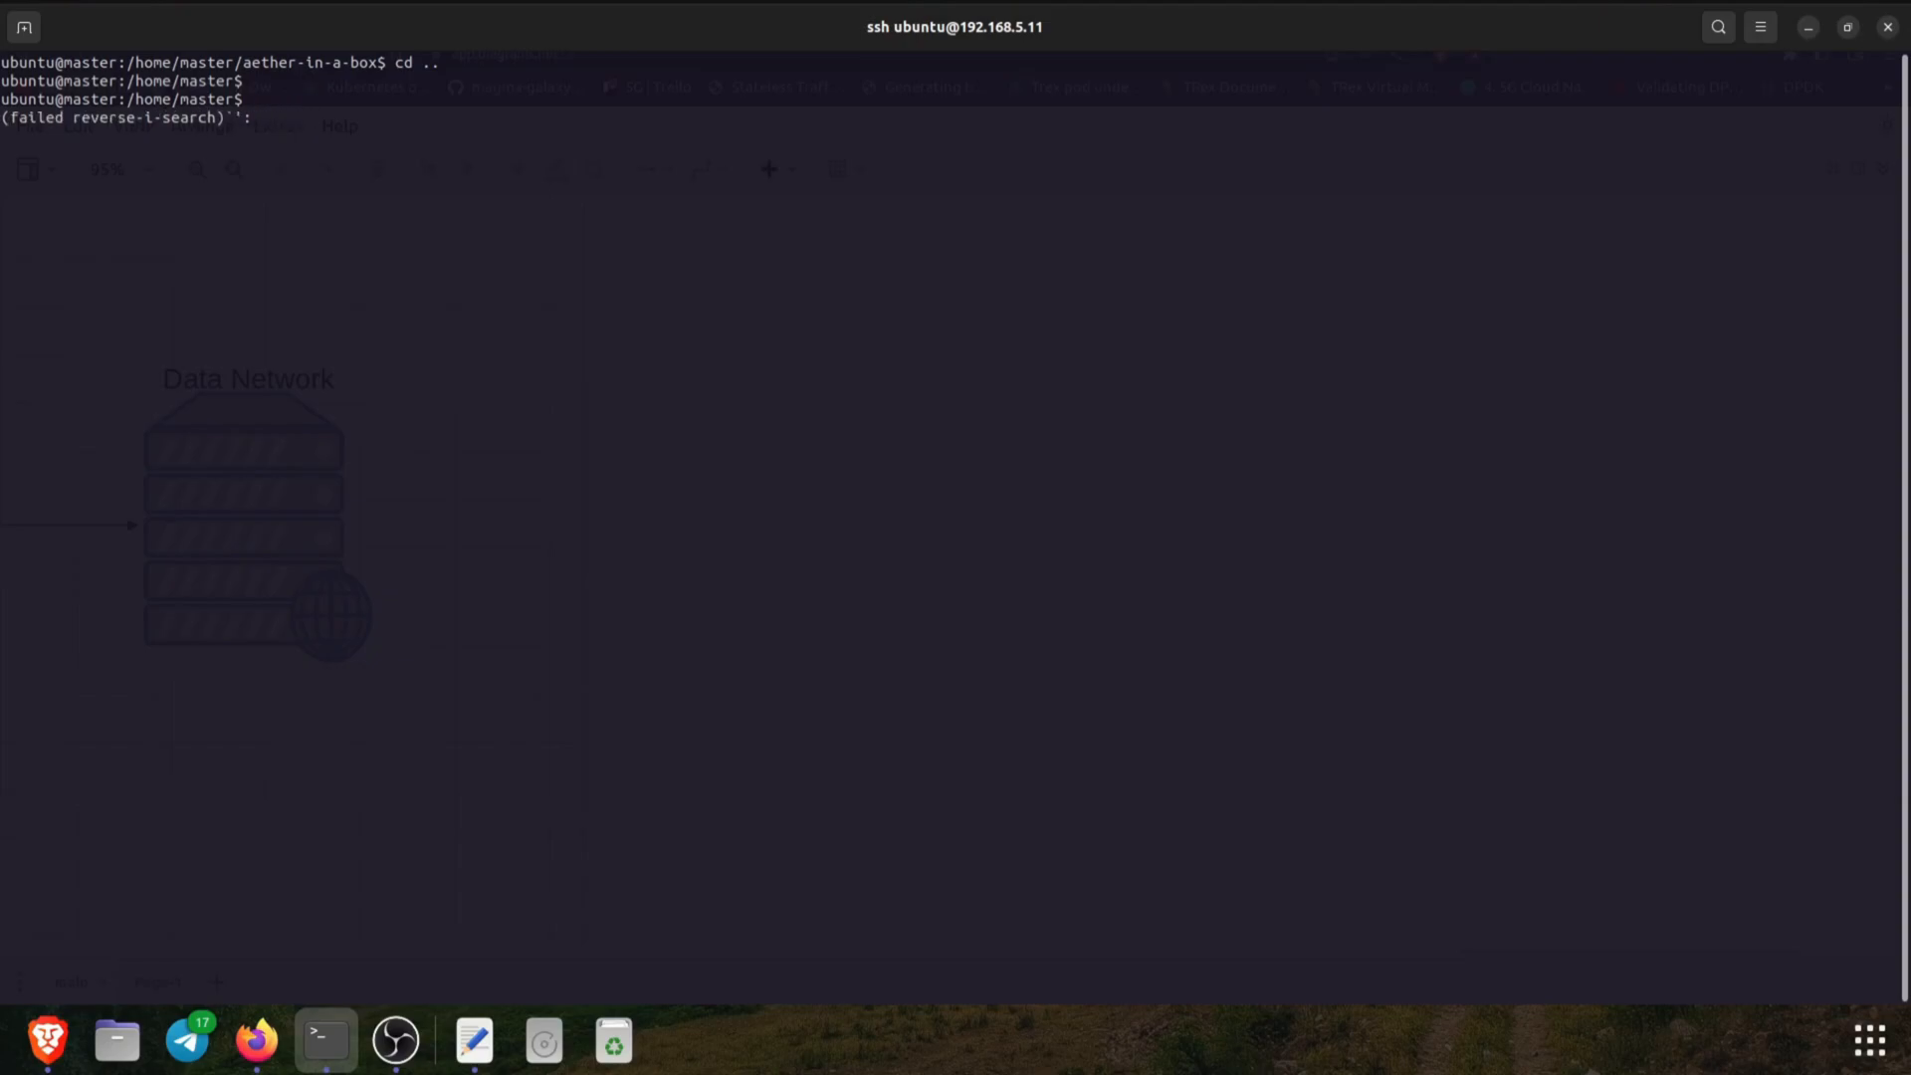
pyautogui.write('cd ..')
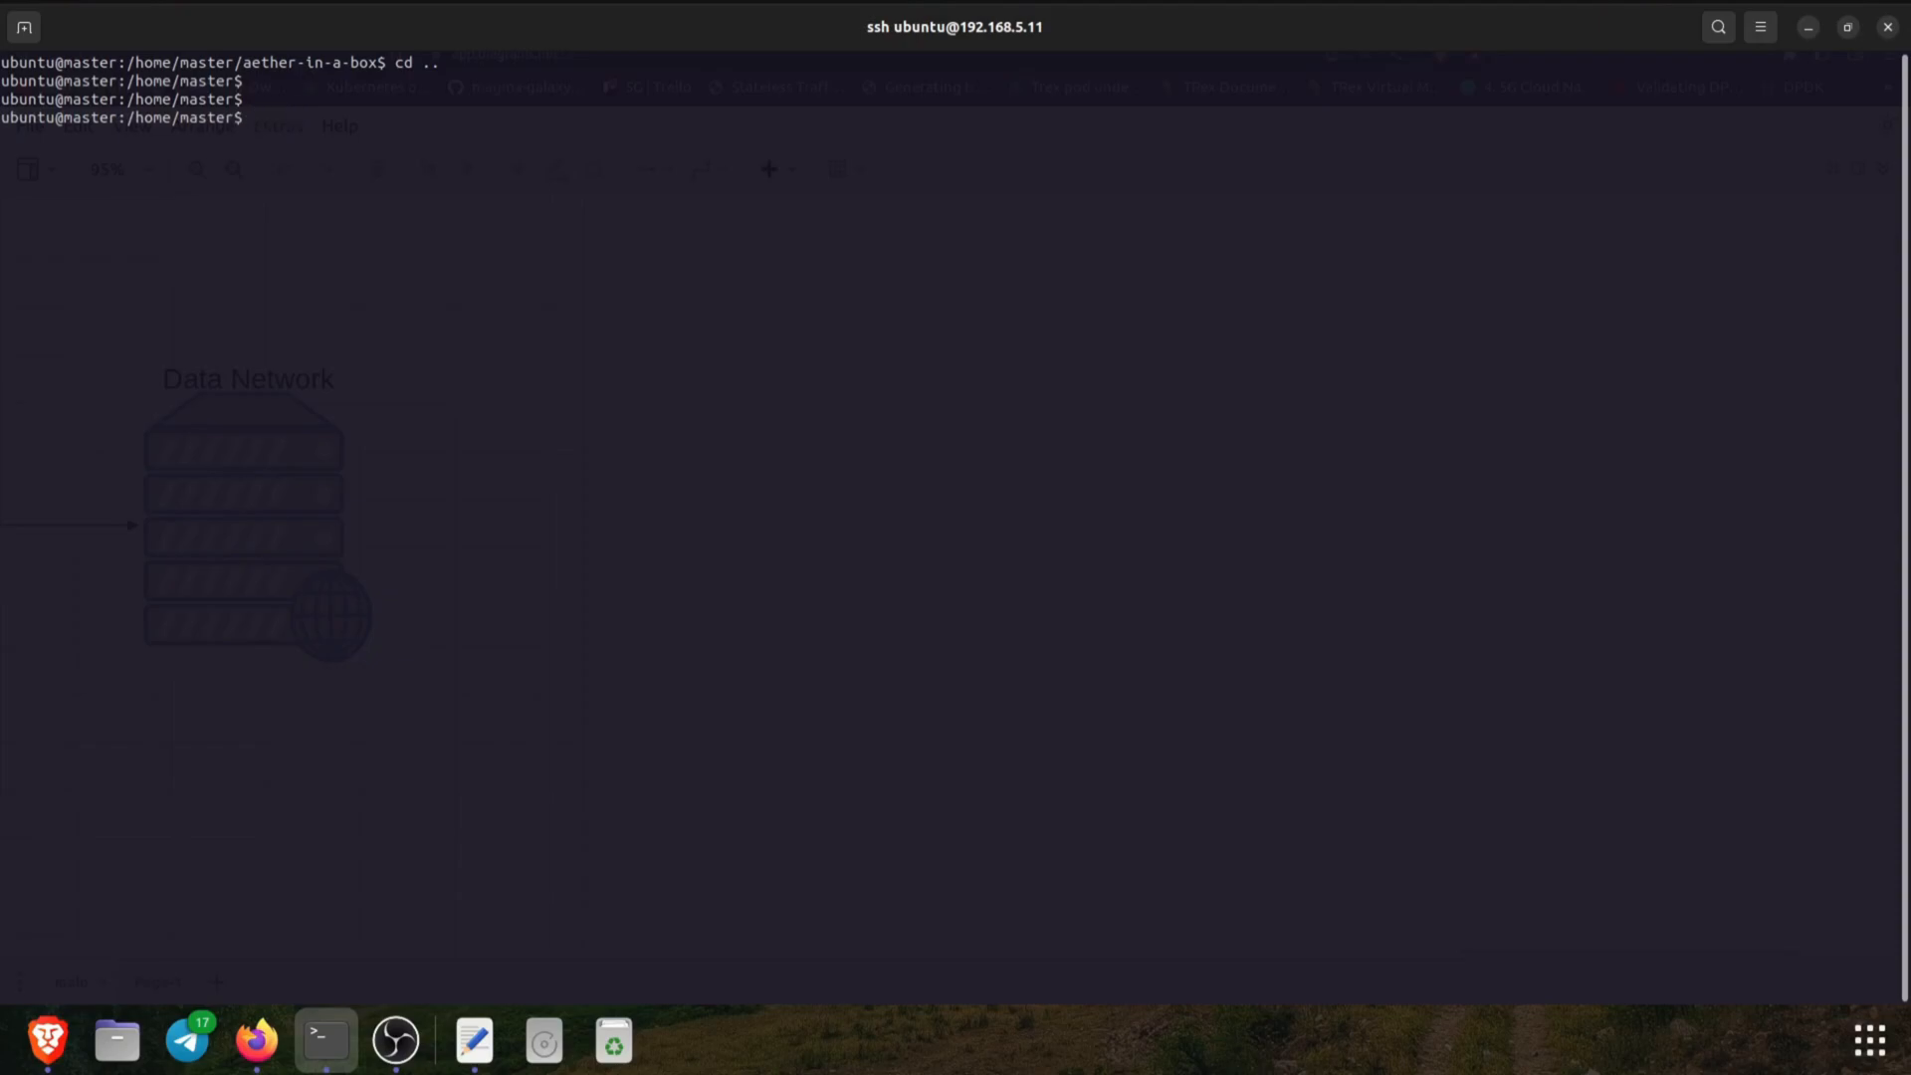
pyautogui.write('cd aether-in-a-box/')
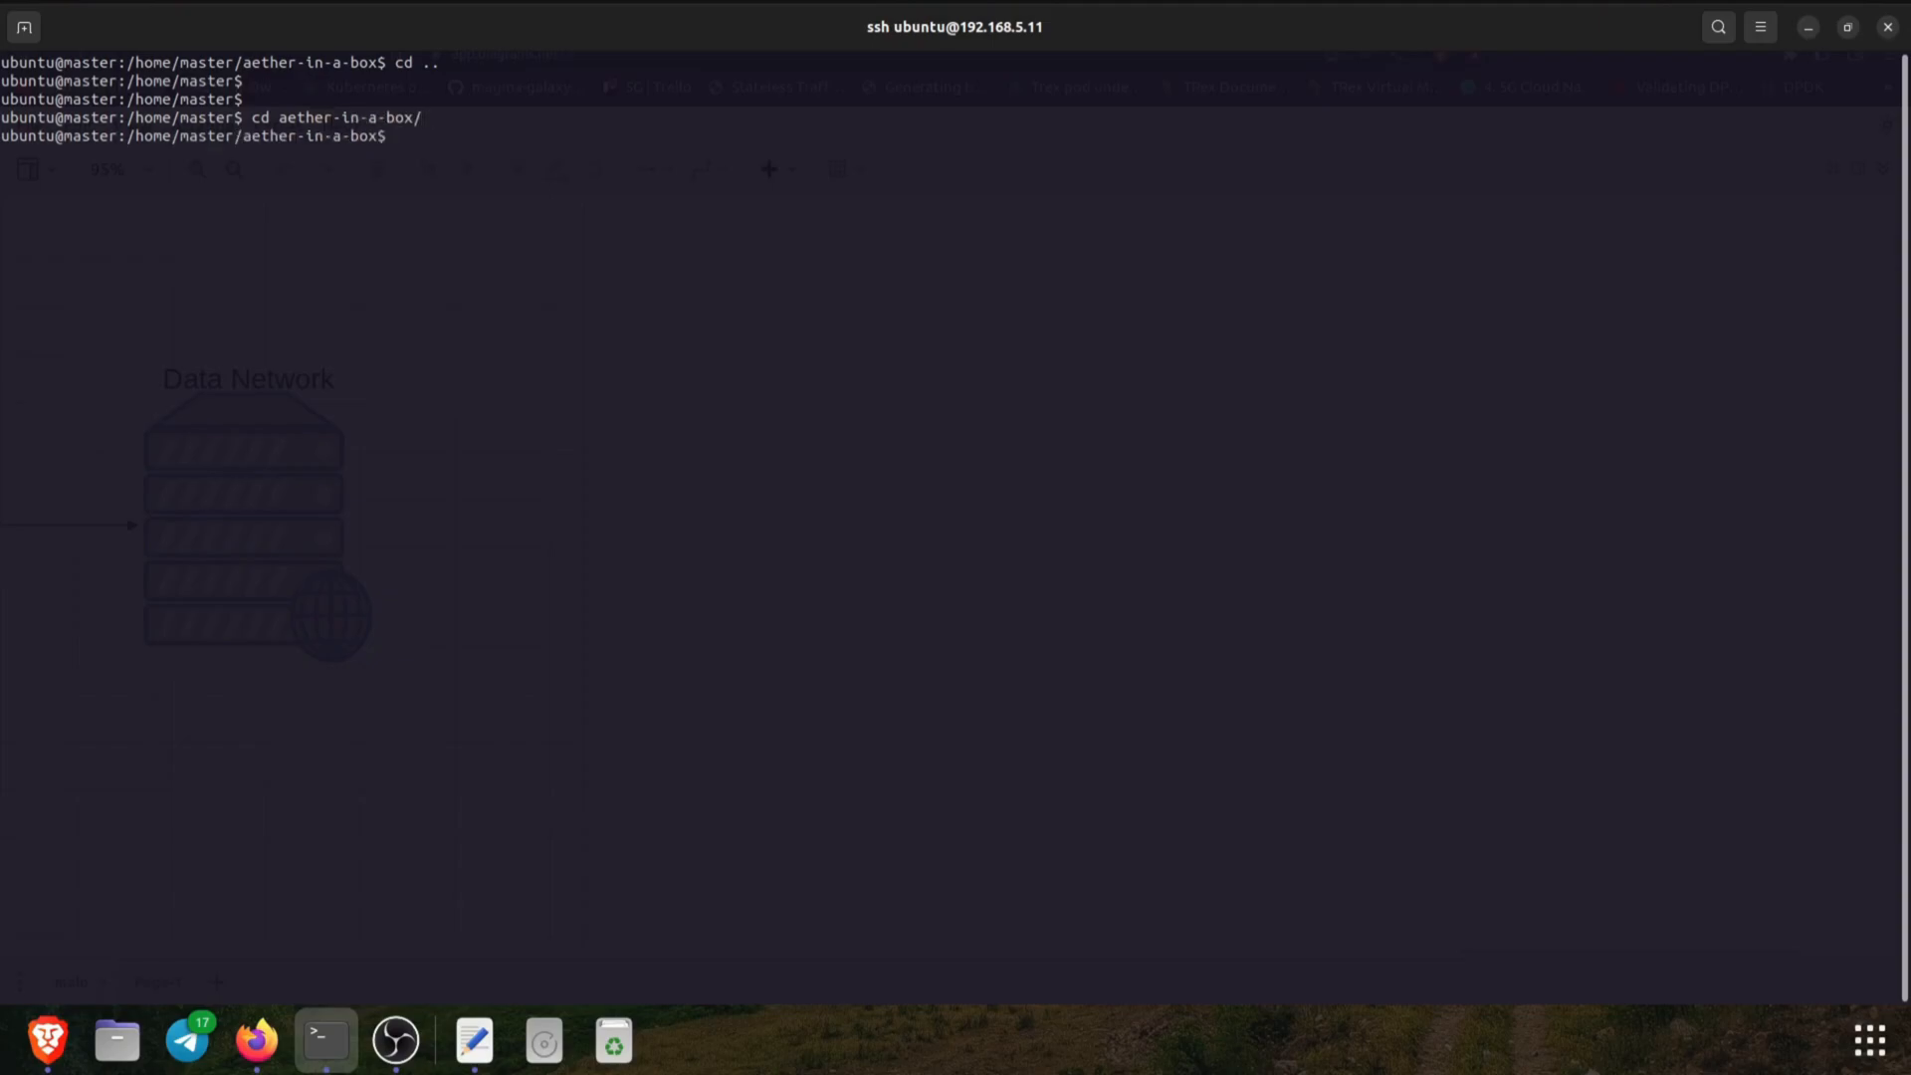
pyautogui.press('Return')
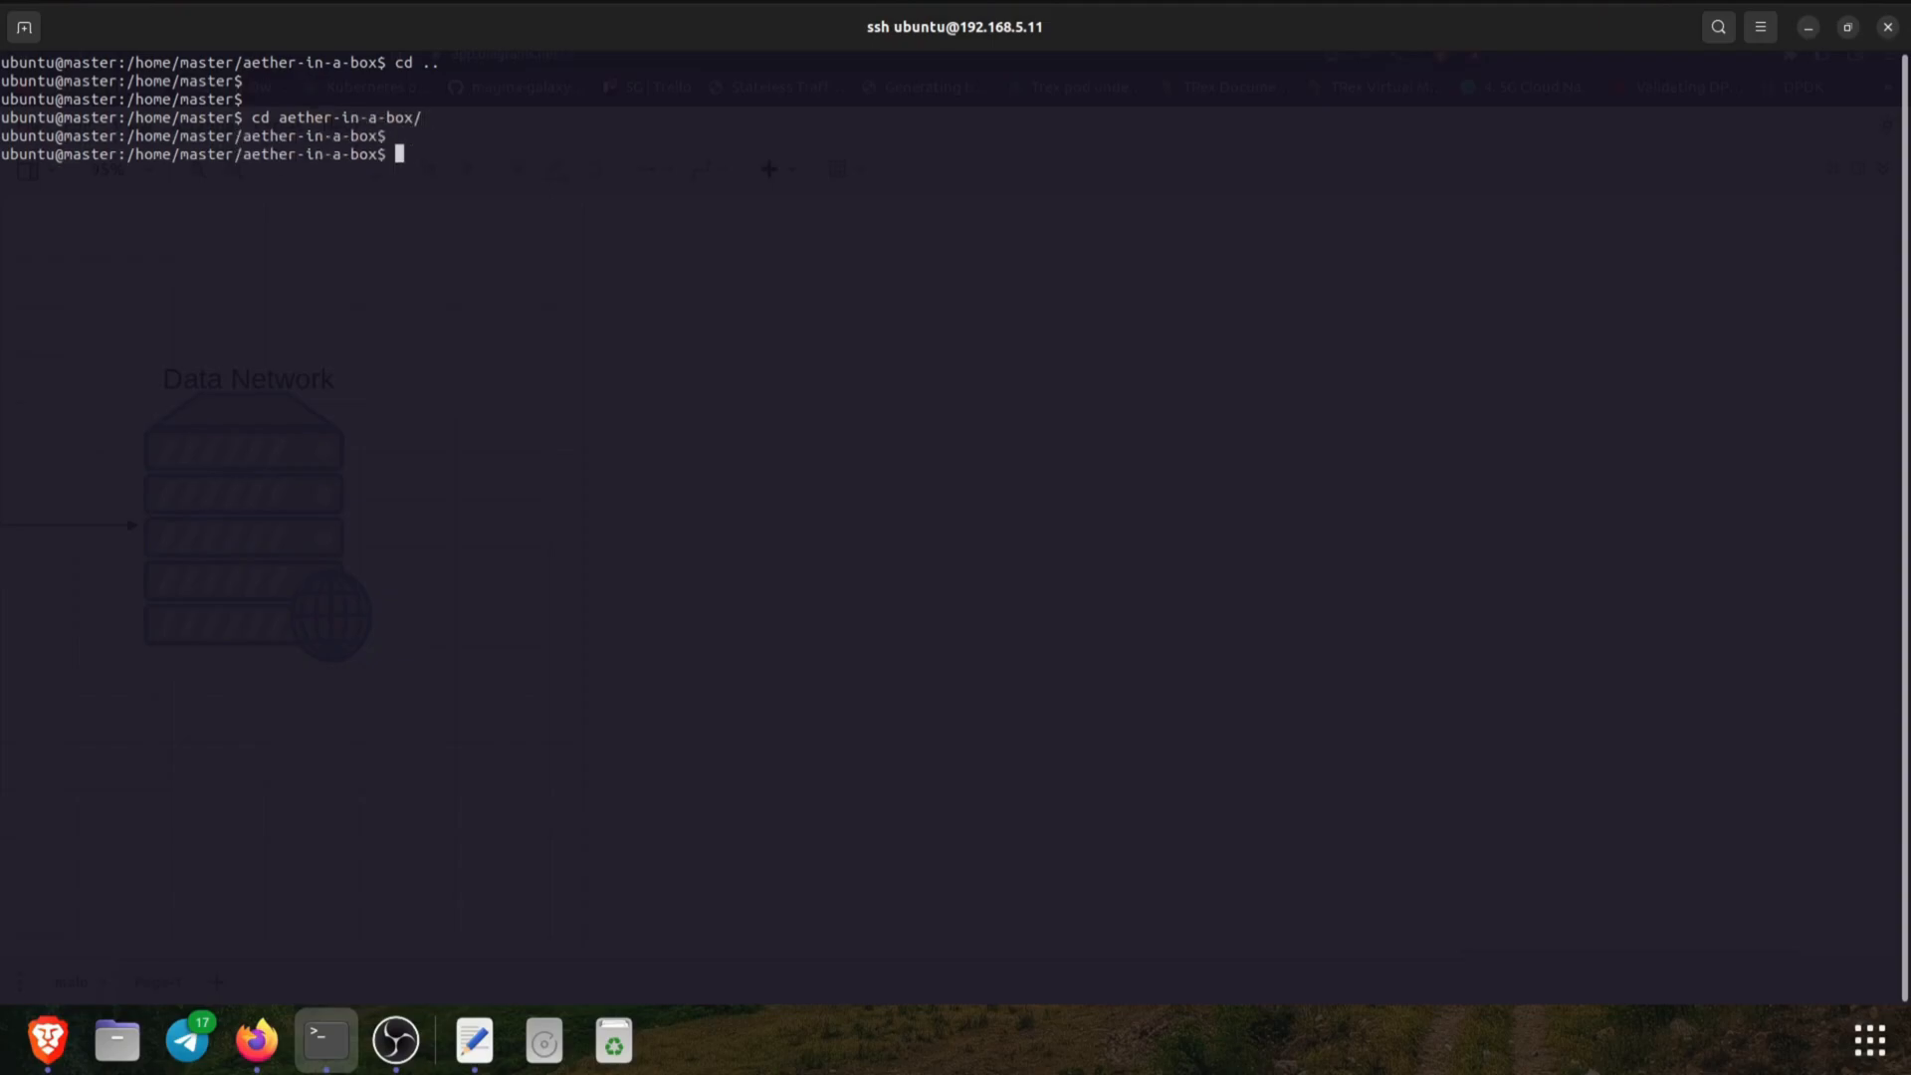
# Open sd-core-5g-values.yaml in nano, showing AMF externalIP 192.168.5.11 and port 38412
pyautogui.write('nano')
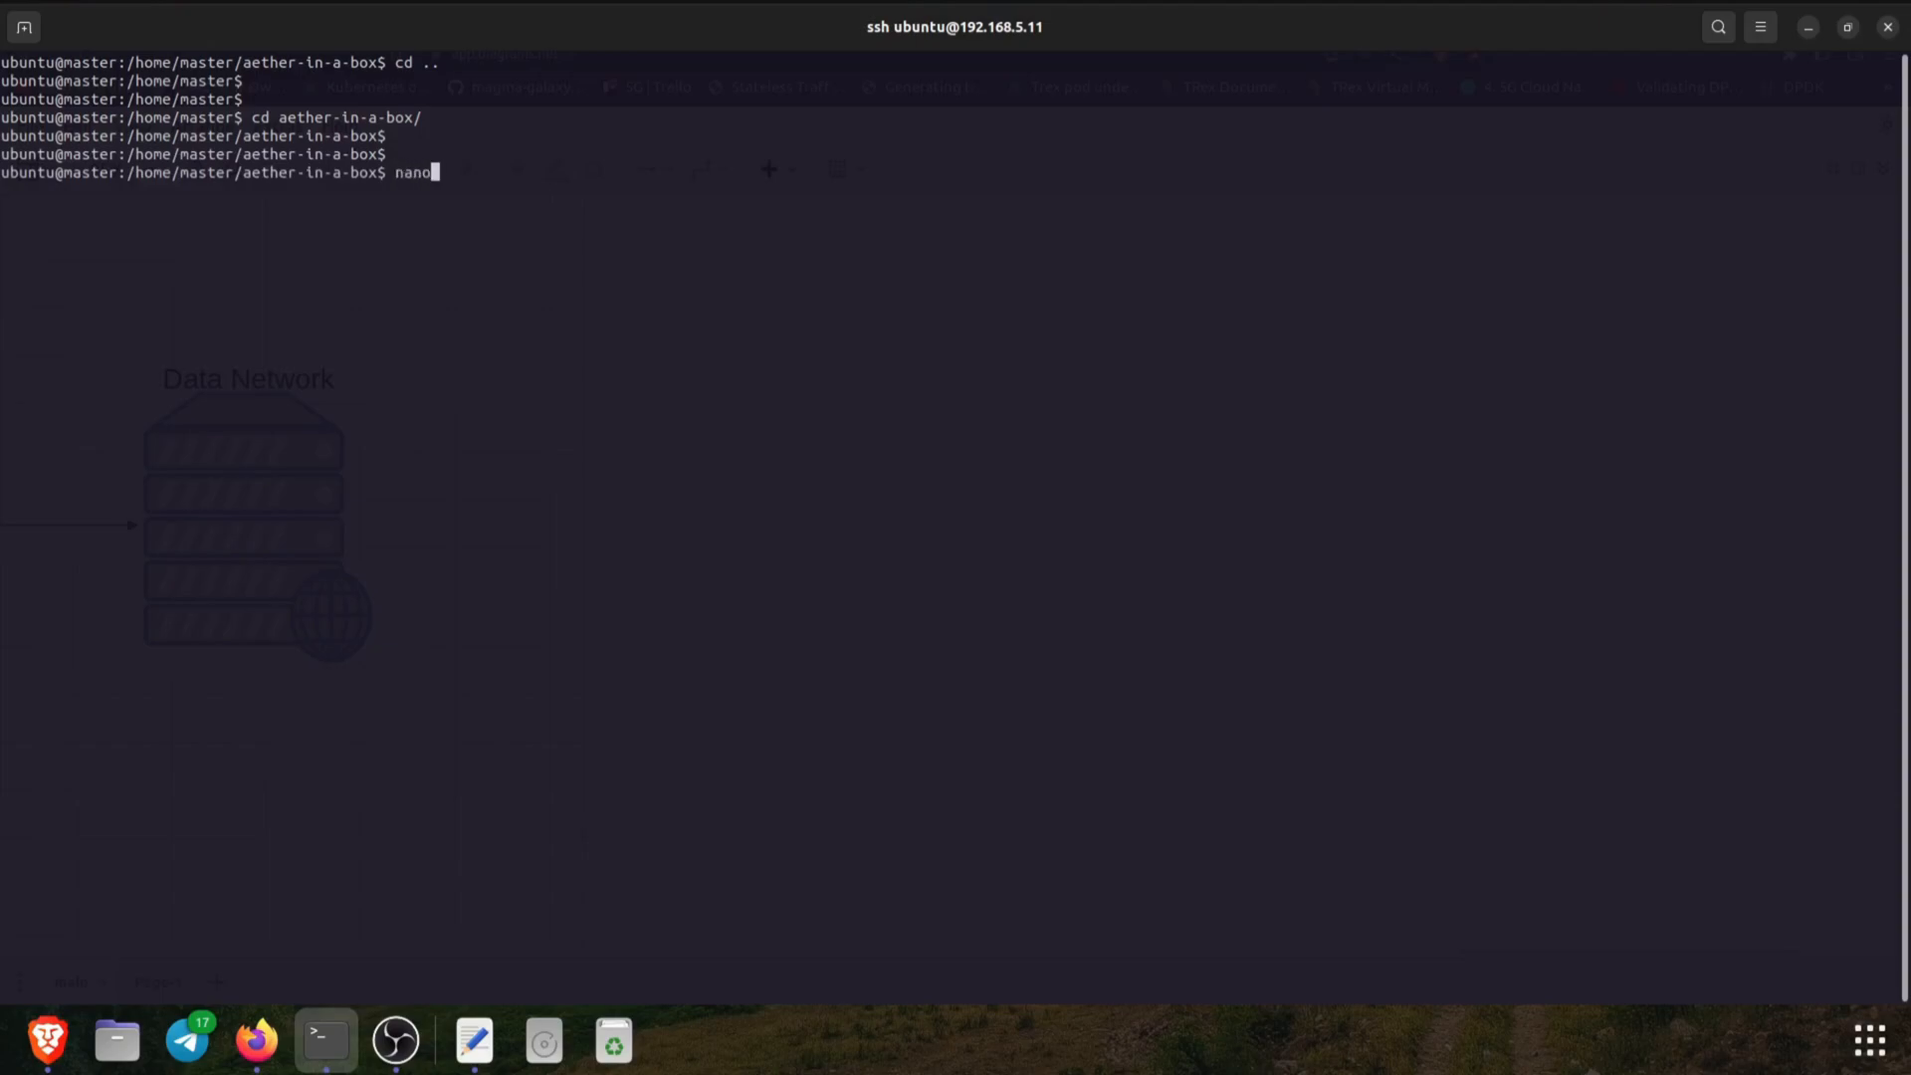
pyautogui.write('sd-core')
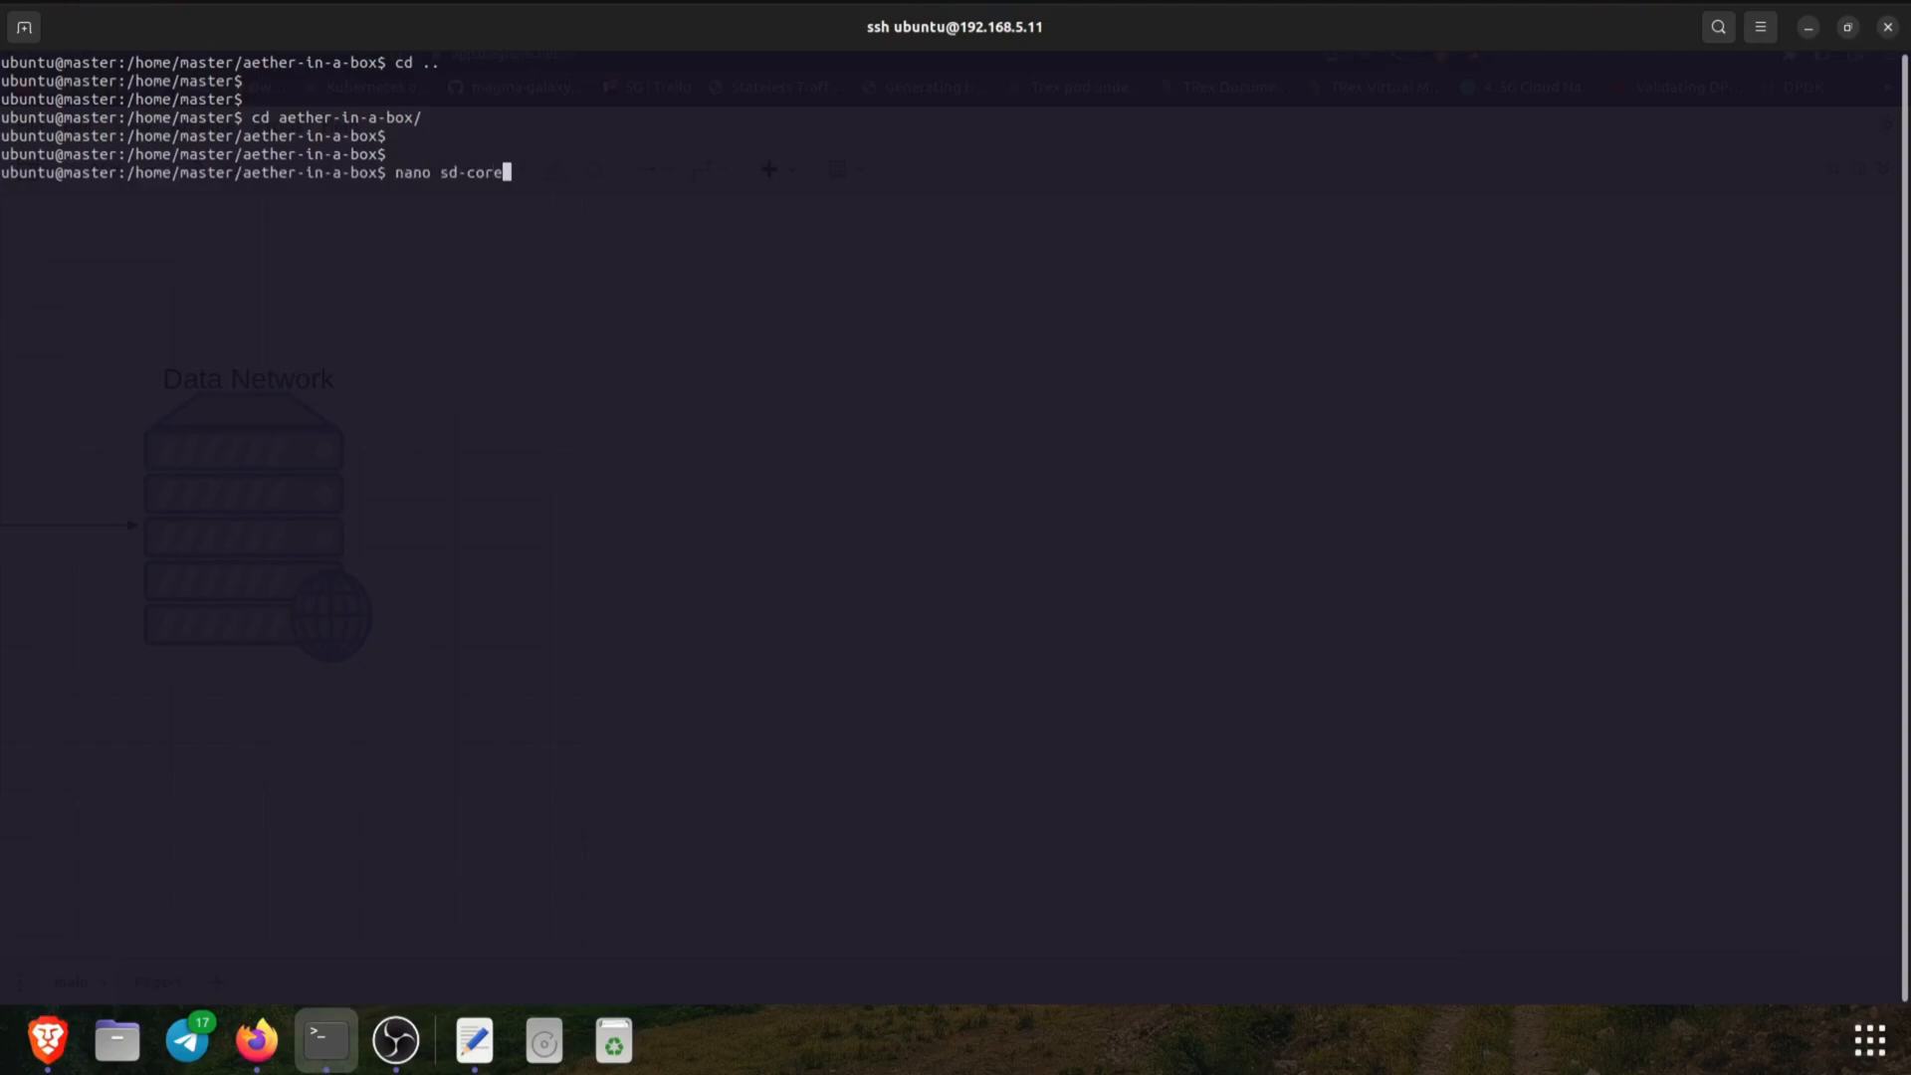
pyautogui.write('-5g-values.yaml')
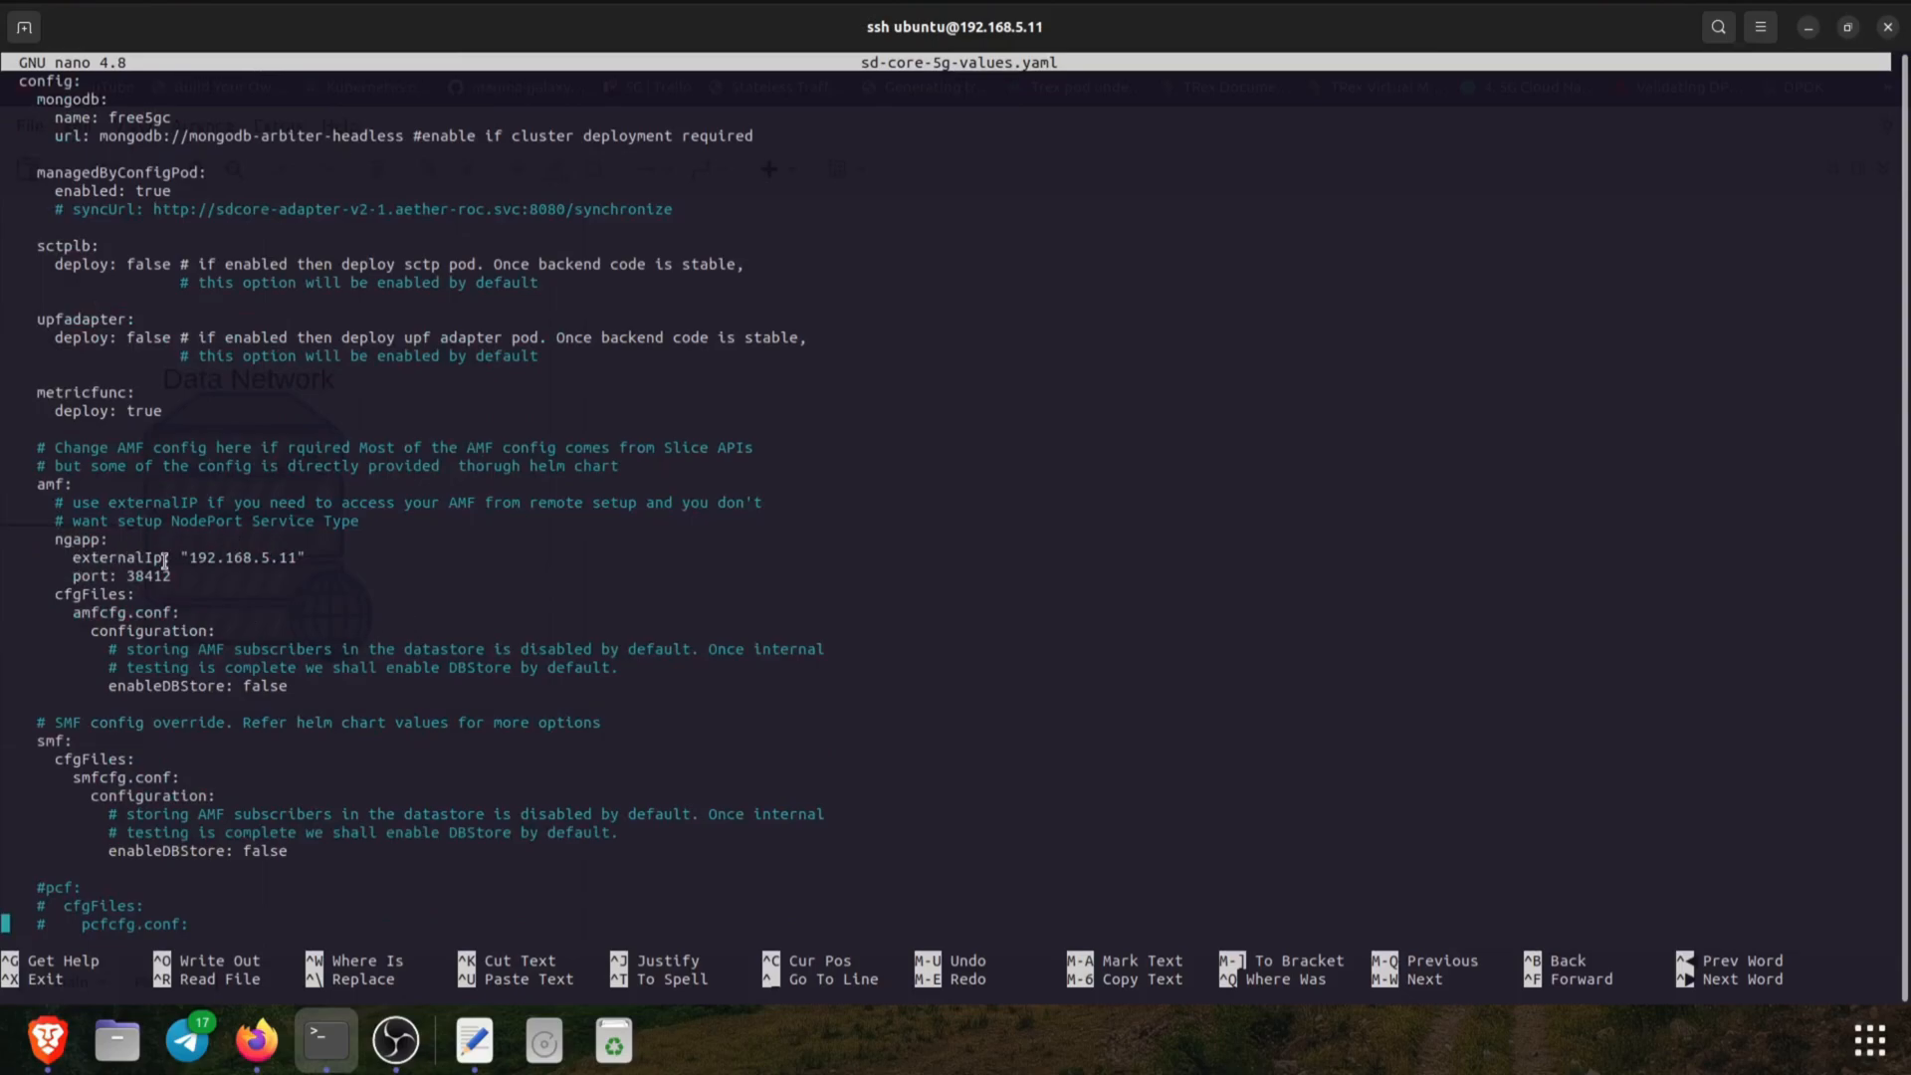
# Exit nano, become root, list /root/cord (sdcore-helm-charts), then cd to /home/master/aether-in-a-box
pyautogui.press('ctrl+x')
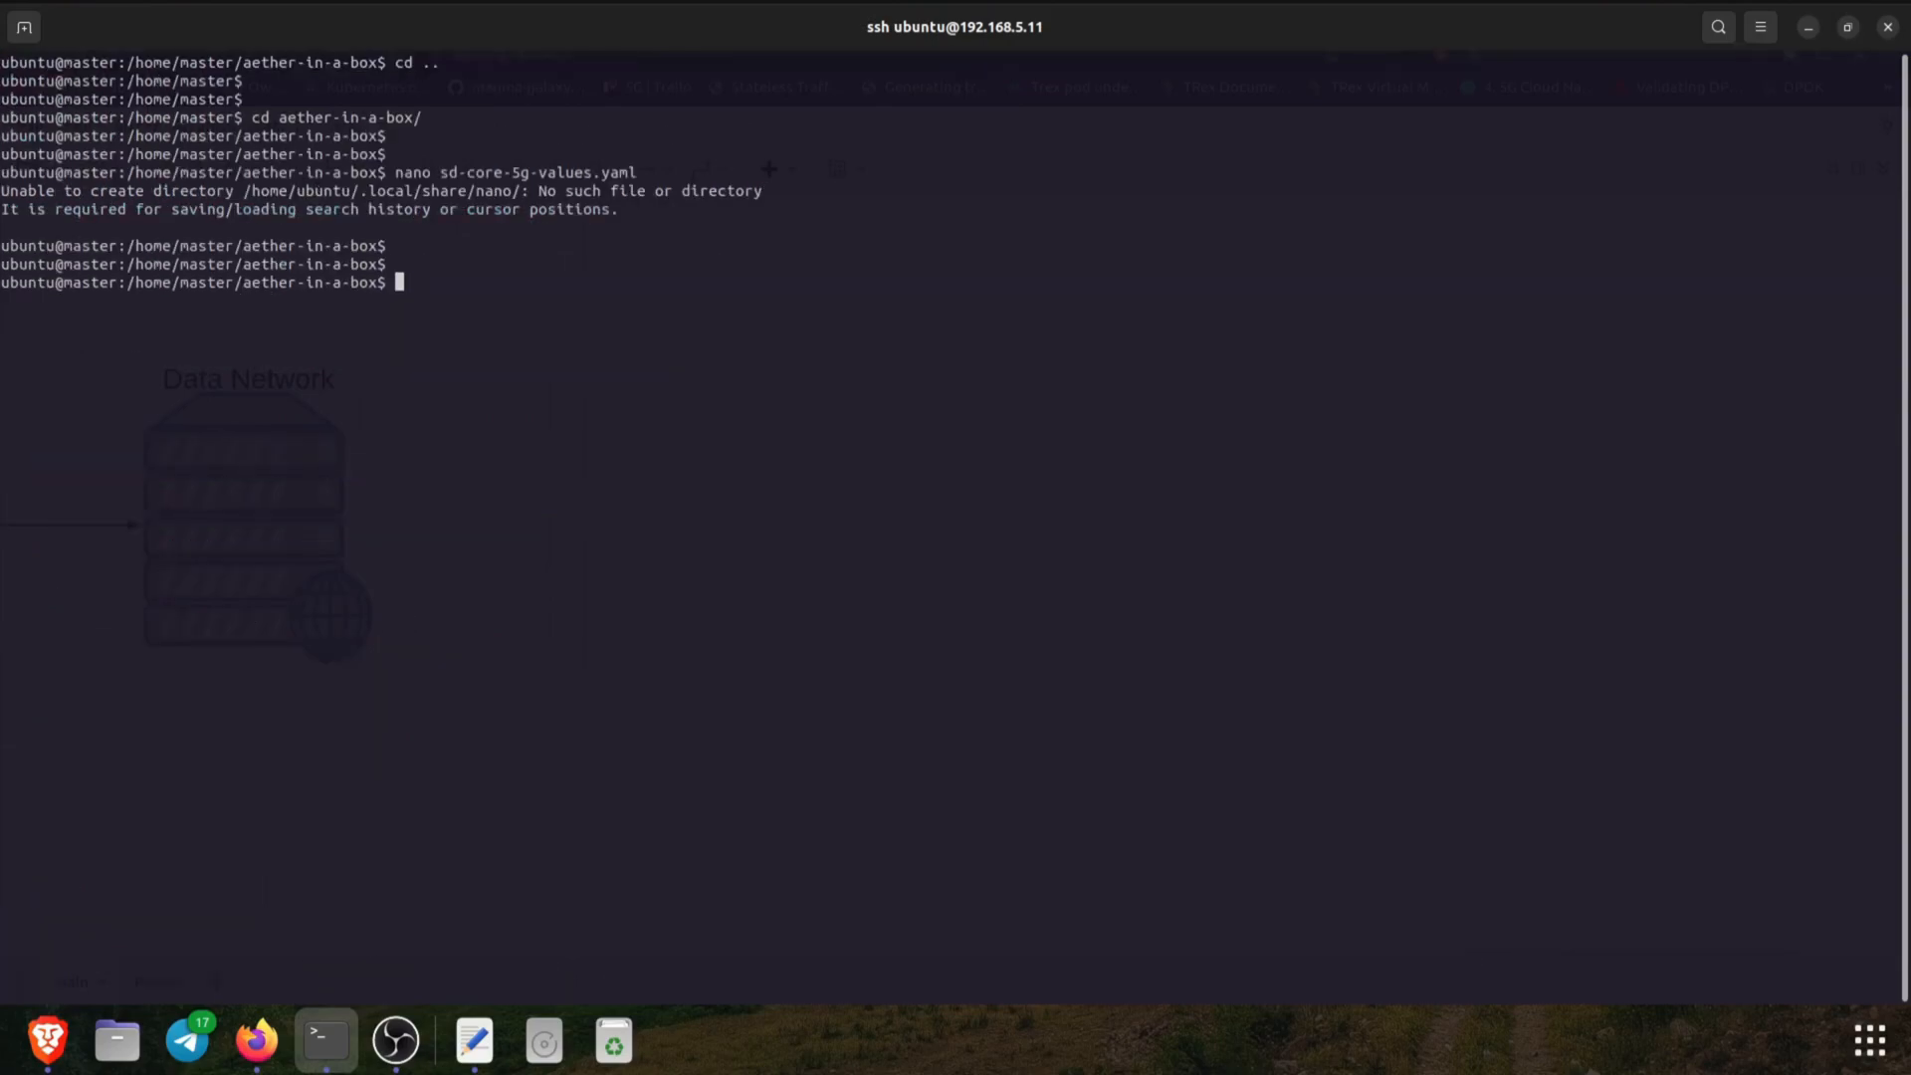
pyautogui.write('cd /root')
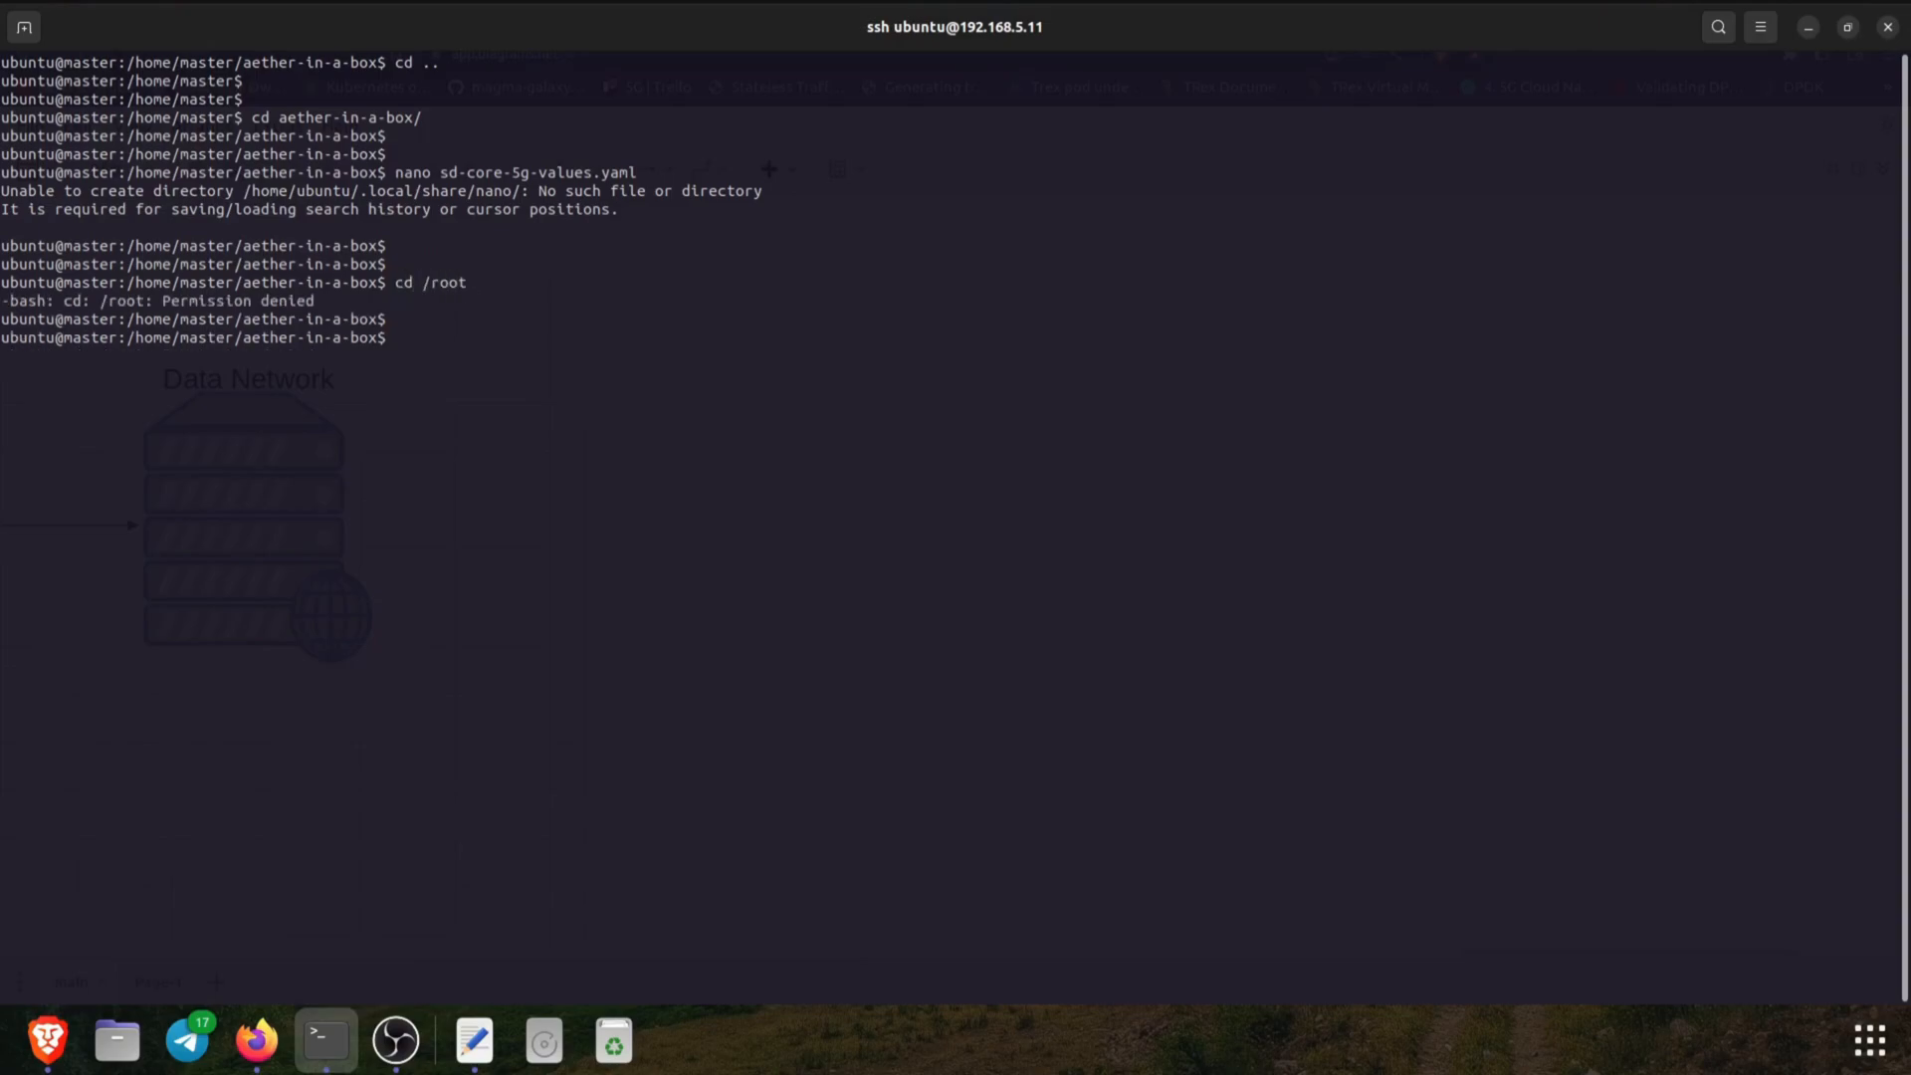
pyautogui.write('sudo su')
pyautogui.write('cd /r')
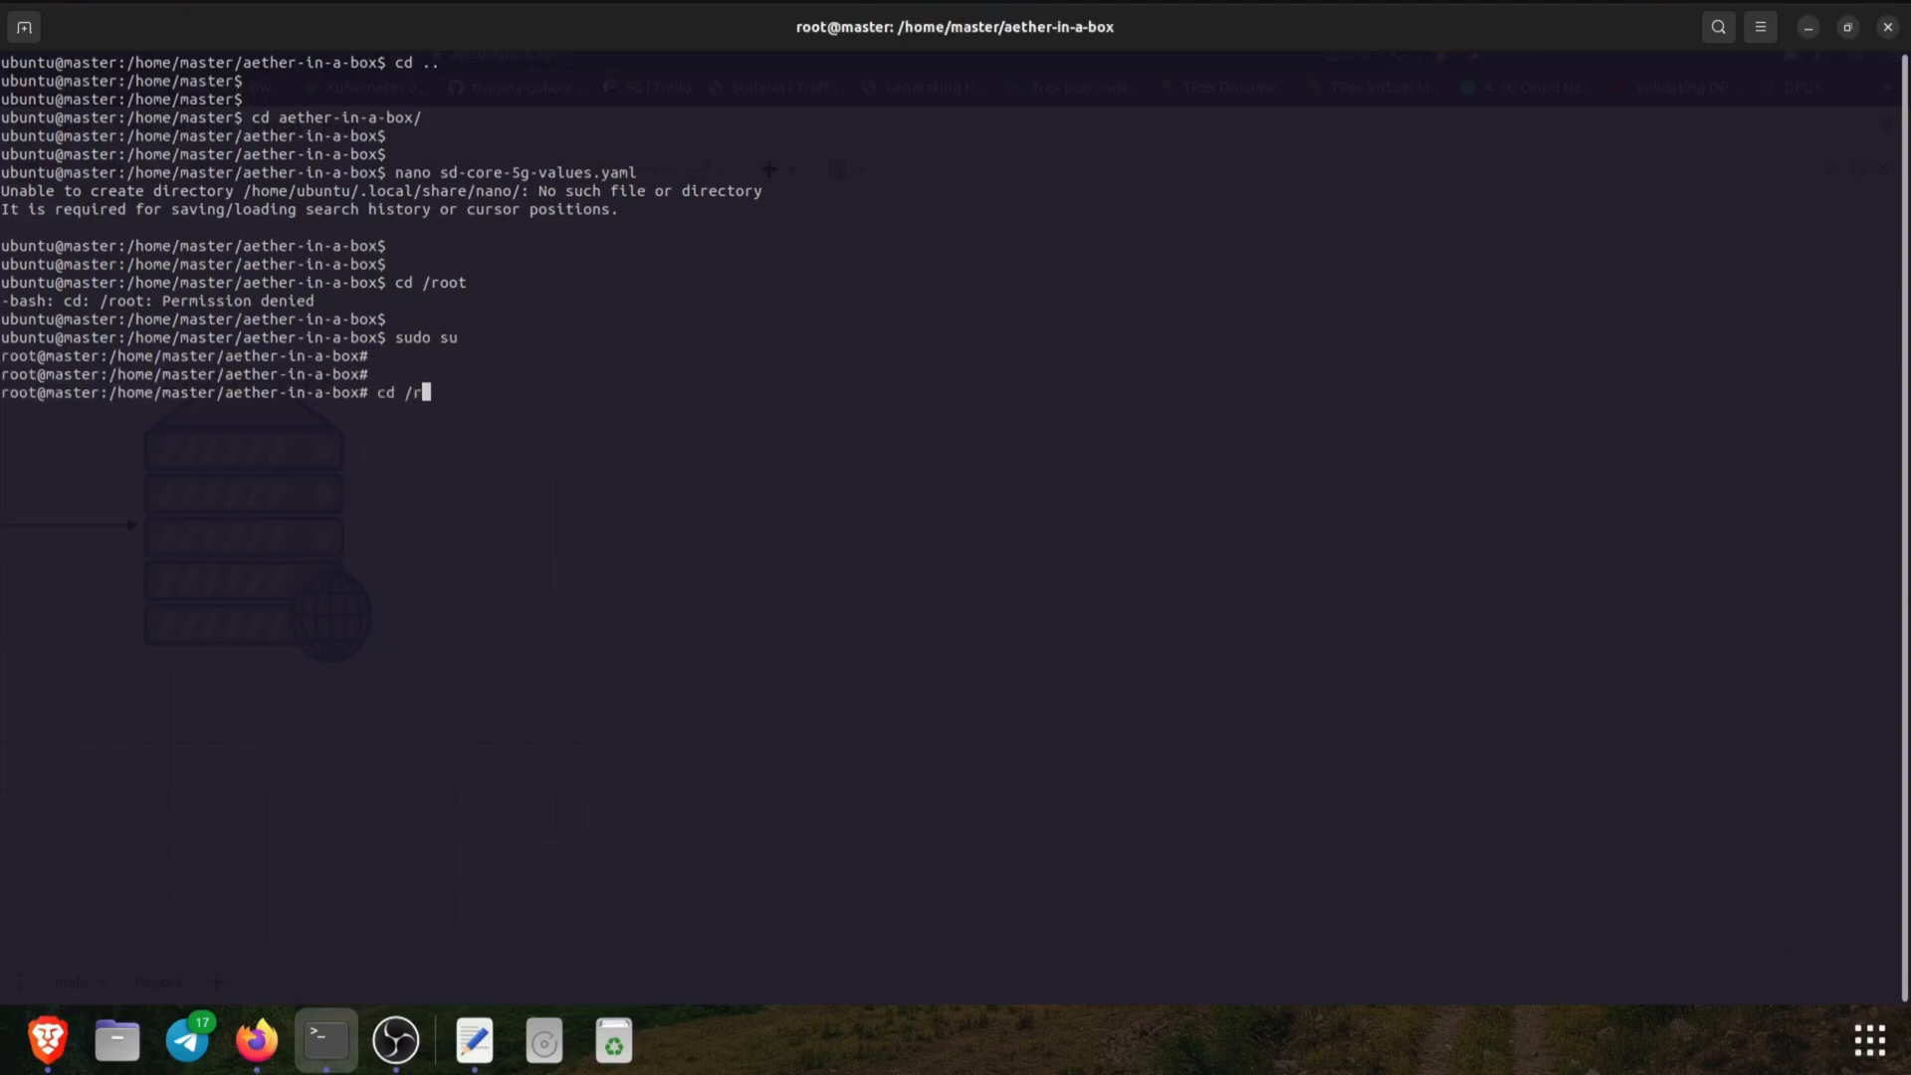
pyautogui.write('oot/cord/')
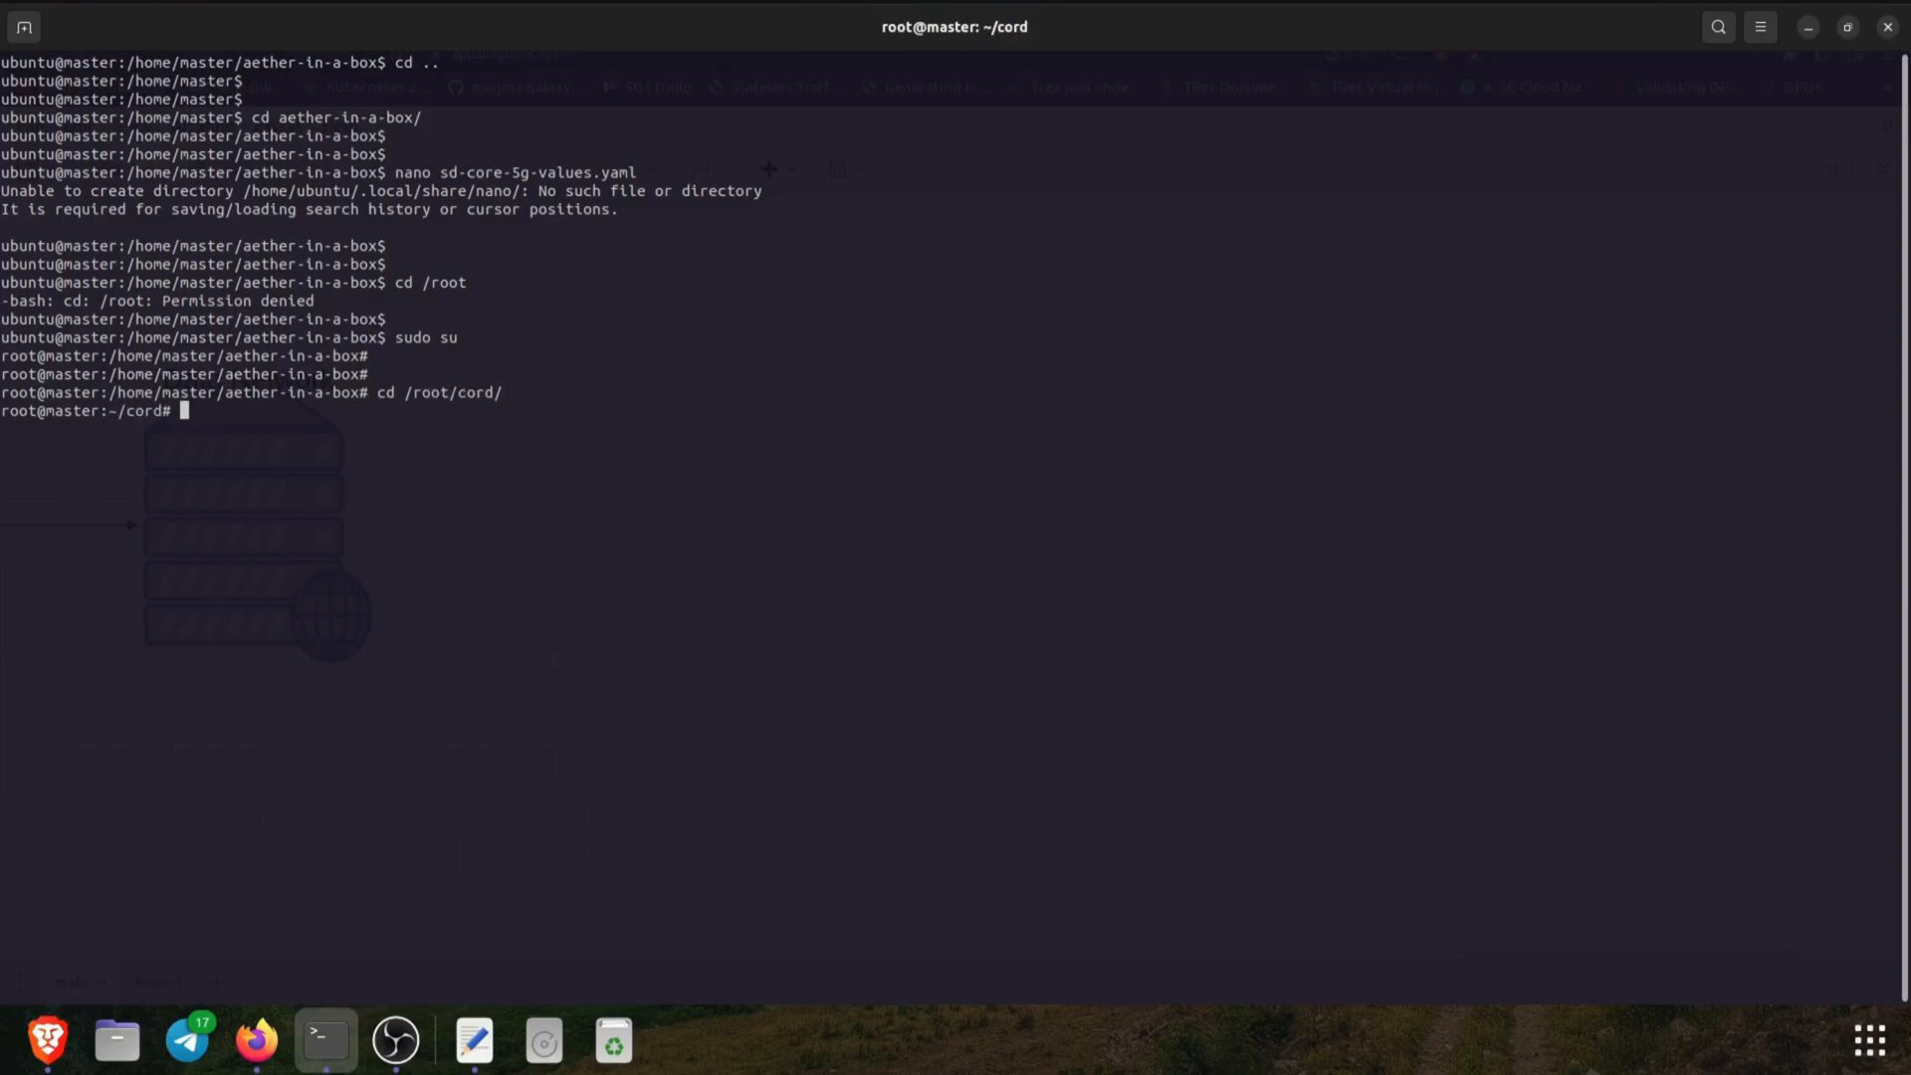
pyautogui.write('ls')
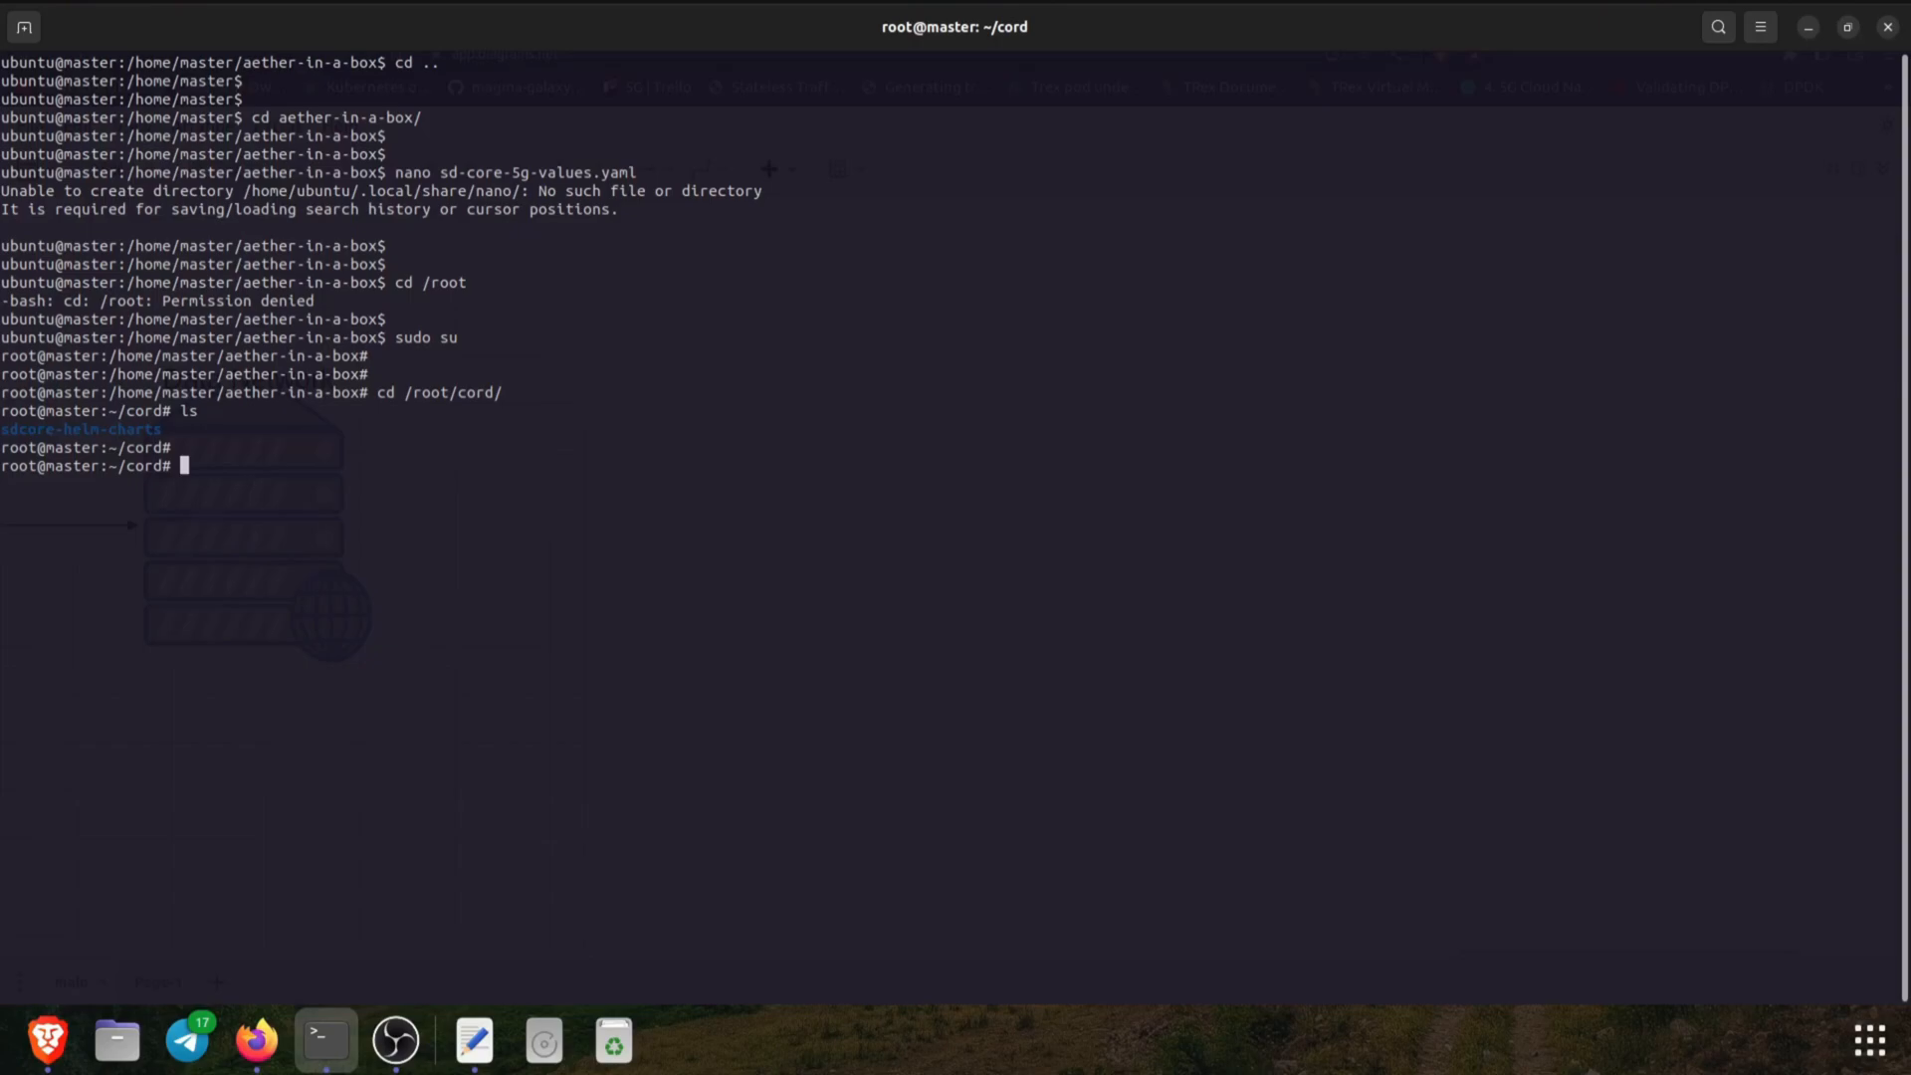
pyautogui.write('cd /home/mast')
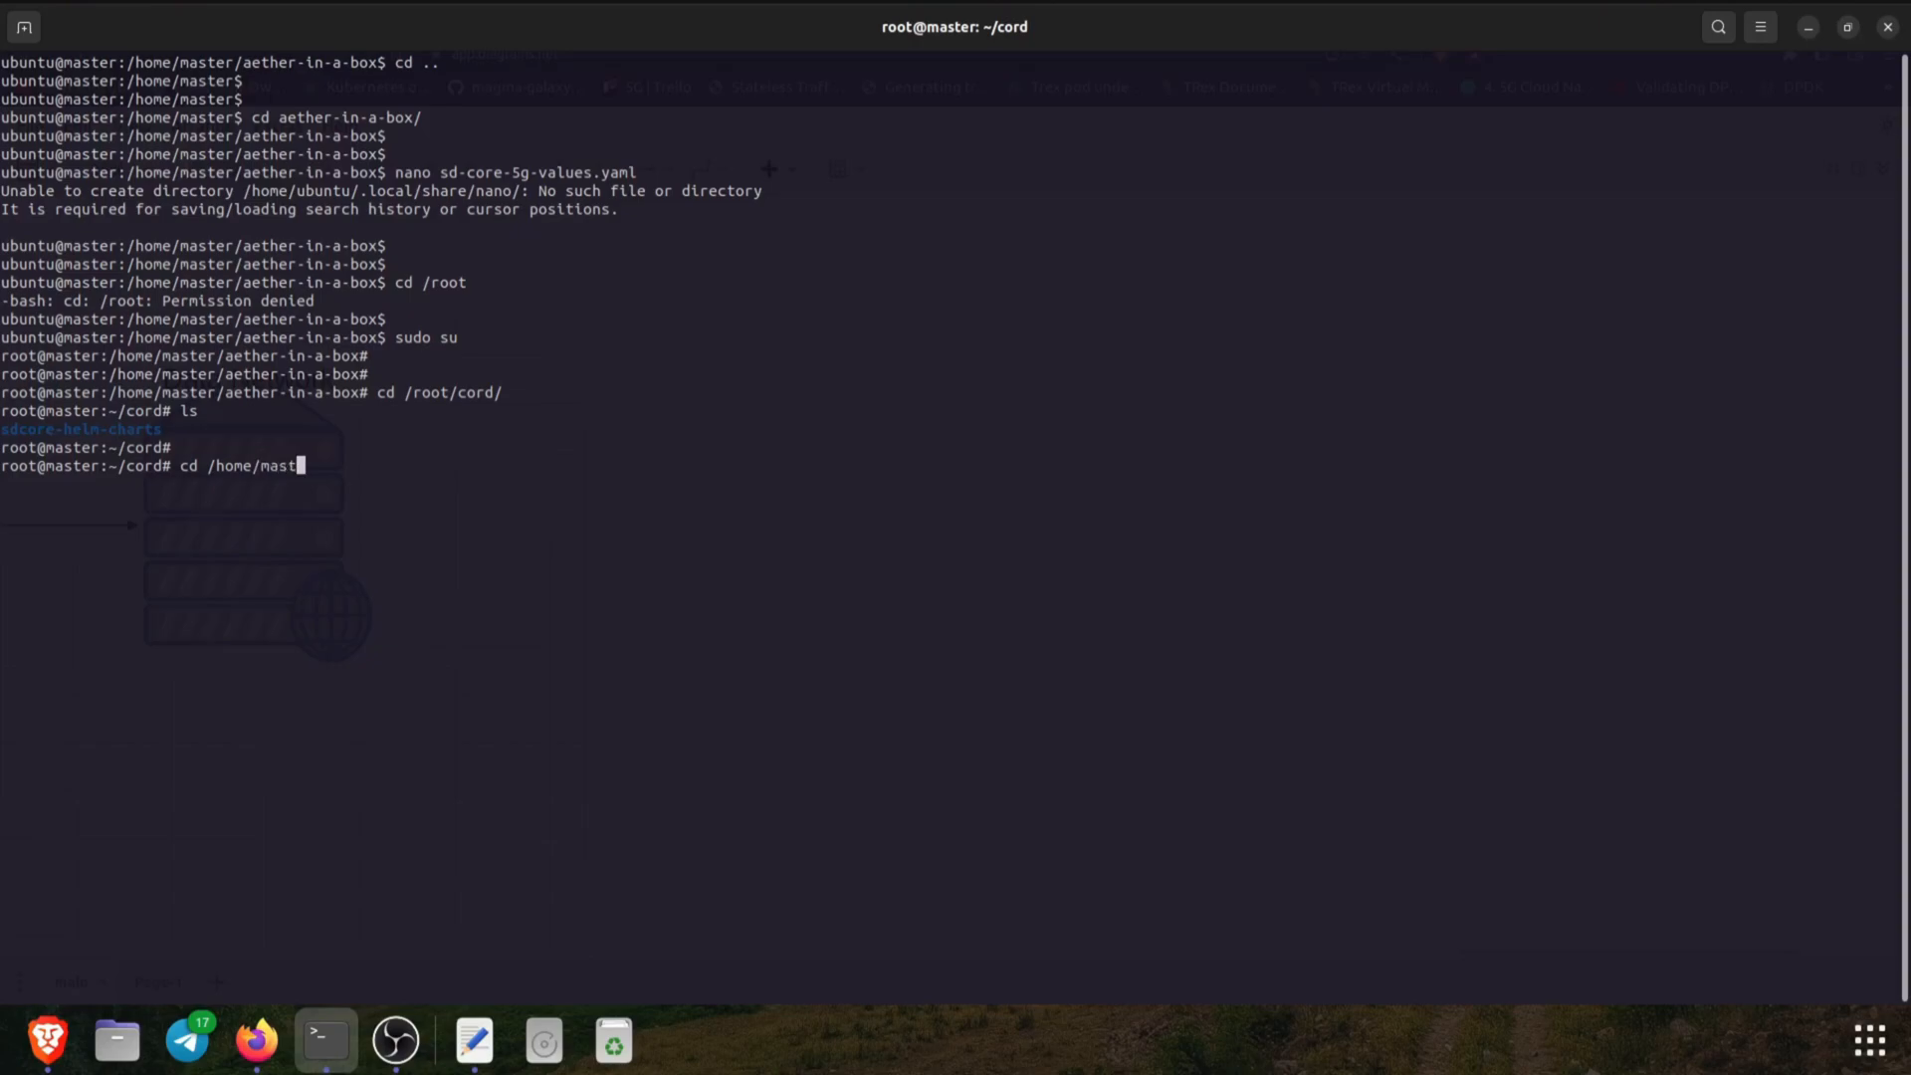
pyautogui.write('er/aether-in-a-box/')
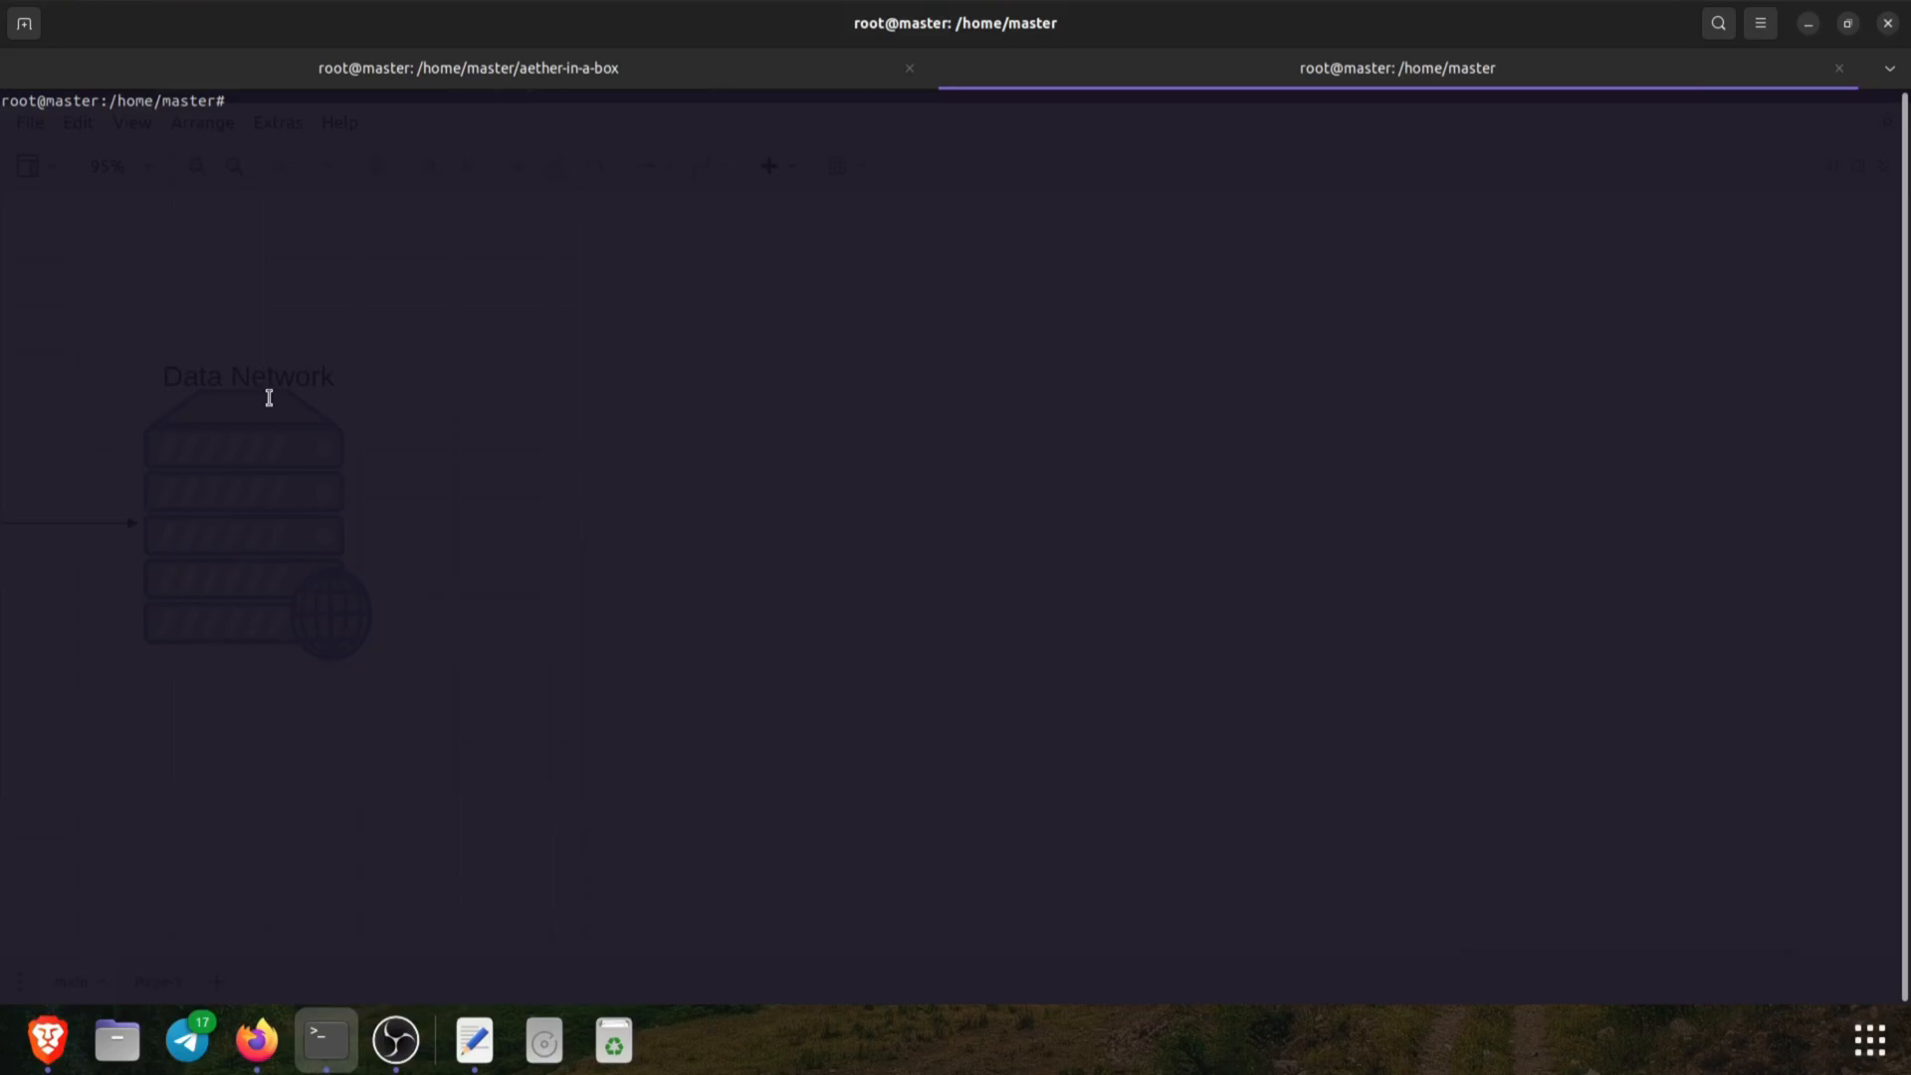
# Run kubectl get pods -A, then kubectl get svc -A, showing amf external IP 192.168.1.61
pyautogui.write('kubectl get pods -A')
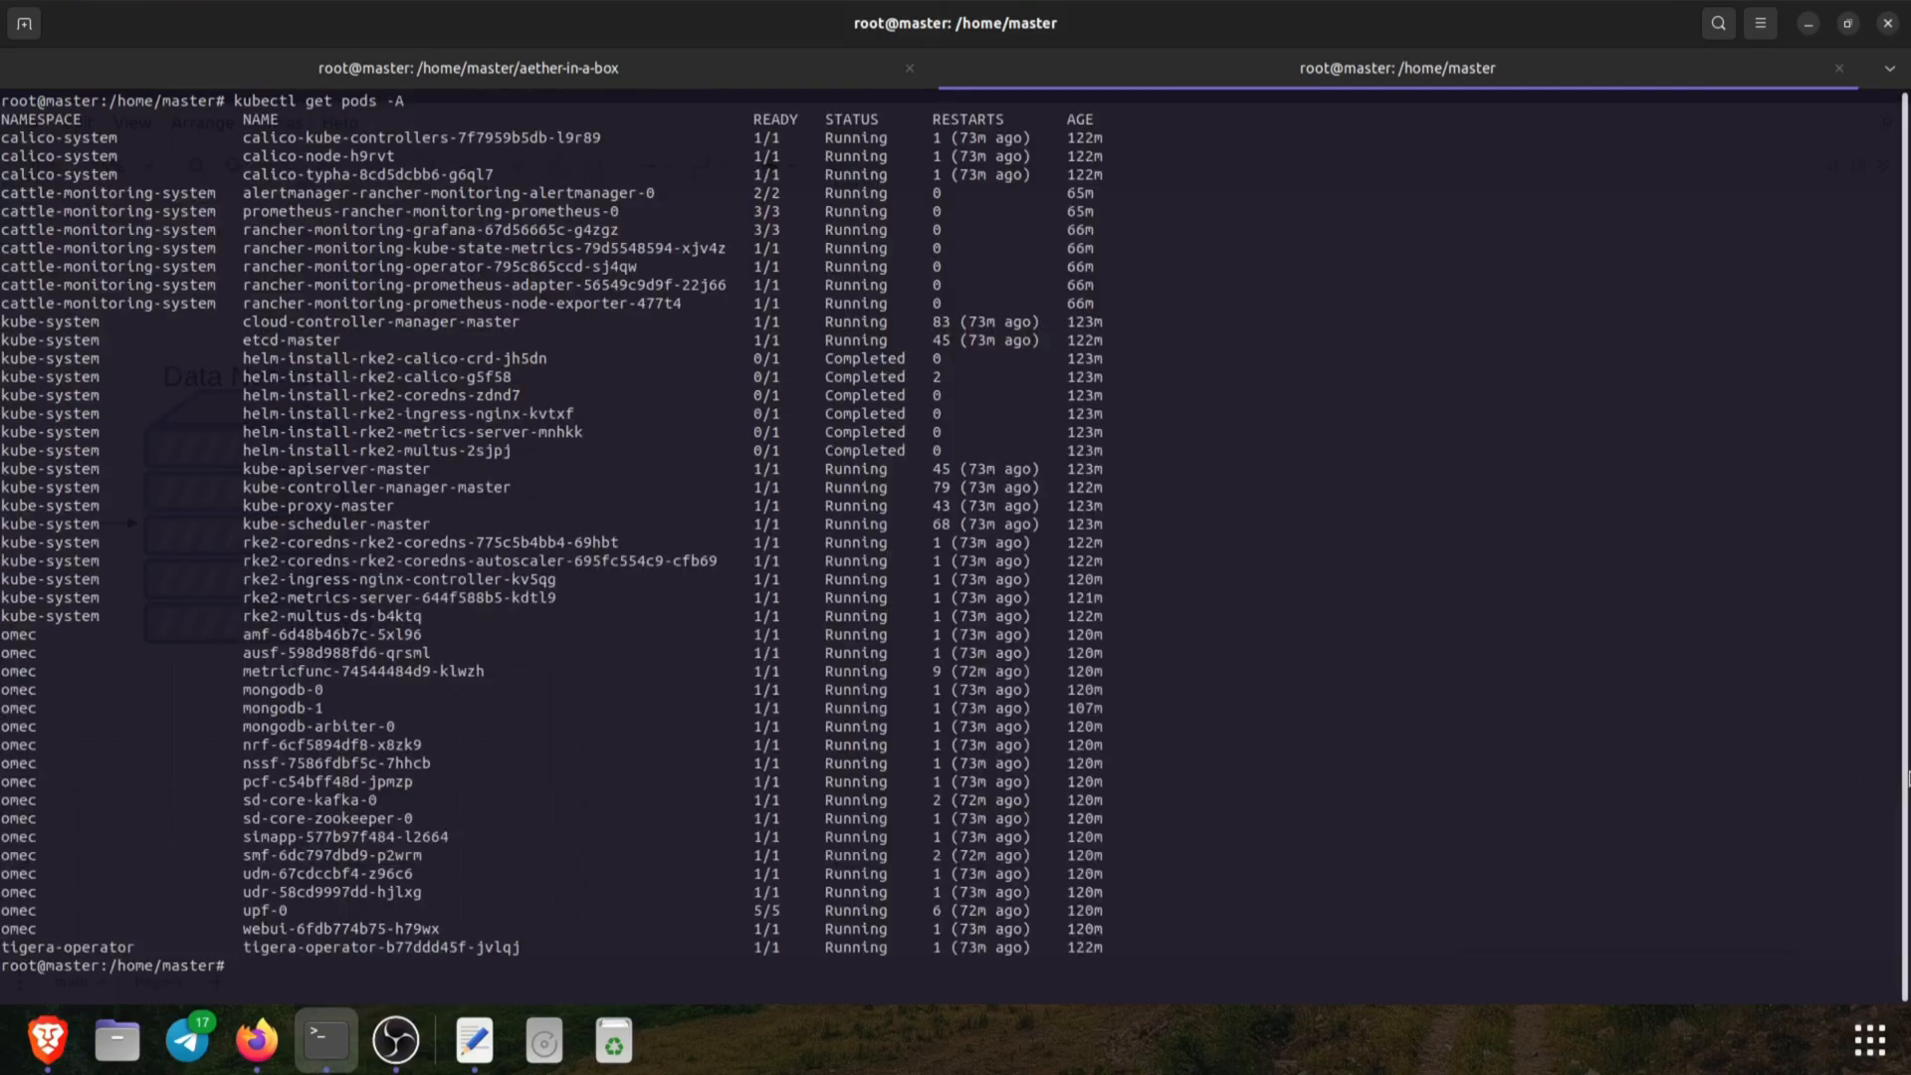
pyautogui.write('k')
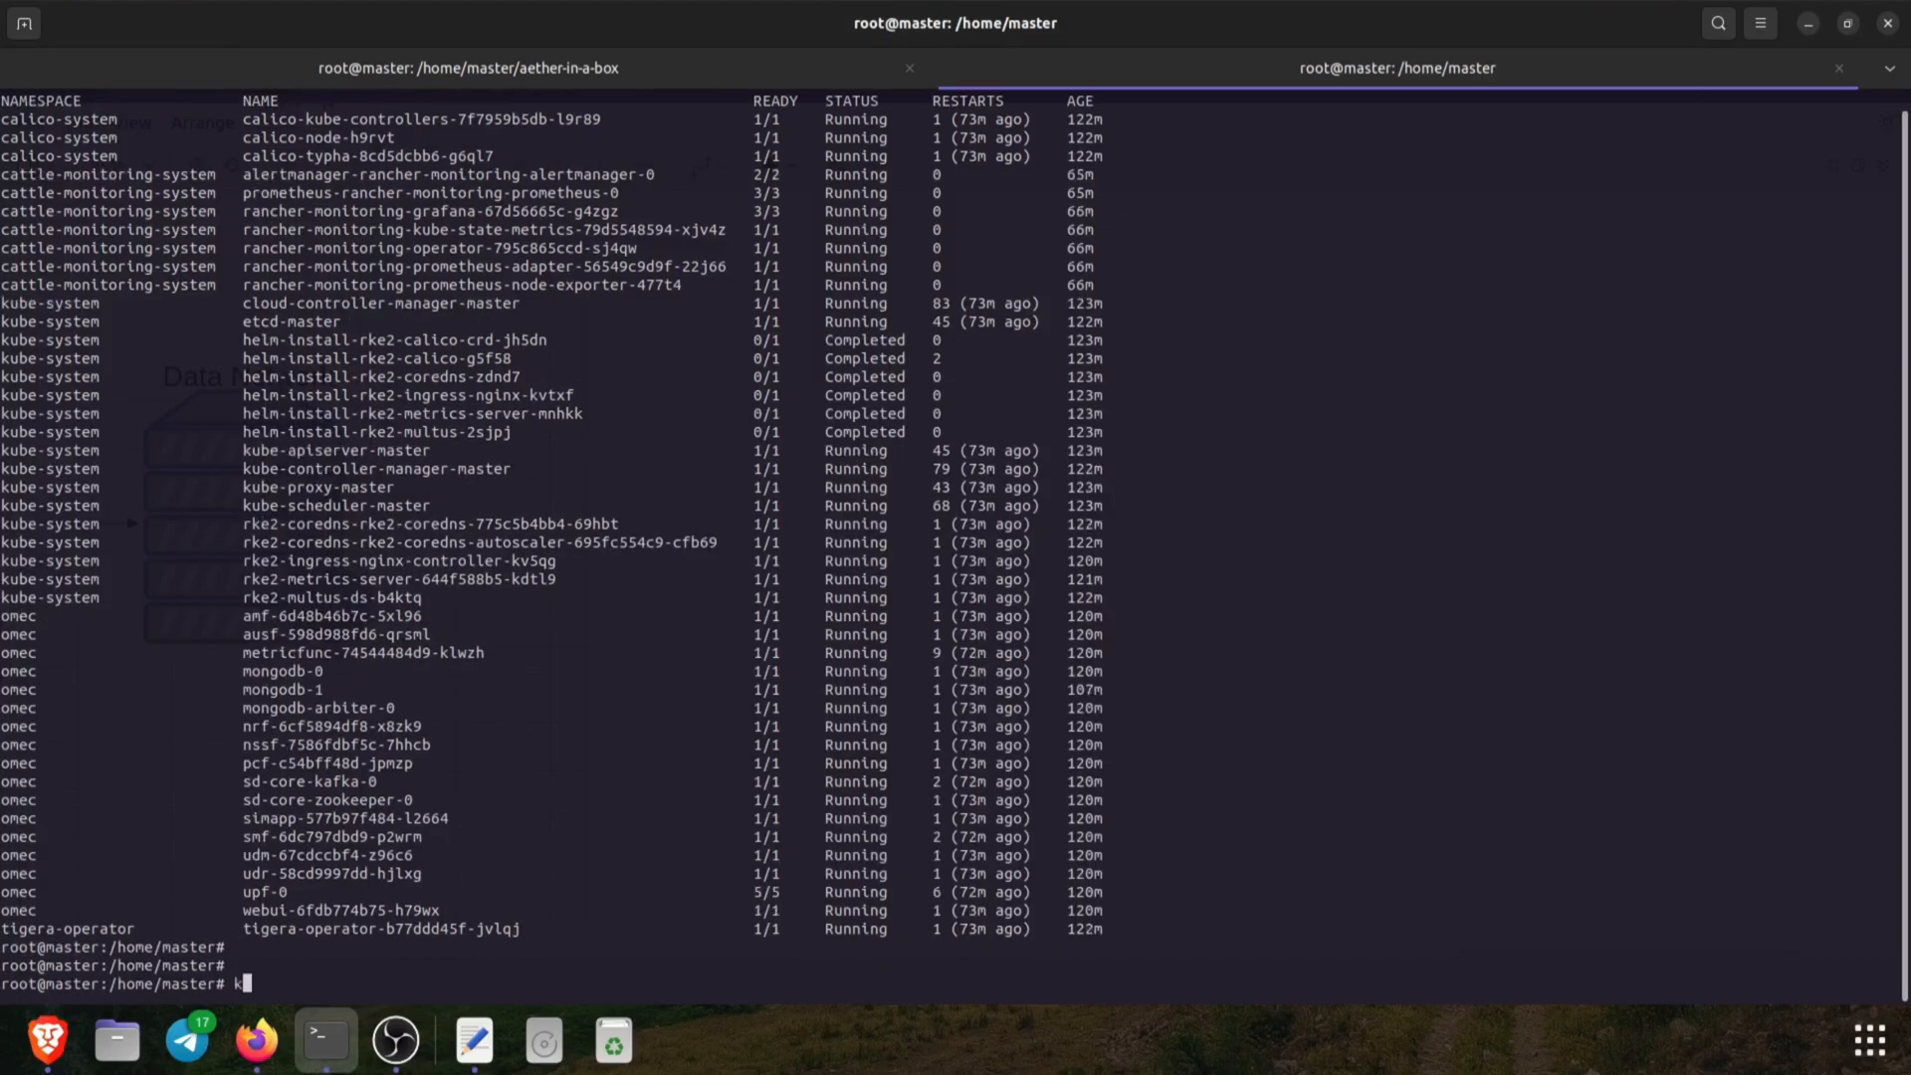
pyautogui.write('ubectl g')
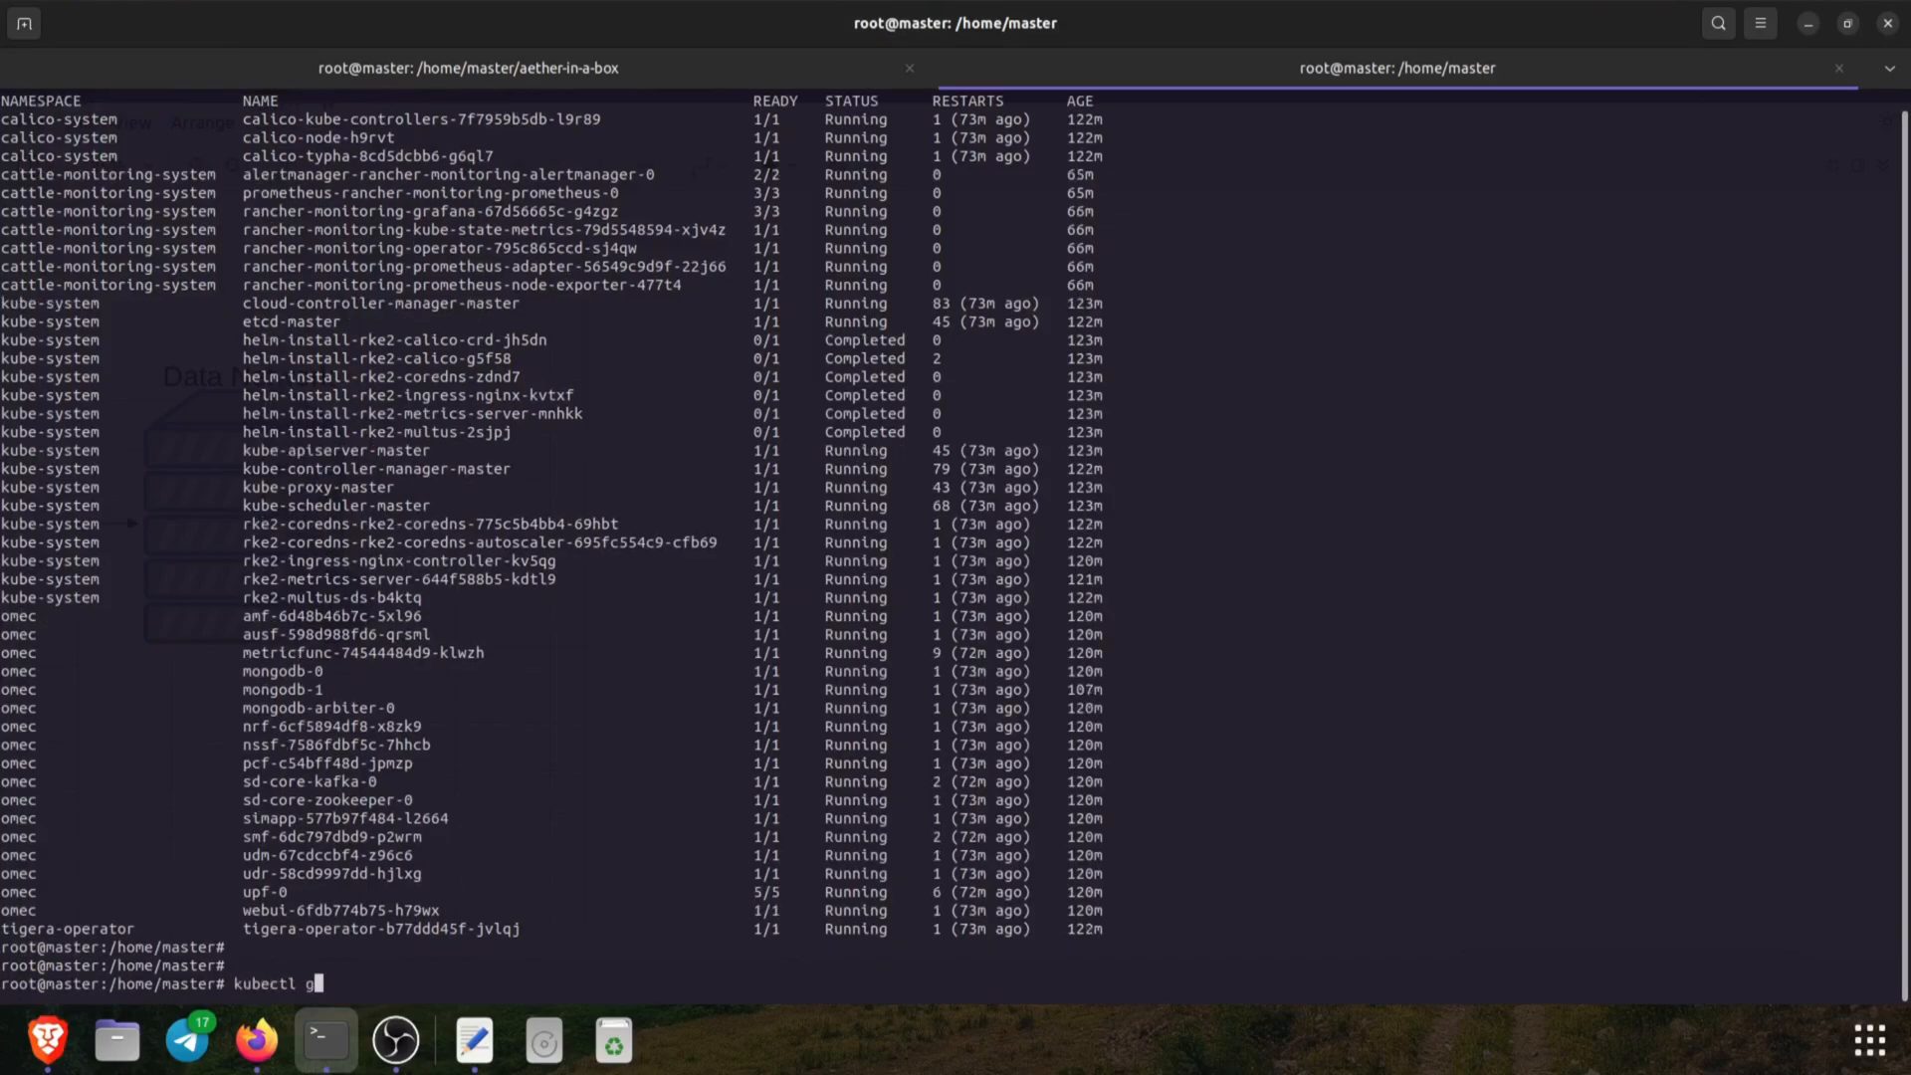
pyautogui.write('et svc -A')
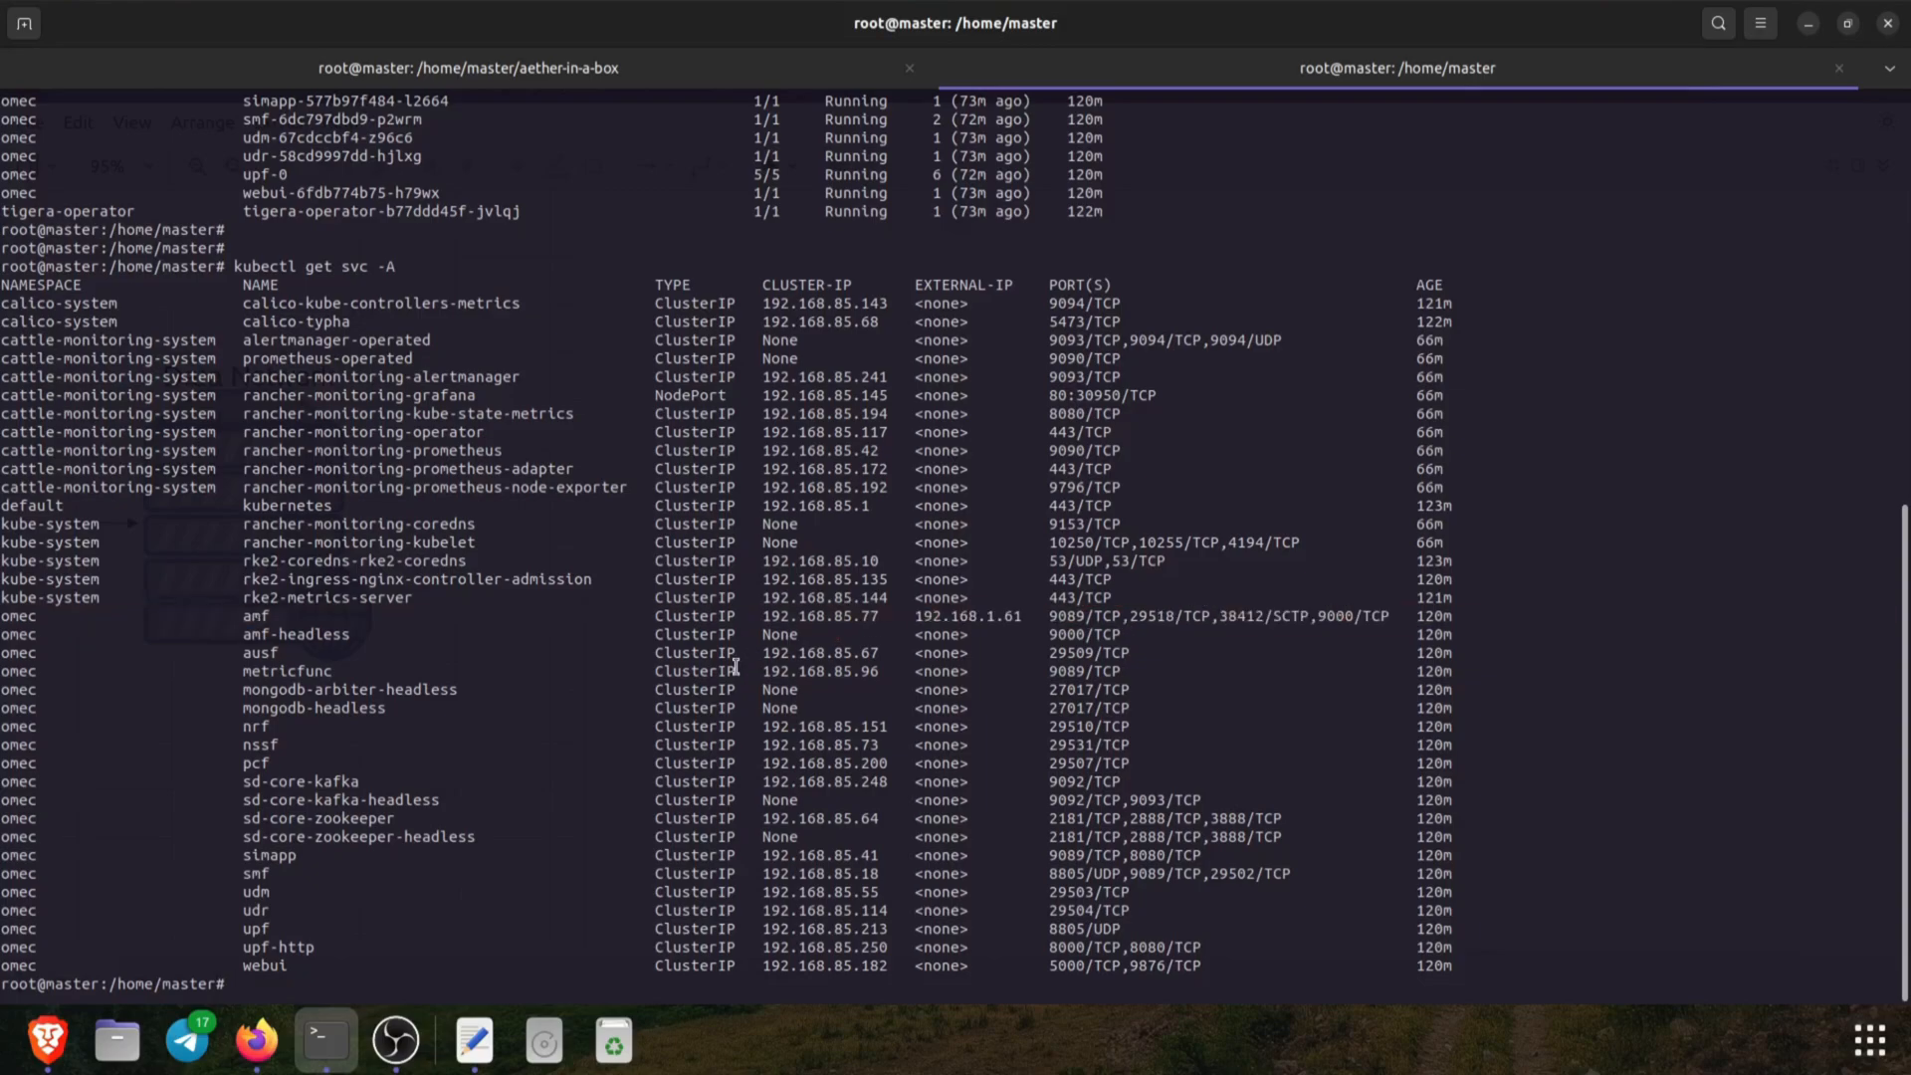
pyautogui.moveTo(256, 1039)
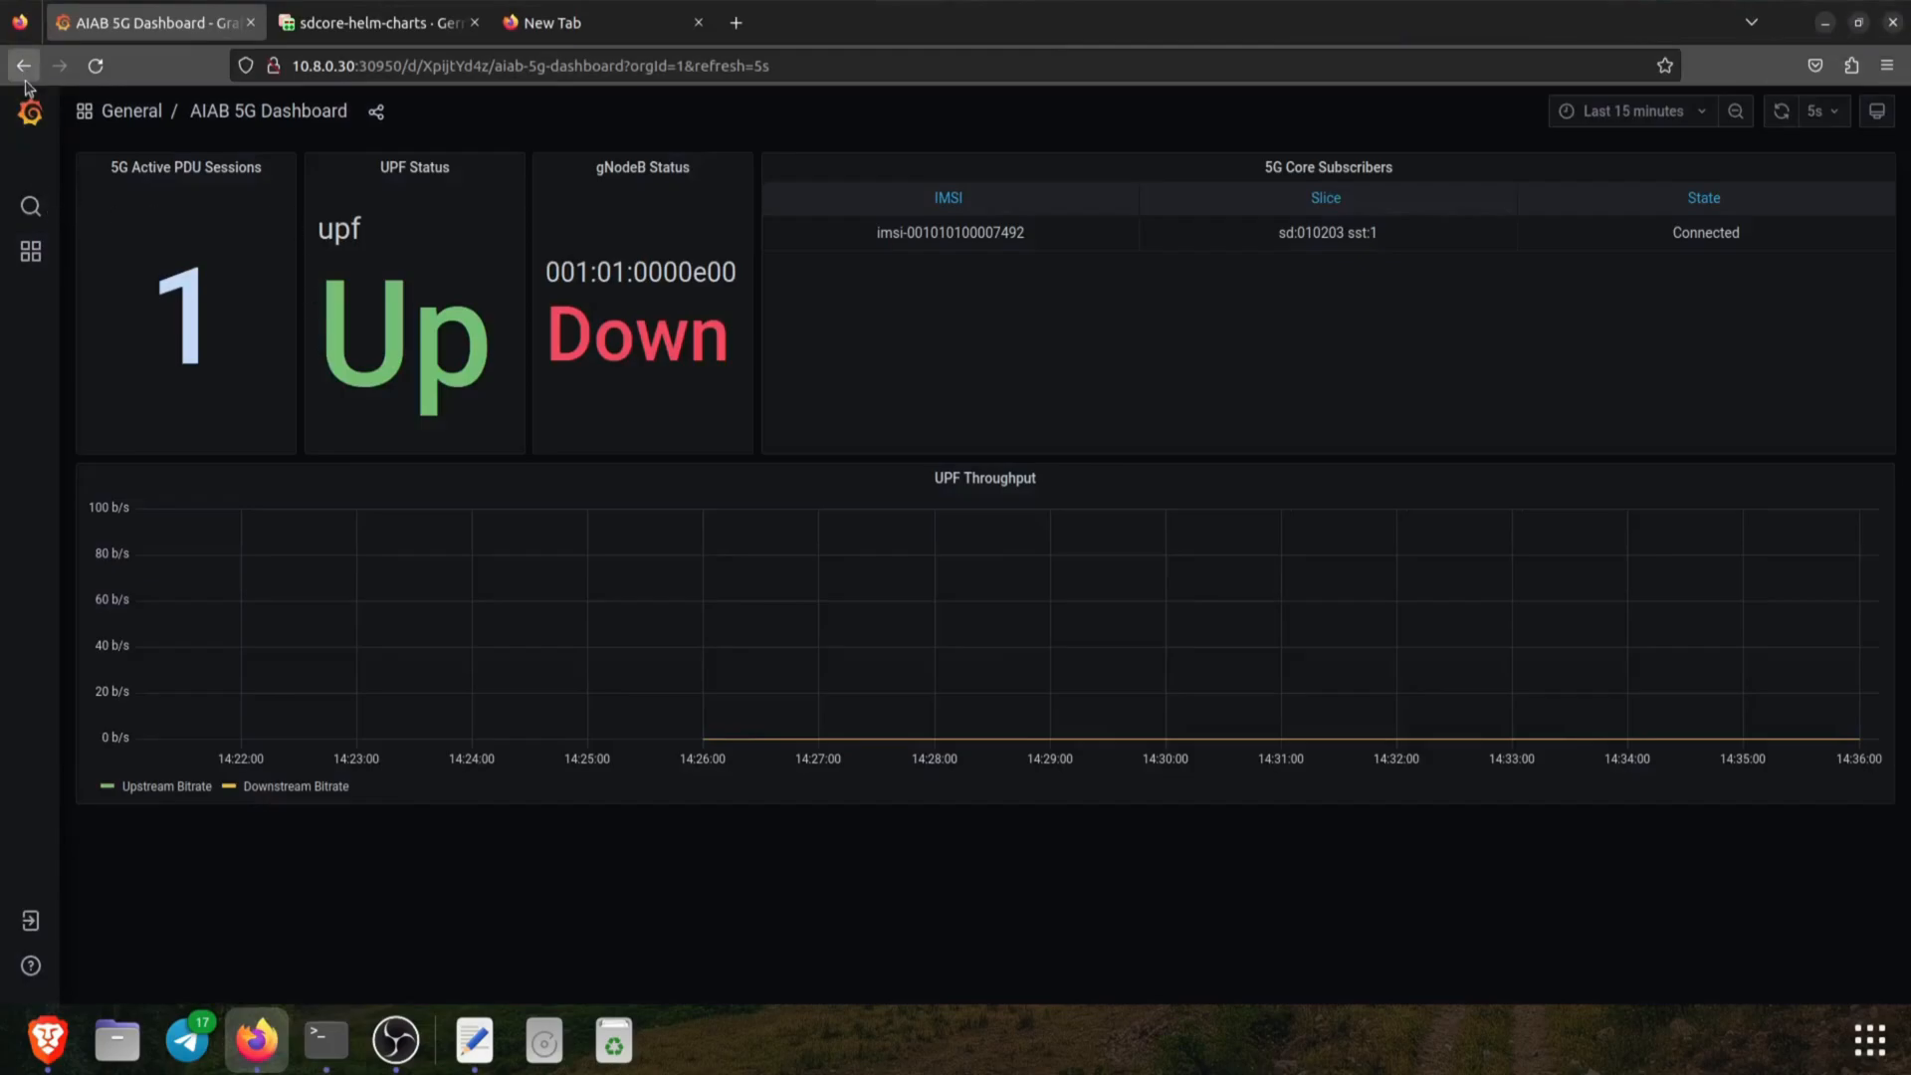
# Go back to Grafana Home (CPU 2.61%, memory 49.7%, disk 9.40%) and hover Dashboards
pyautogui.click(22, 66)
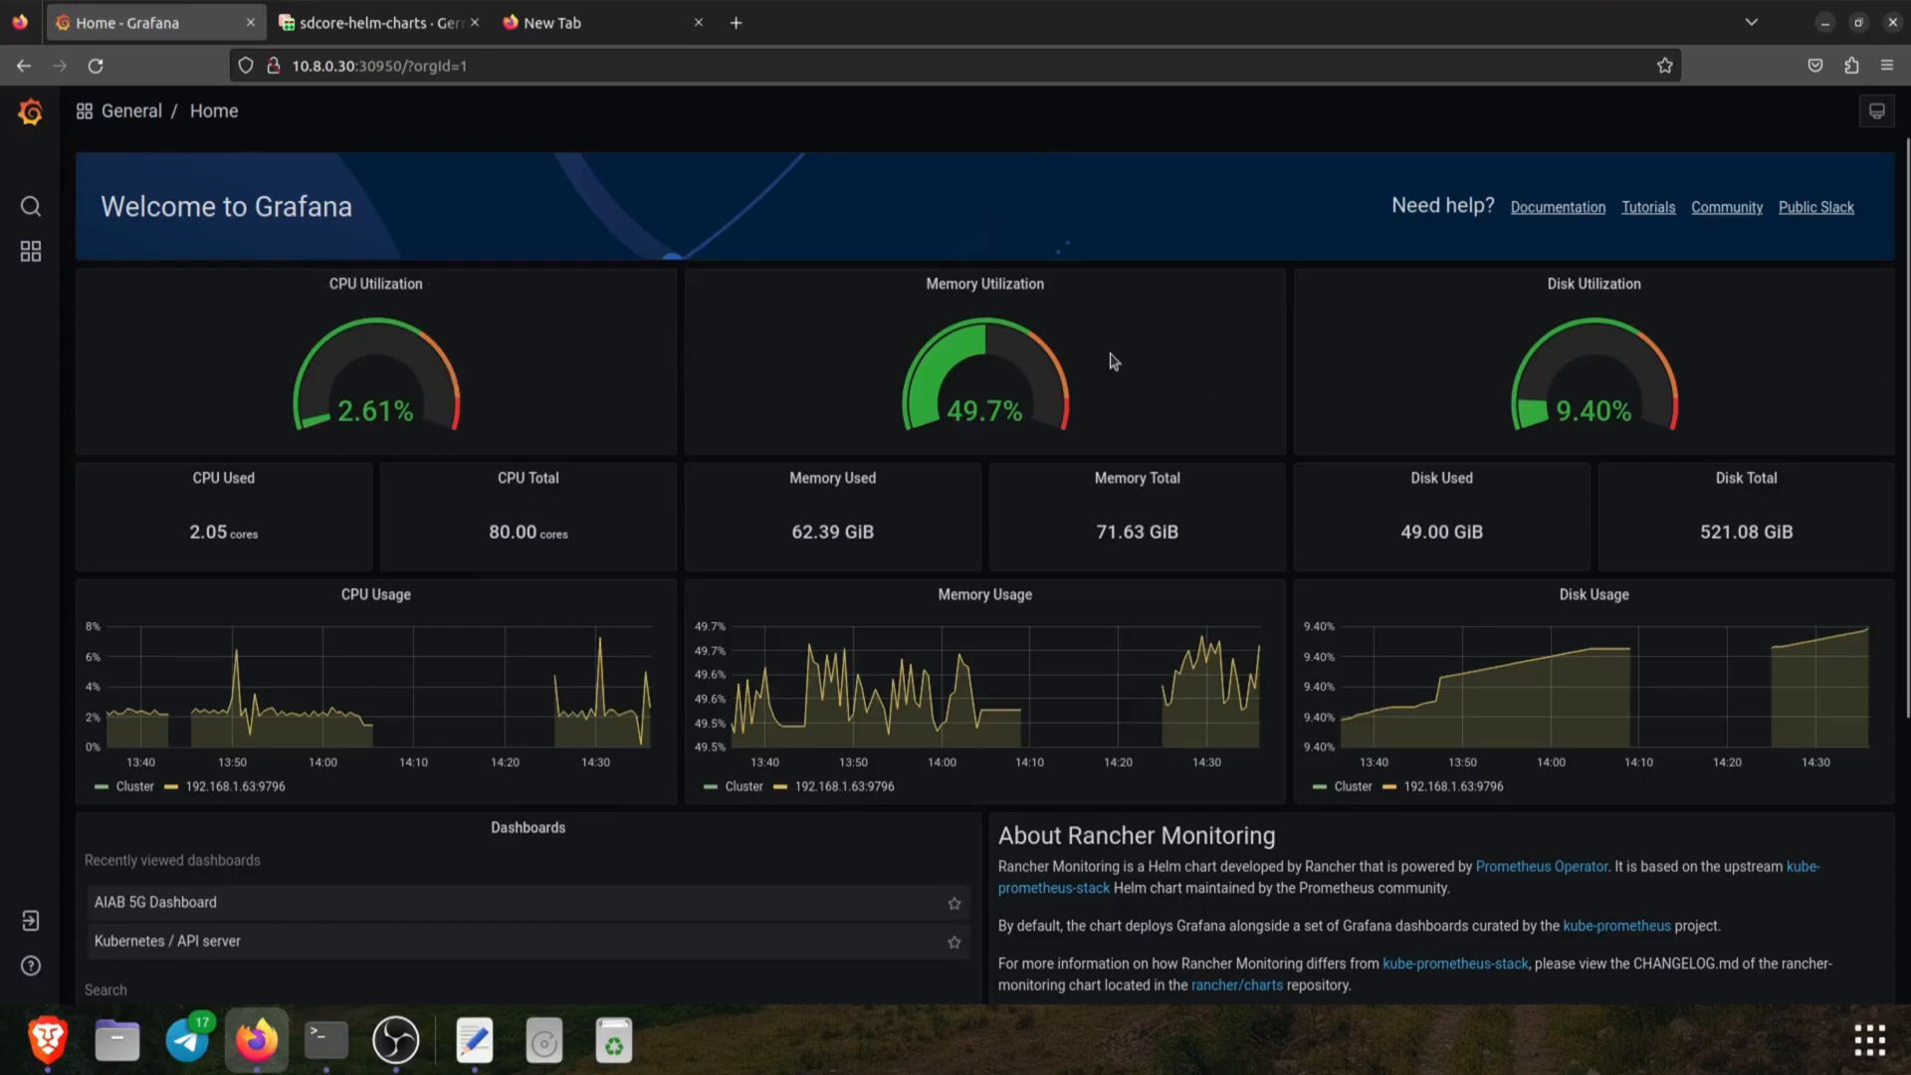
pyautogui.click(29, 252)
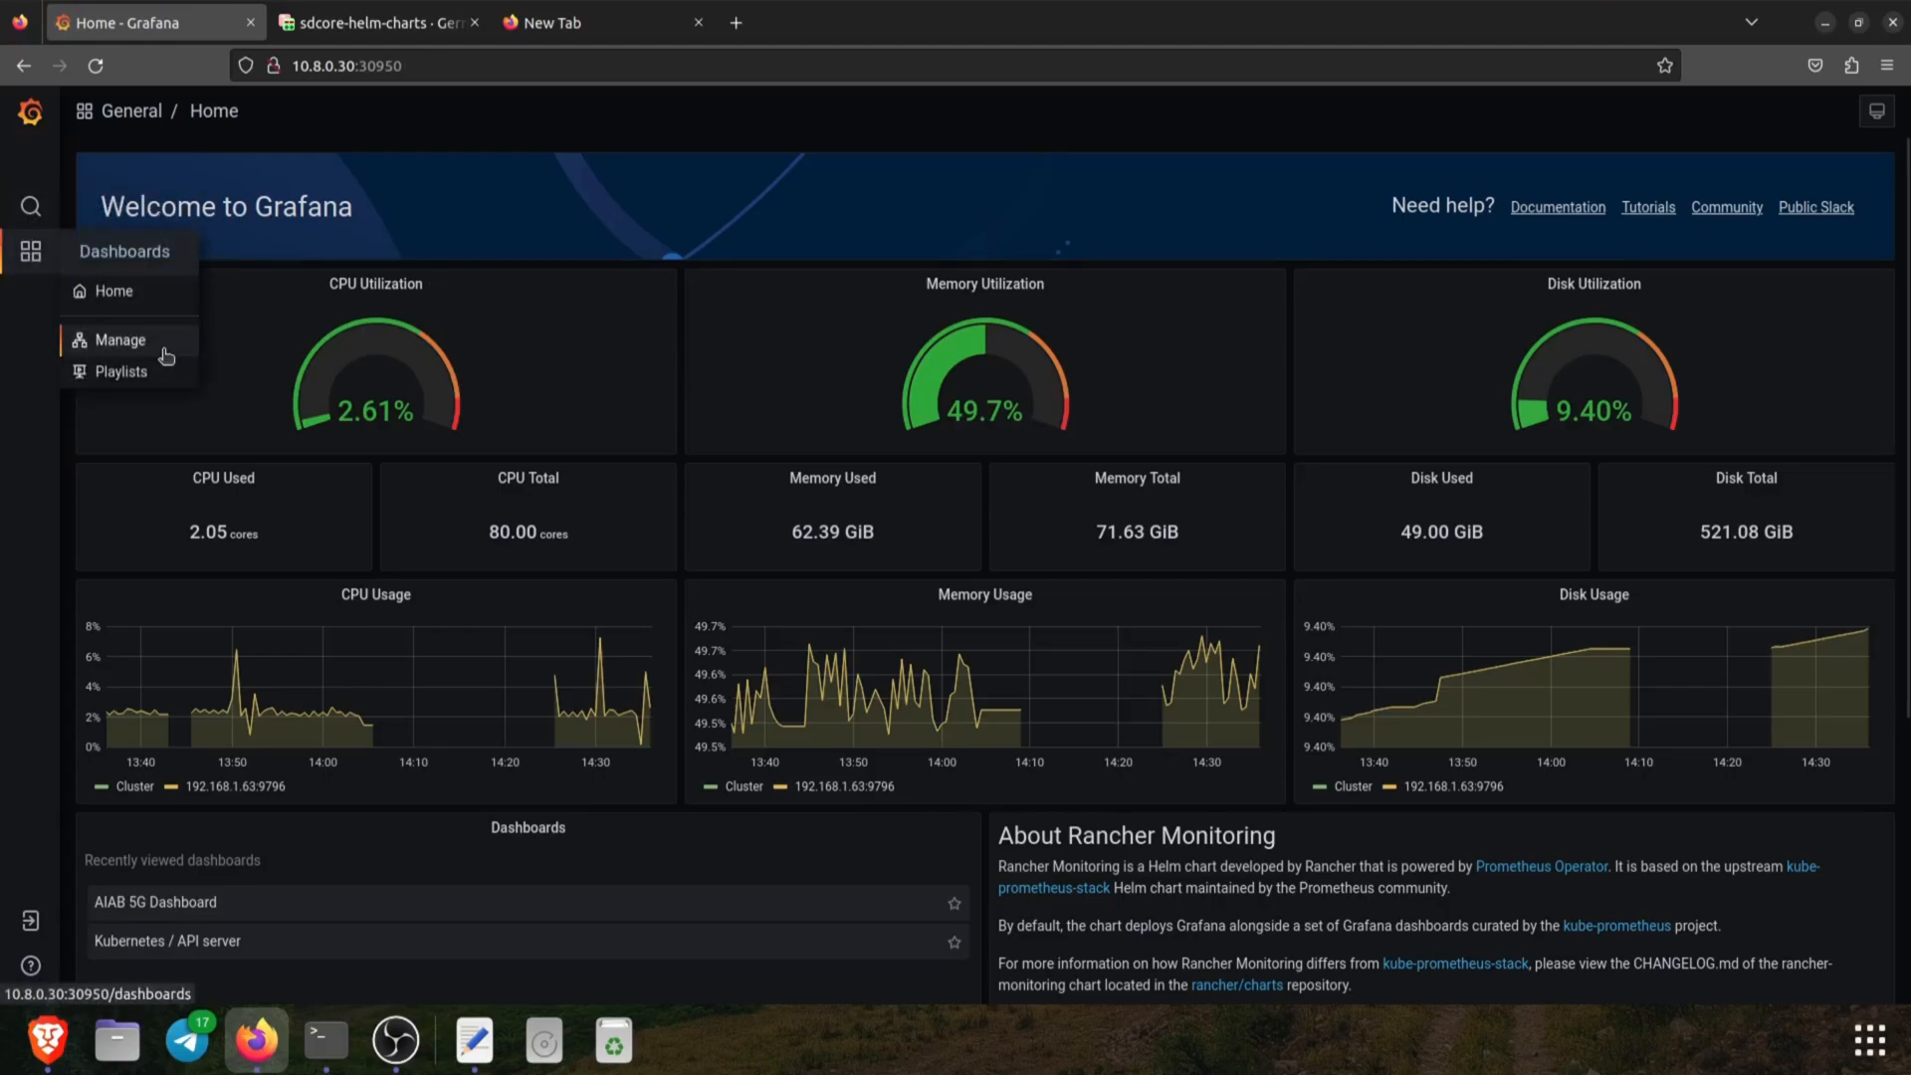
# Open AIAB 5G Dashboard from Dashboards > Manage, showing UPF up and one PDU session
pyautogui.click(120, 341)
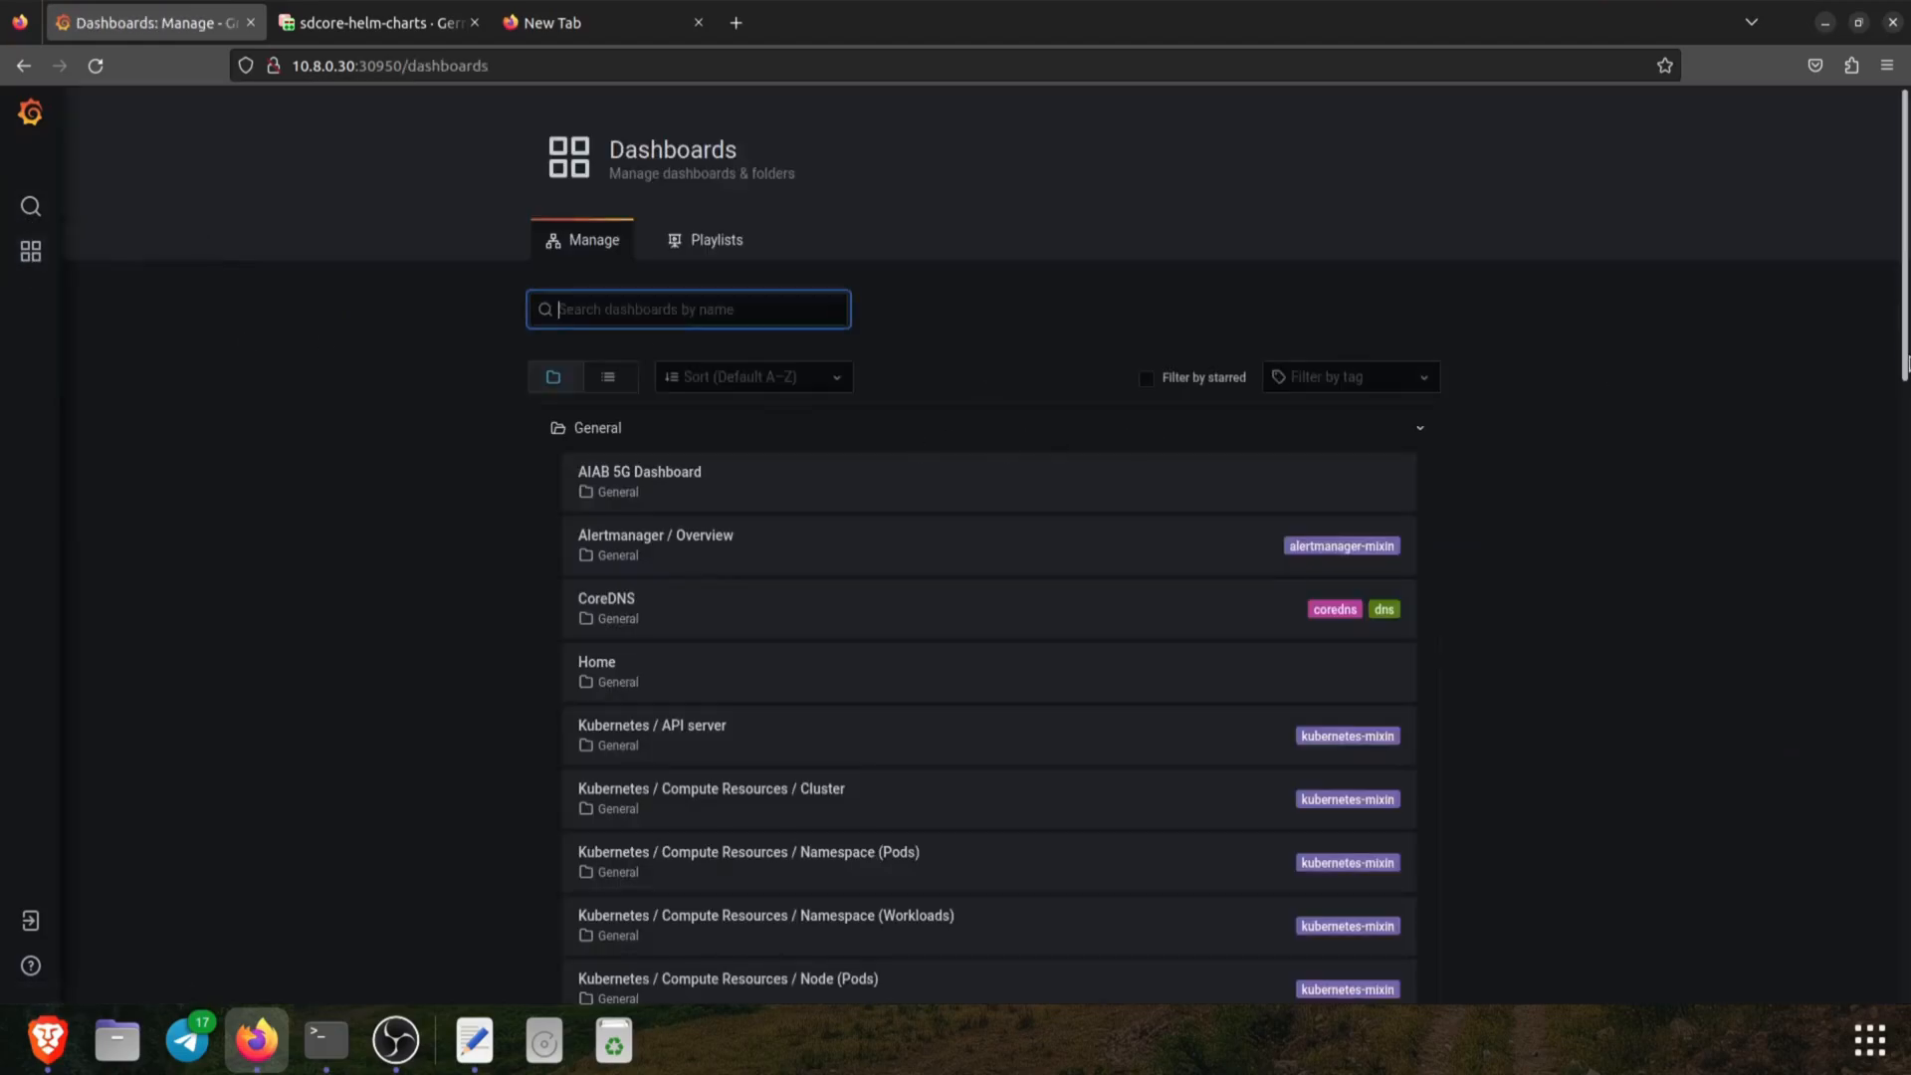
pyautogui.scroll(-3)
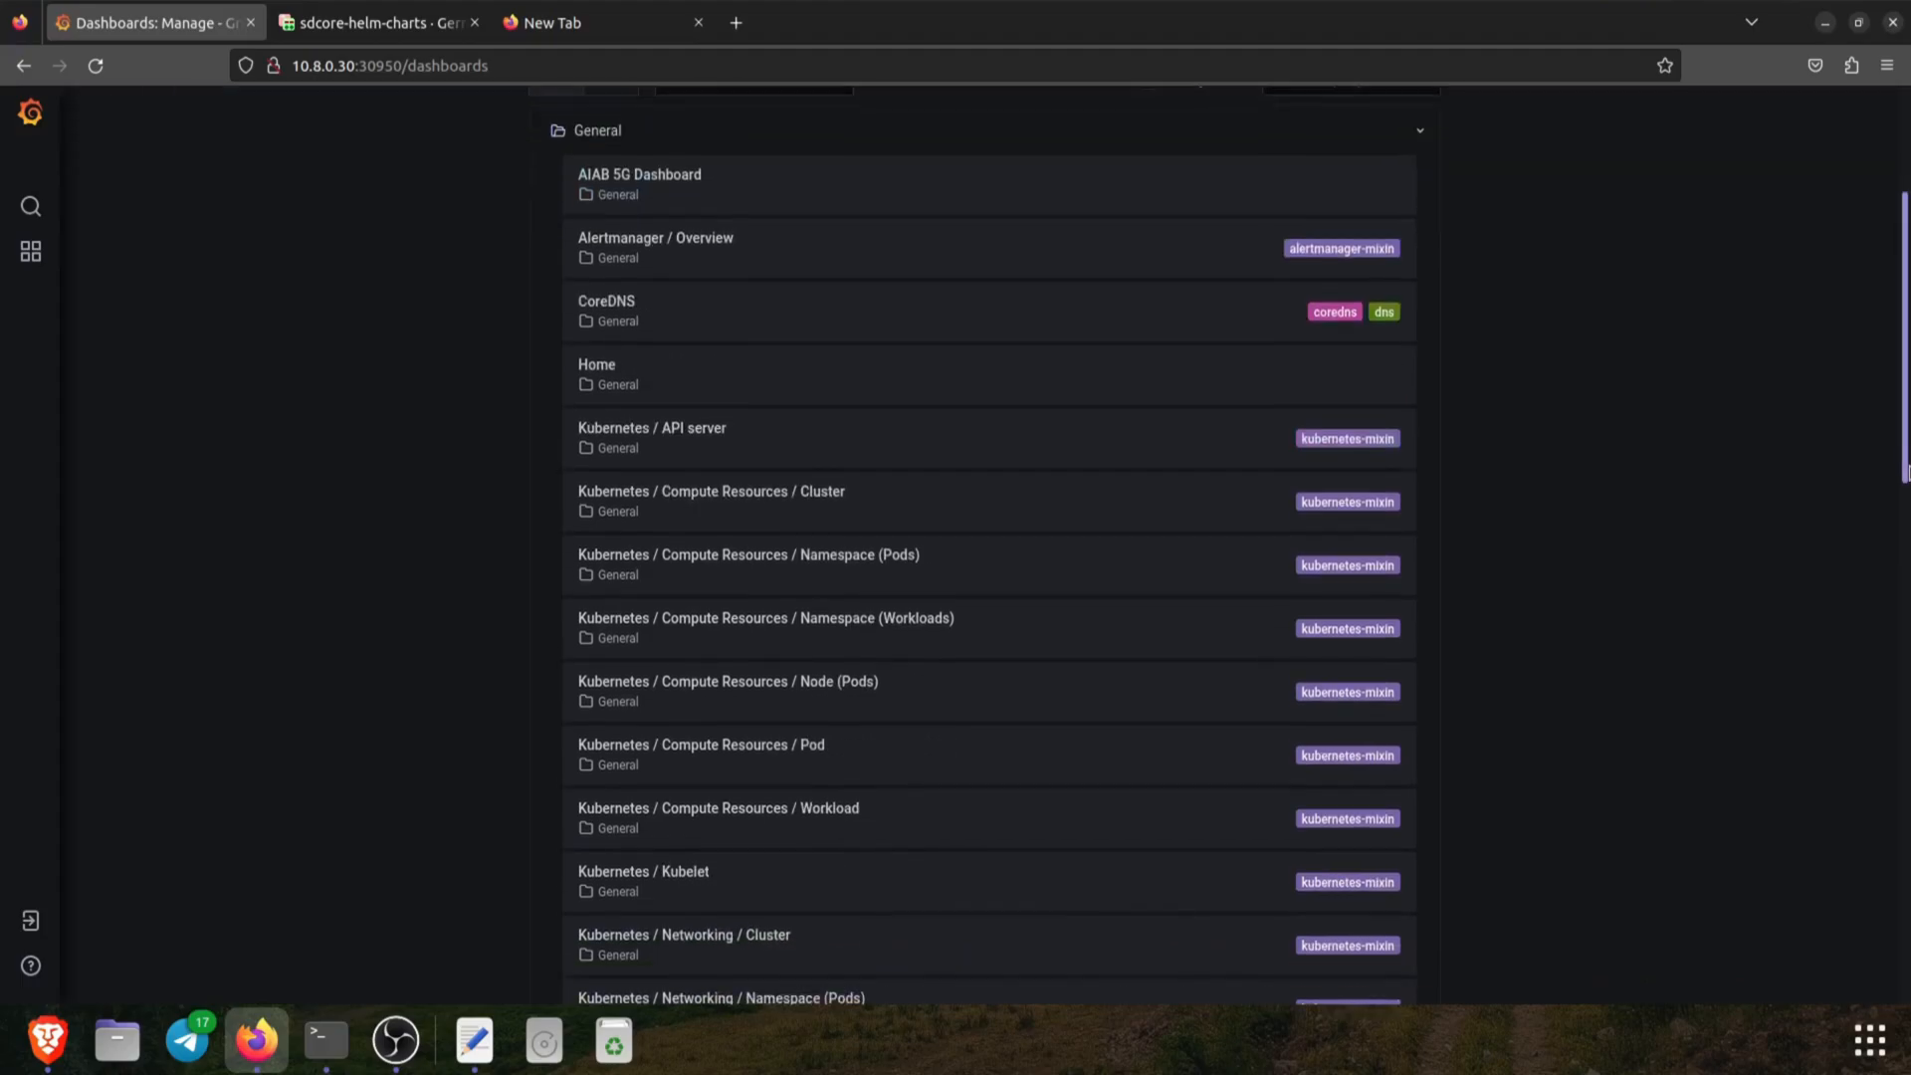
pyautogui.scroll(-3)
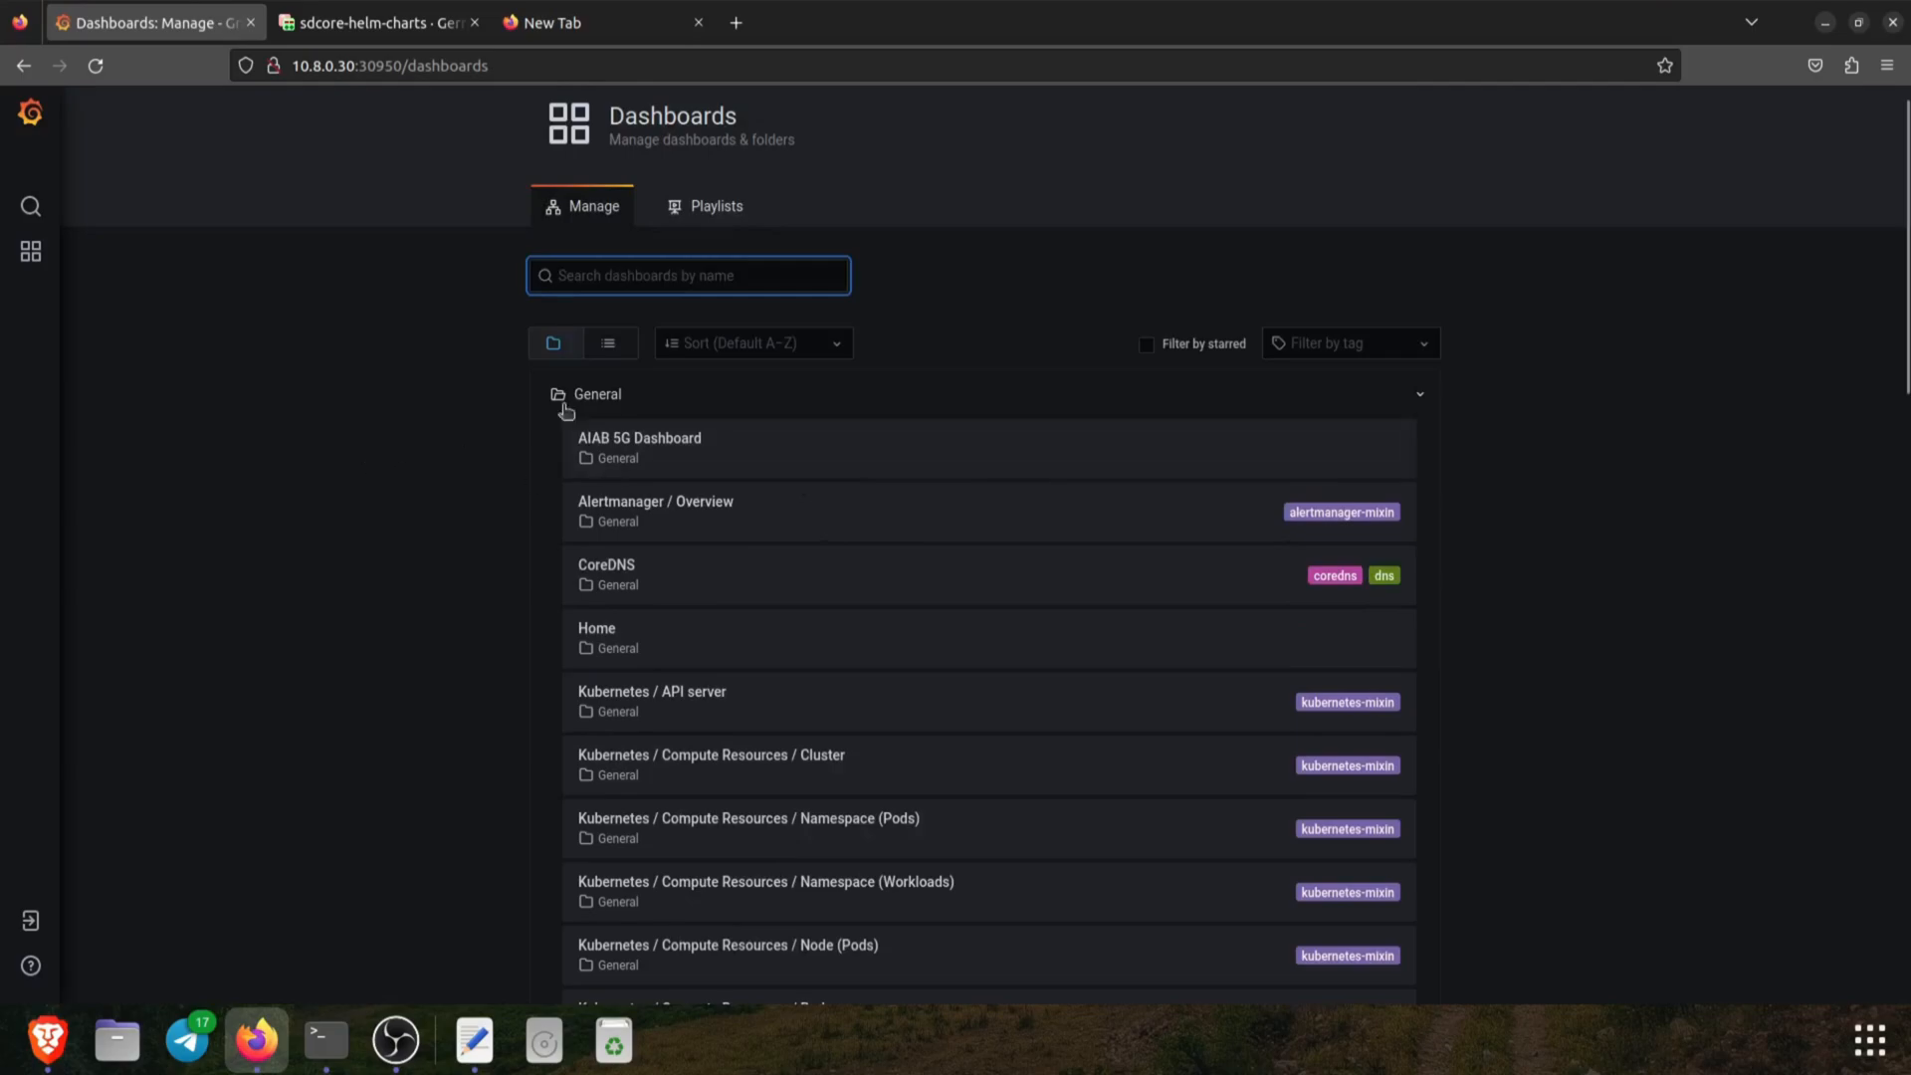
pyautogui.click(638, 438)
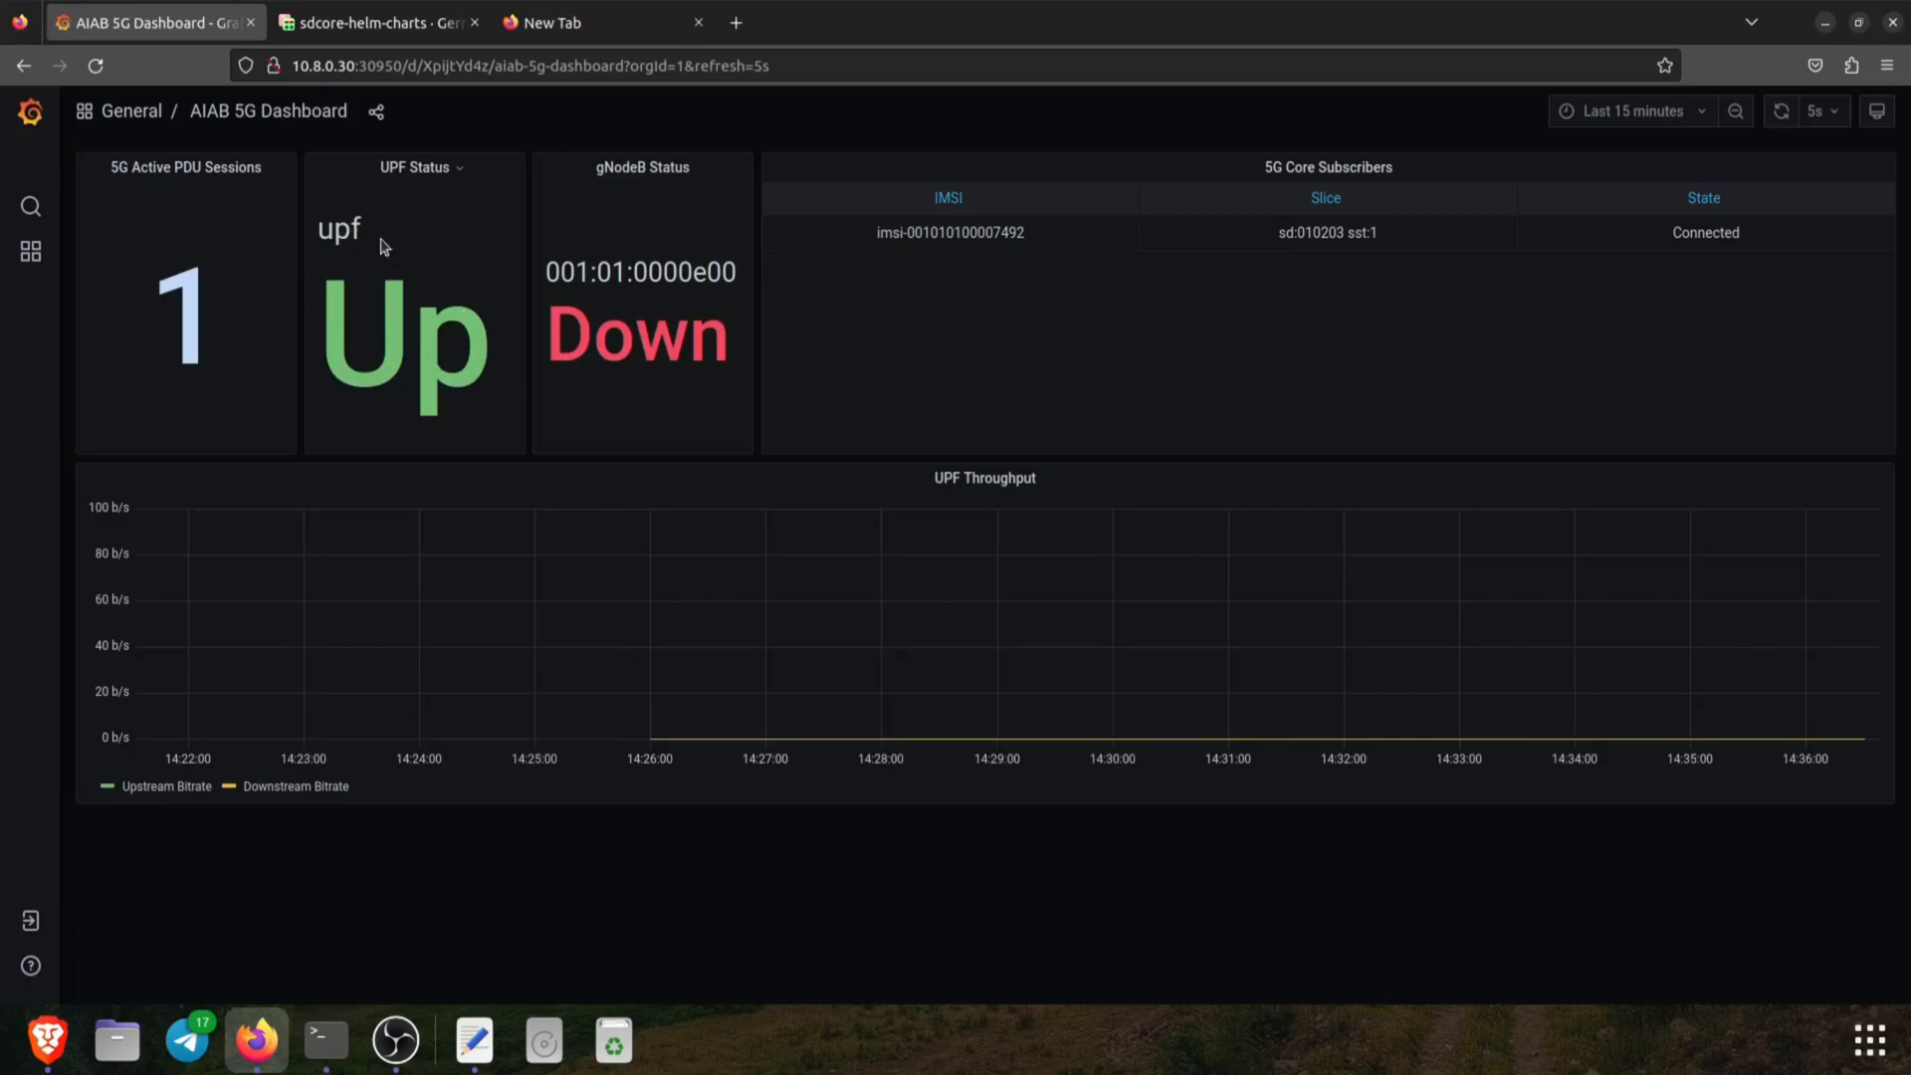
pyautogui.moveTo(650, 354)
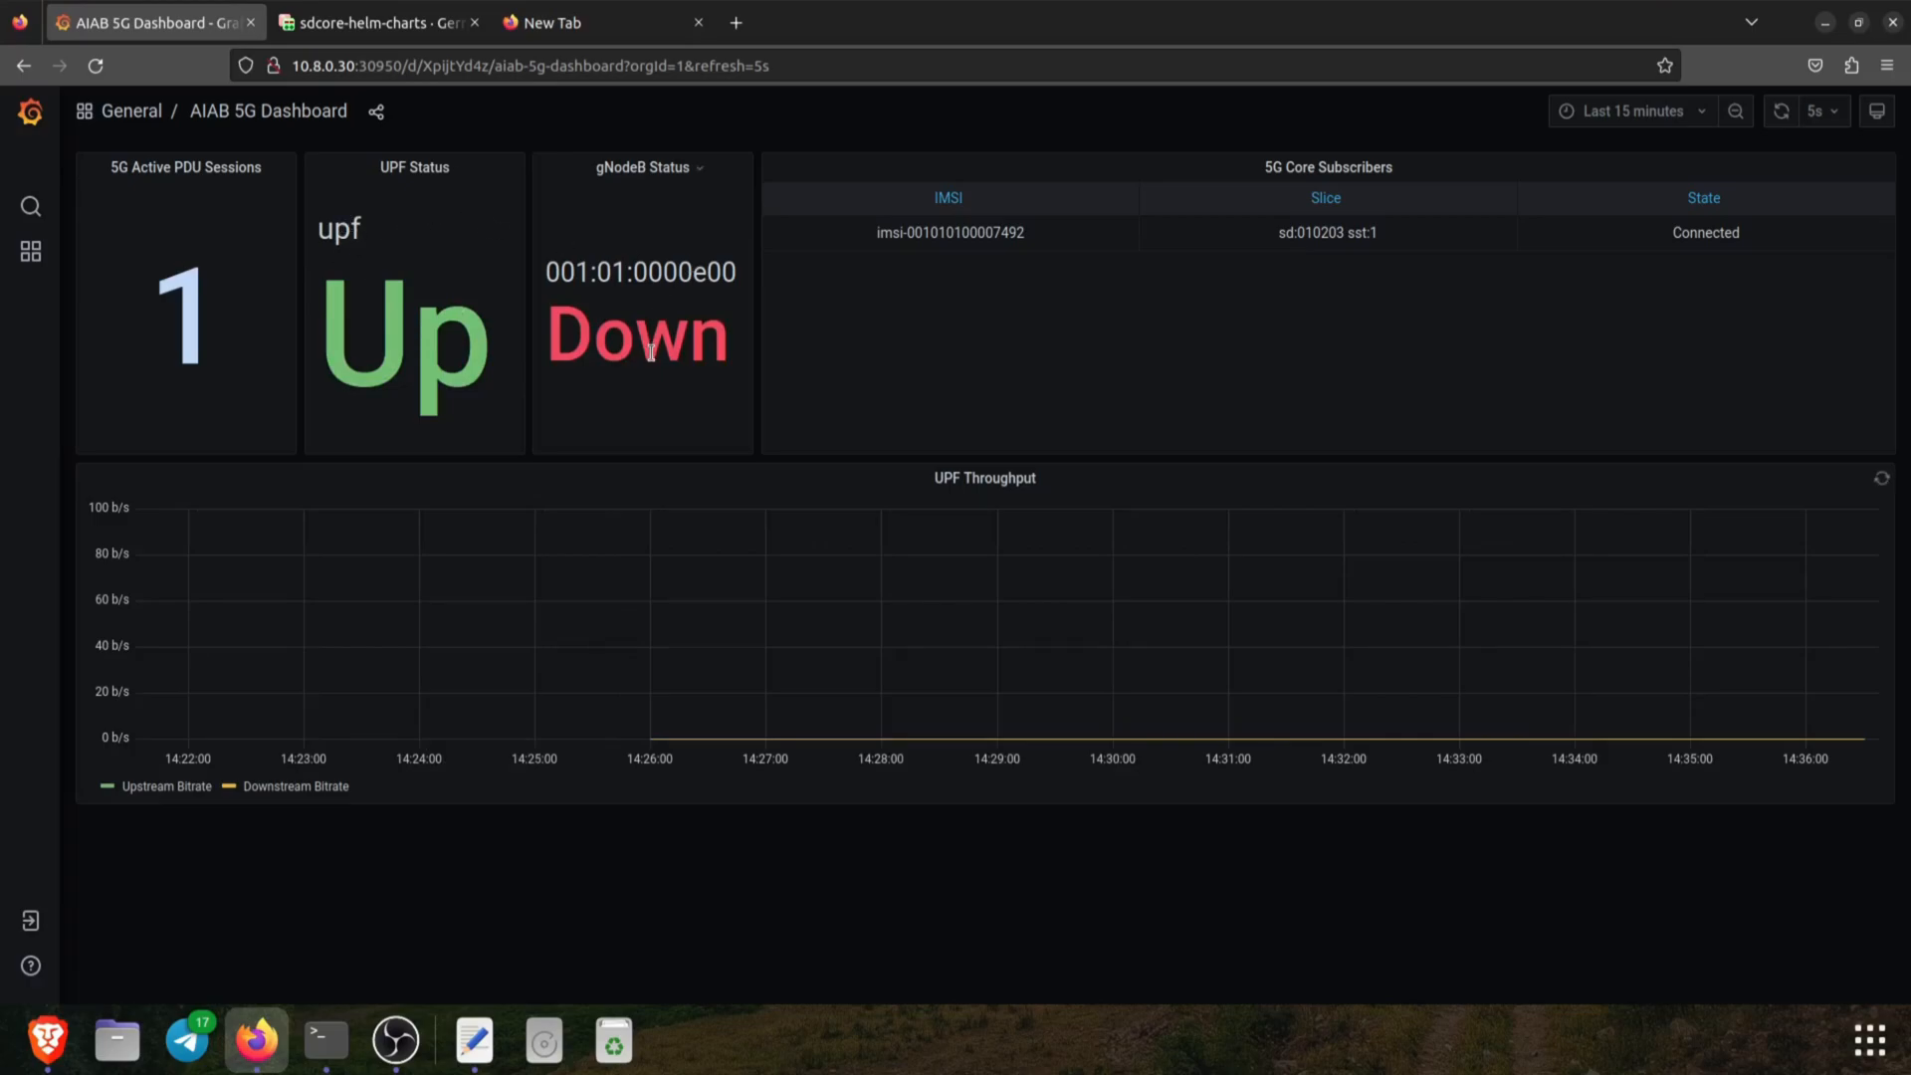